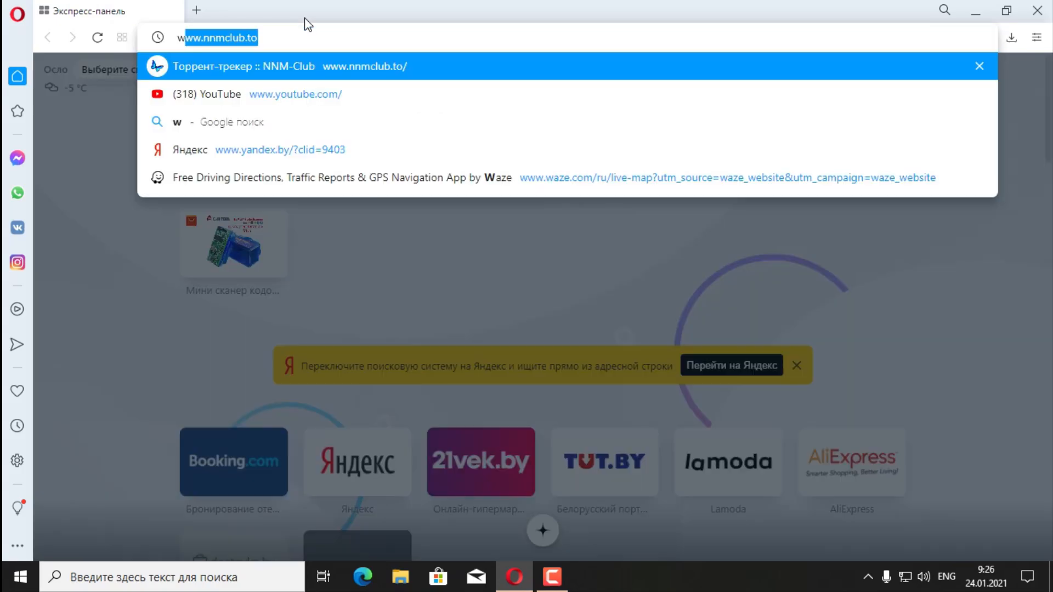
text(www.360diag.net)
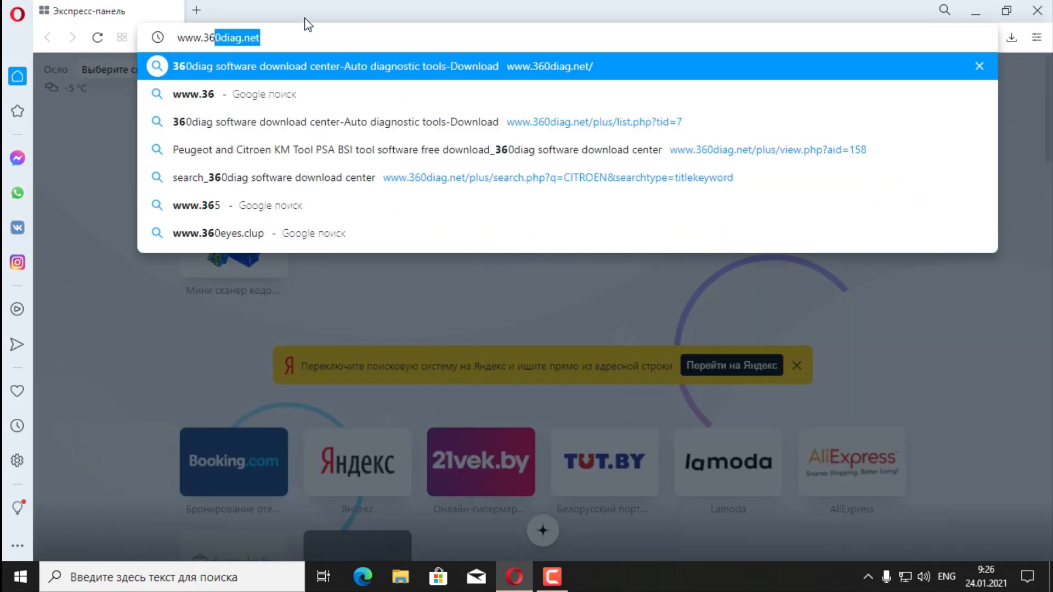
key(Backspace)
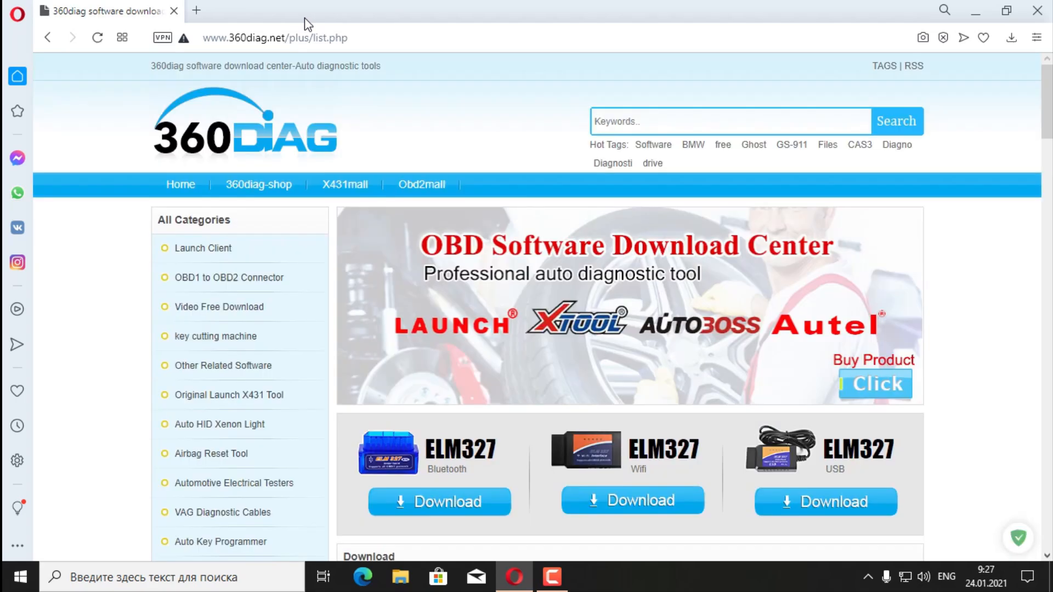
mouse_move(415, 144)
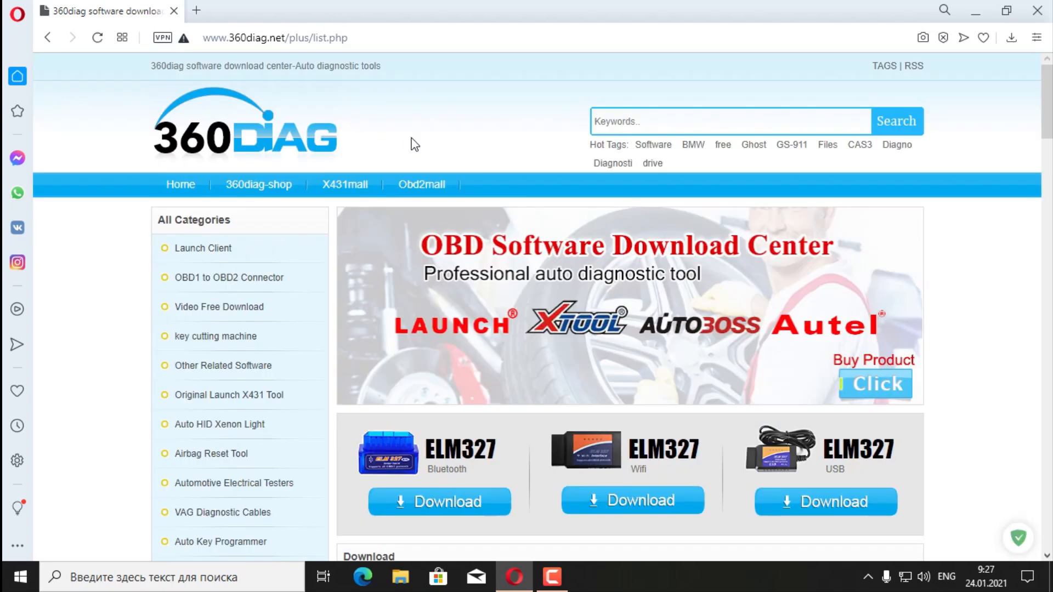
scroll(down, 3)
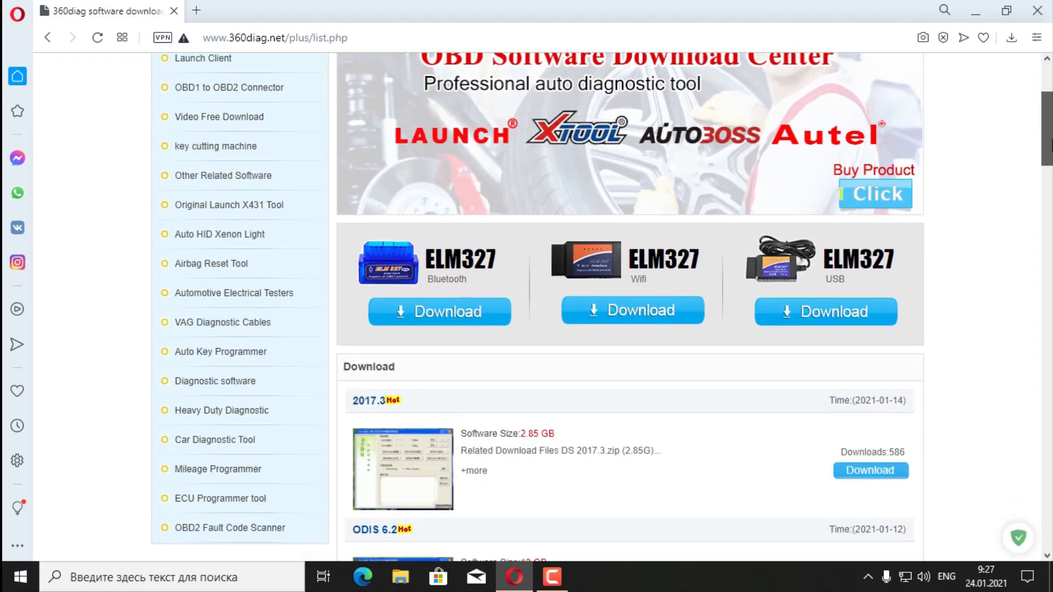
scroll(down, 3)
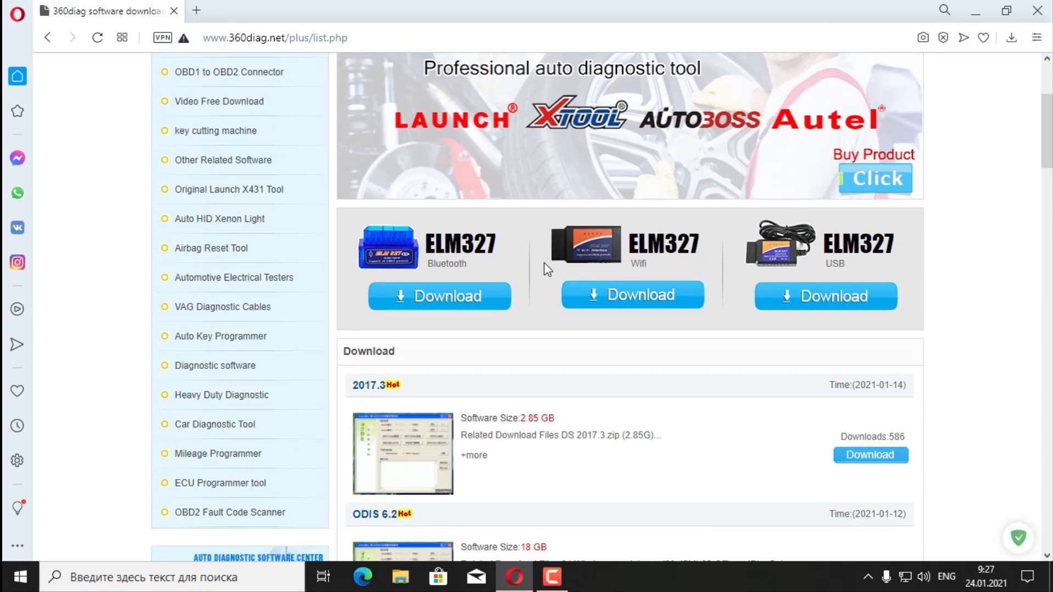
mouse_move(474, 275)
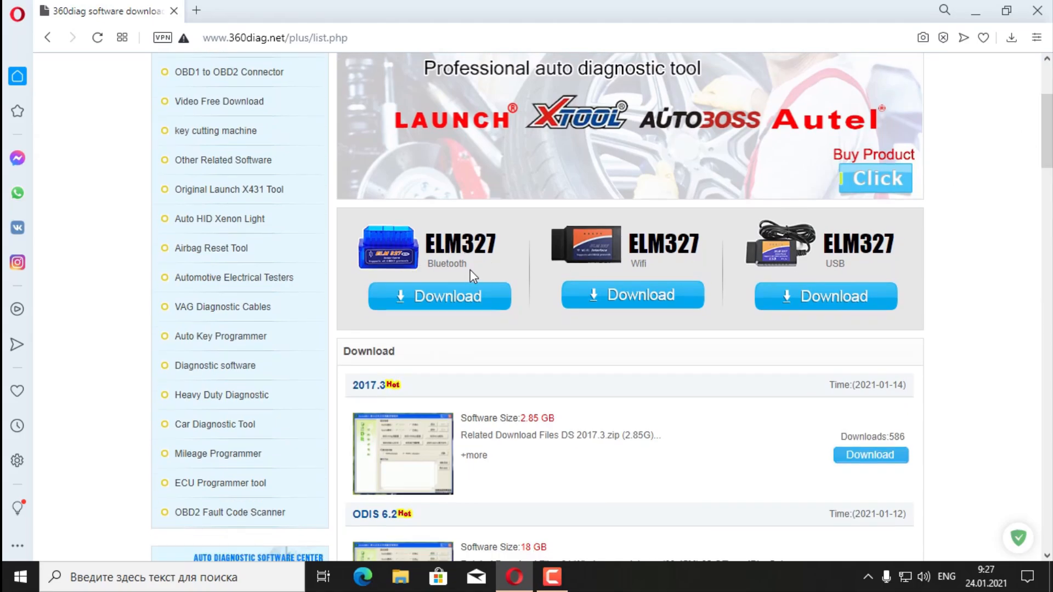
mouse_move(640, 269)
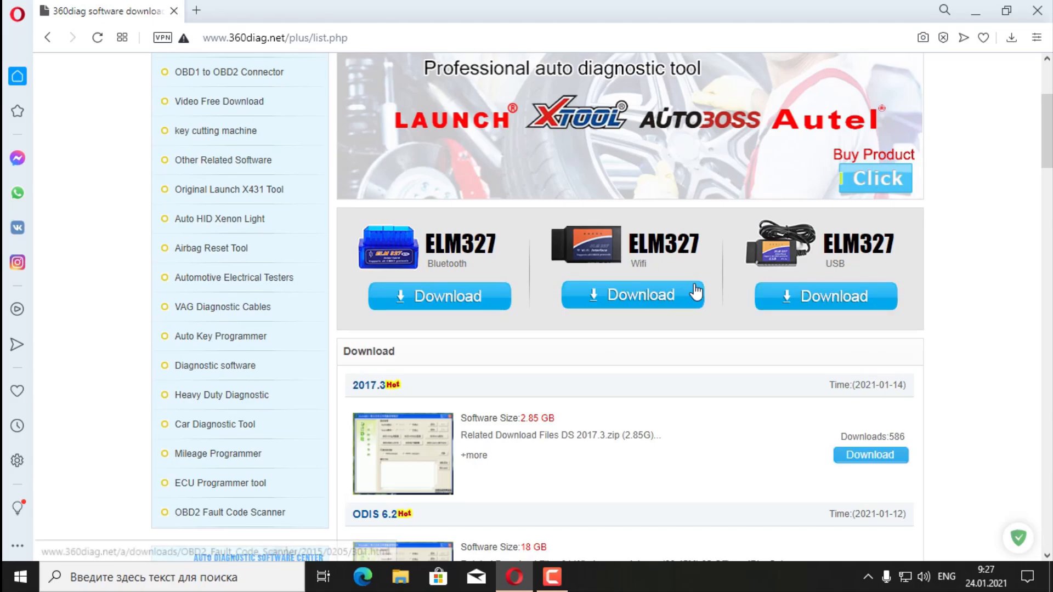
mouse_move(632, 295)
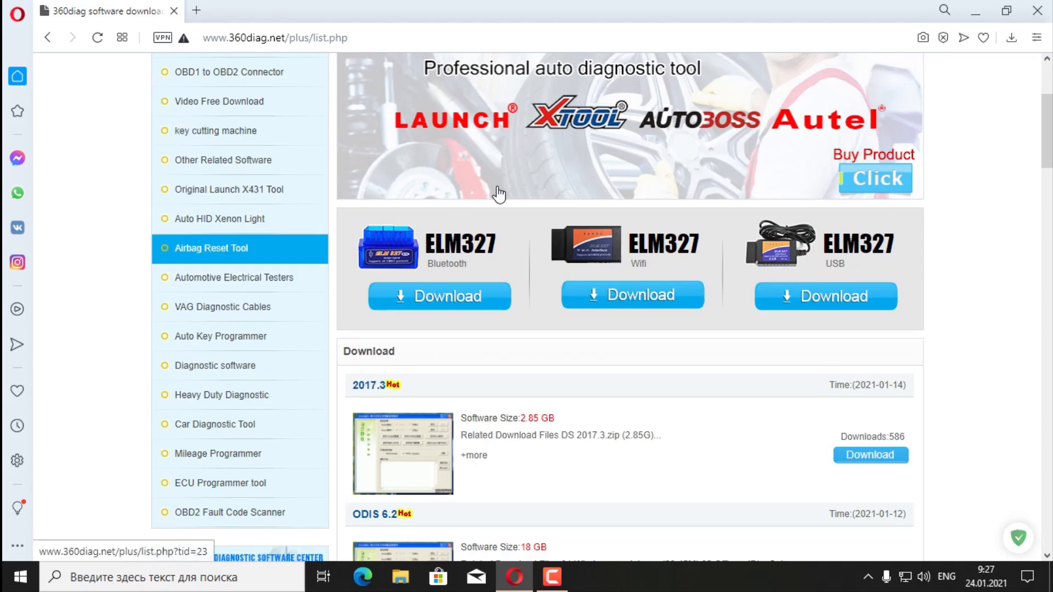
scroll(up, 3)
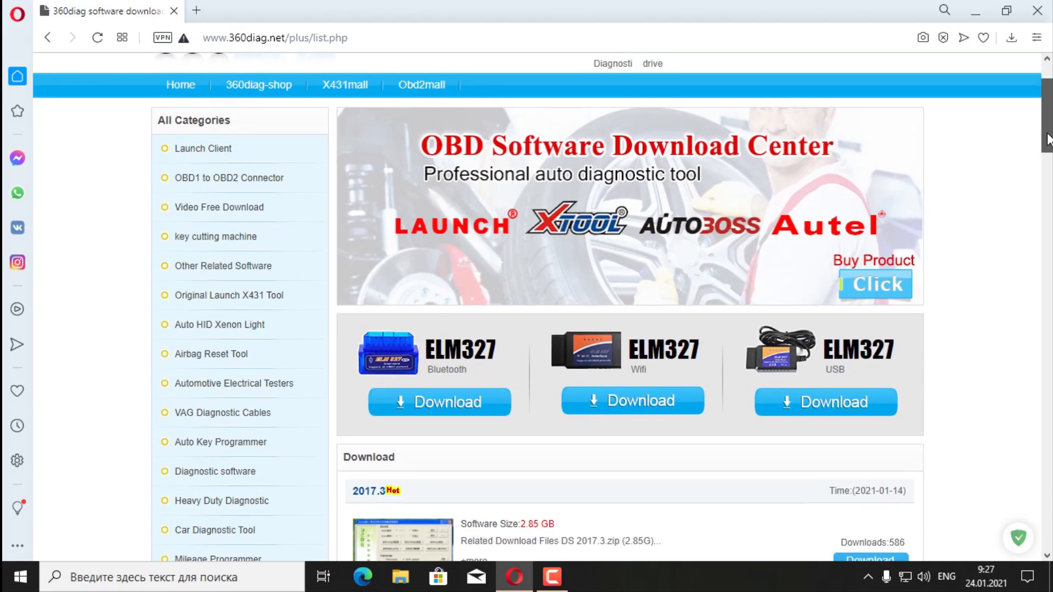
scroll(down, 3)
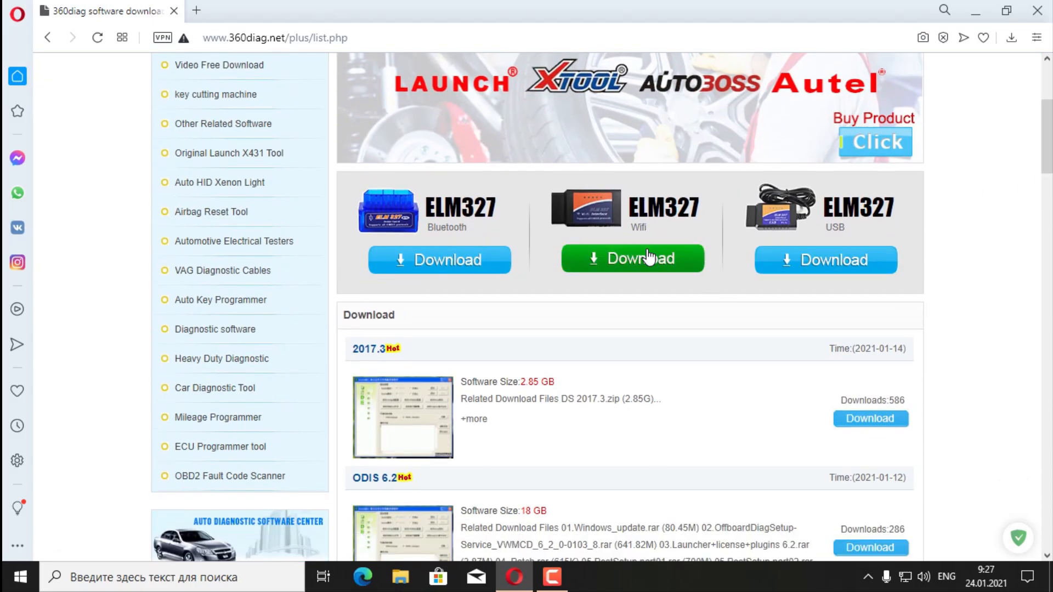
Step: Go to the WiFi ELM327 download page and scroll through its Android, iOS and Windows app lists
click(632, 259)
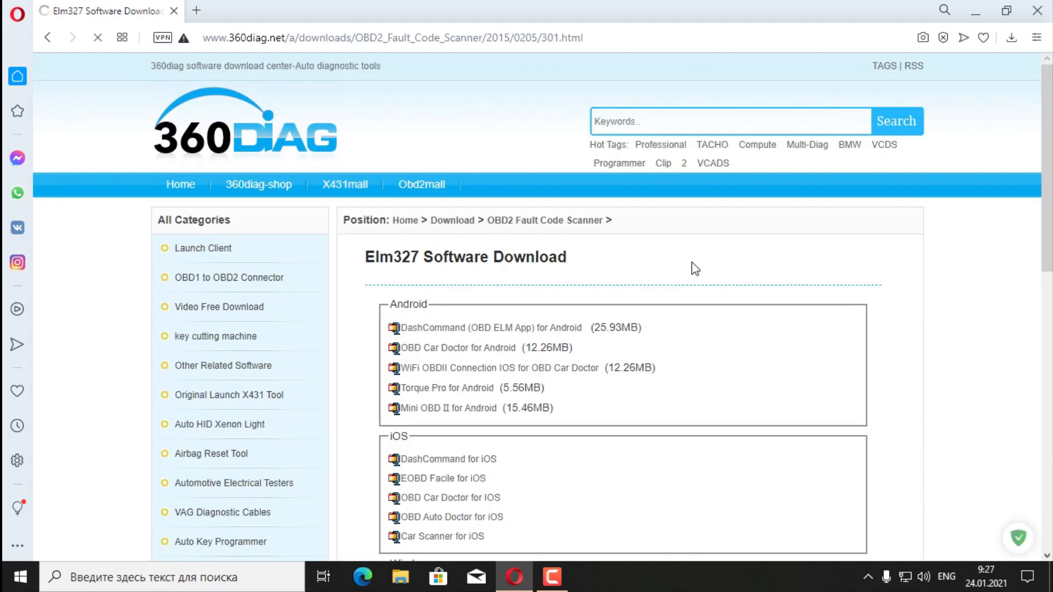
scroll(down, 3)
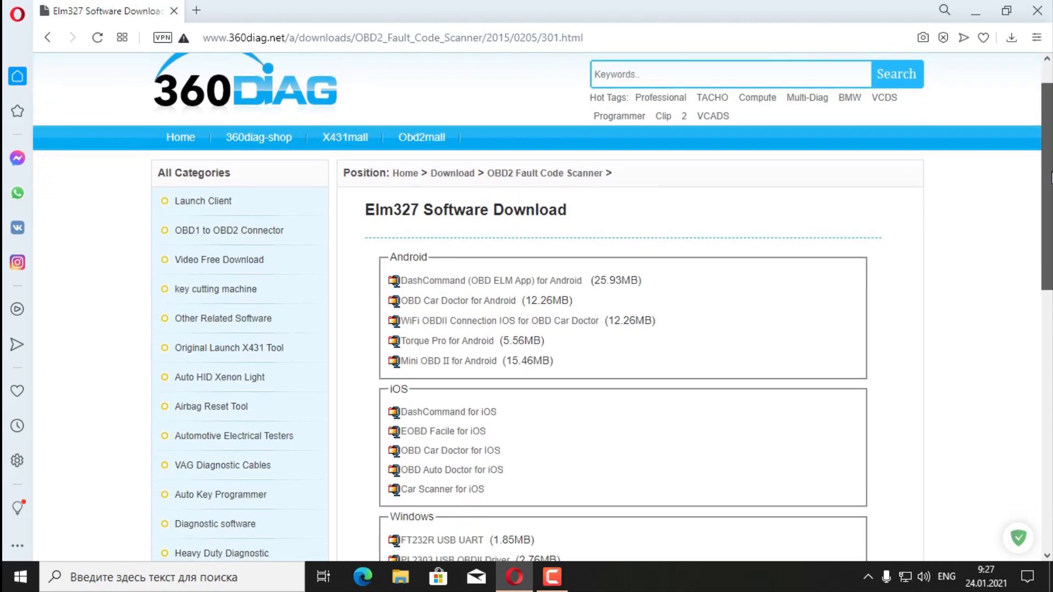
scroll(down, 3)
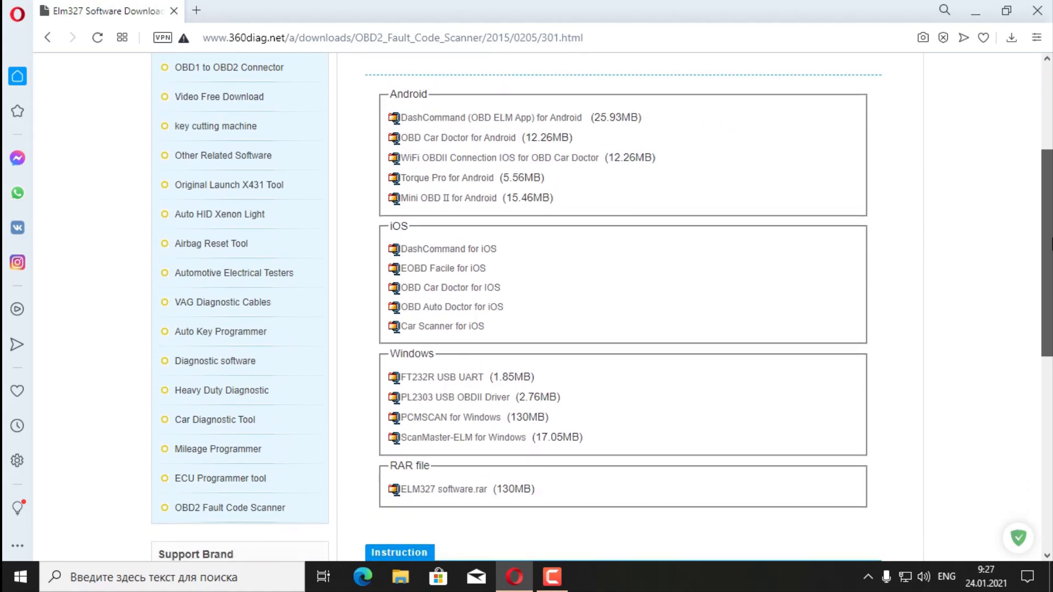
scroll(down, 3)
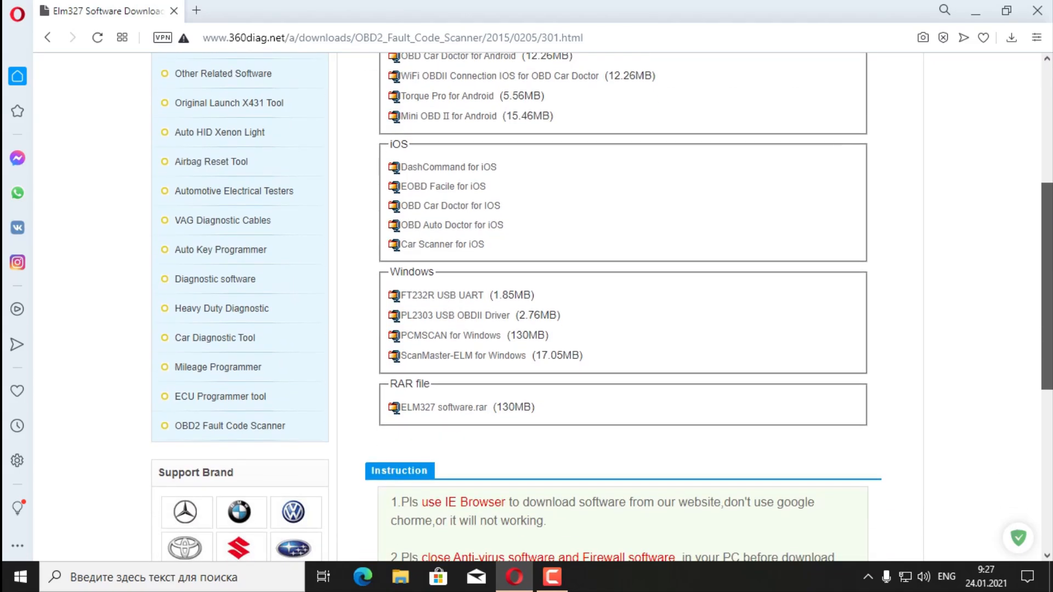
scroll(up, 3)
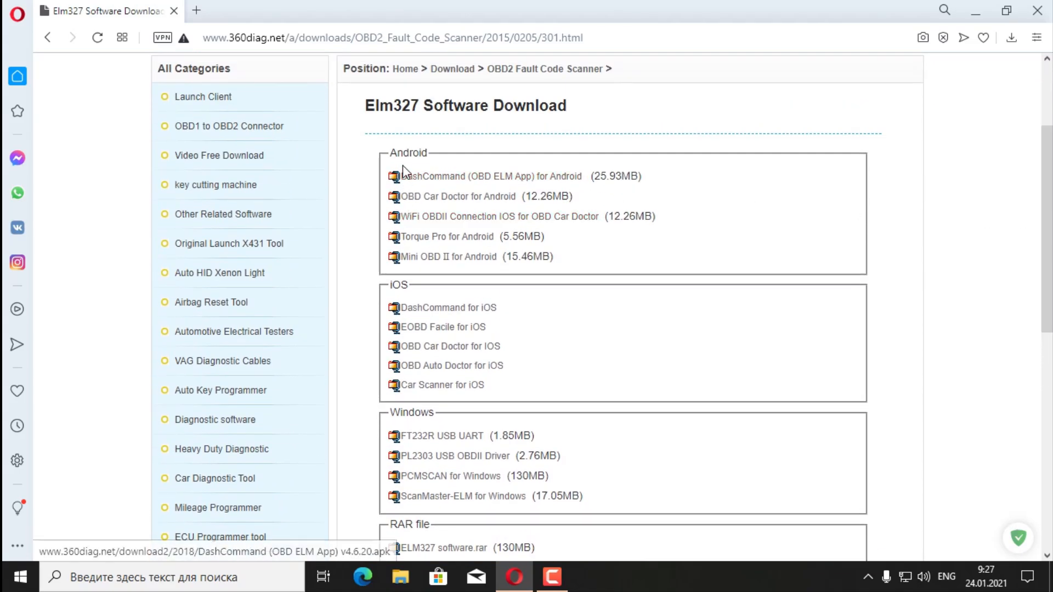
mouse_move(420, 410)
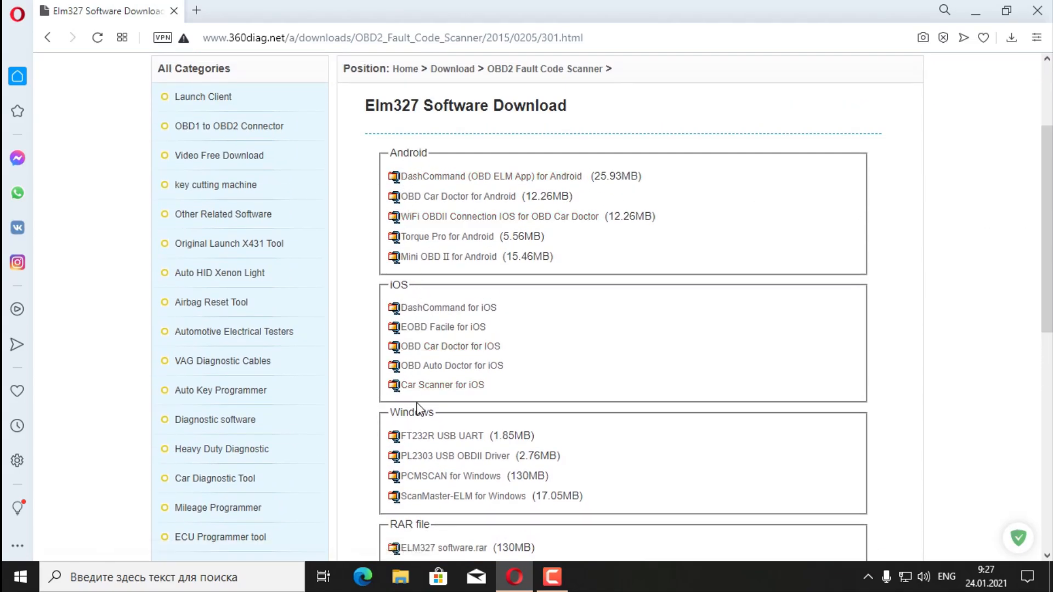
mouse_move(437, 193)
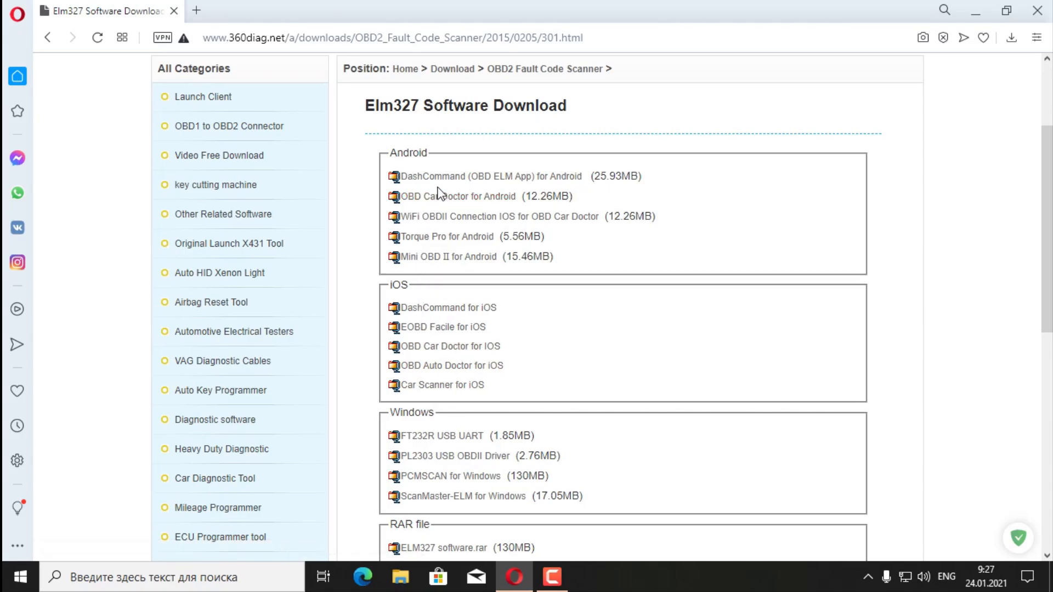
mouse_move(429, 215)
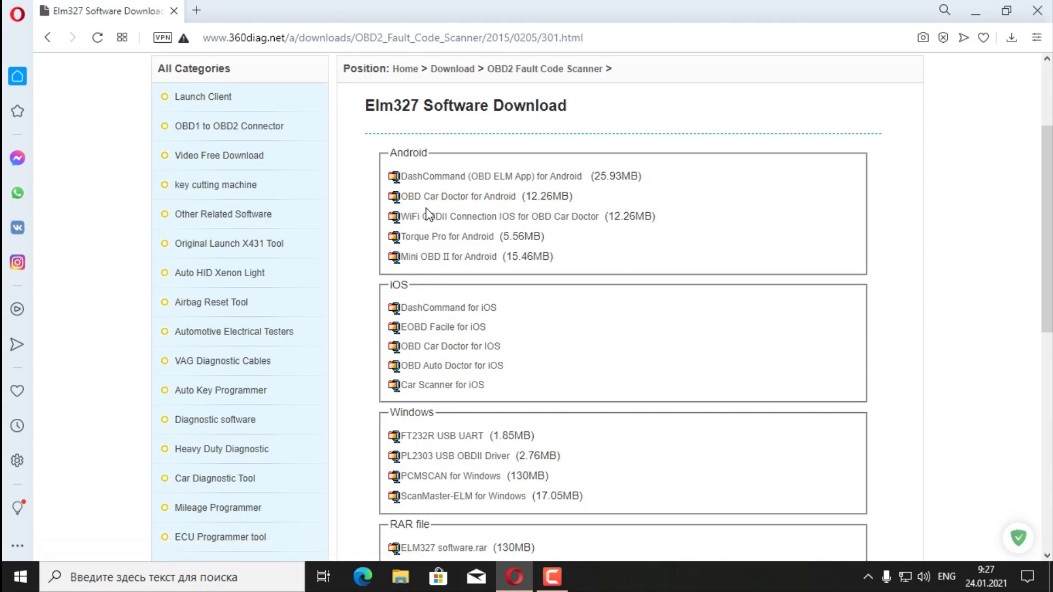
mouse_move(479, 212)
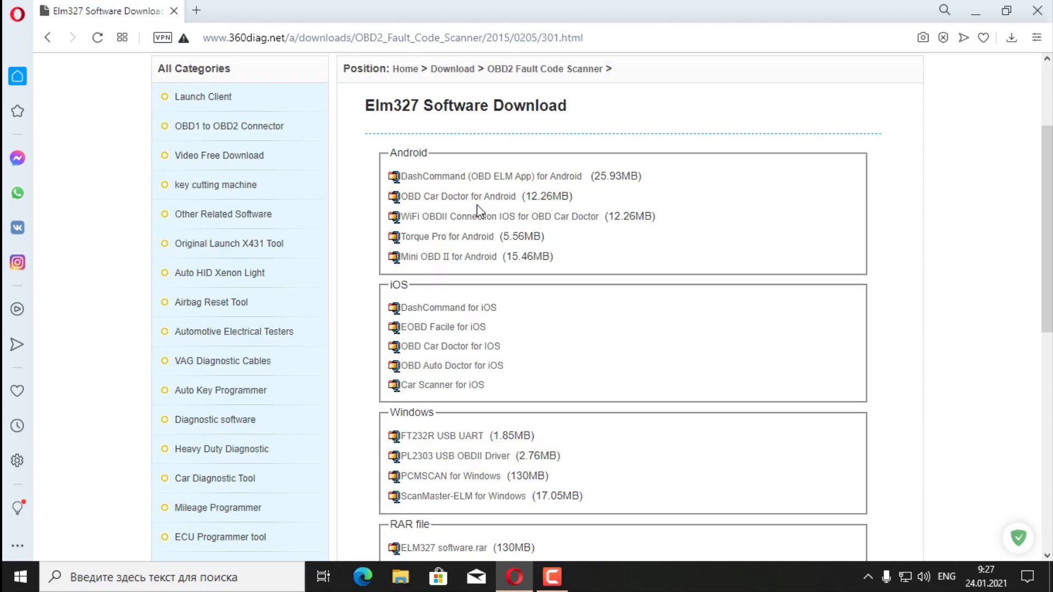
mouse_move(497, 216)
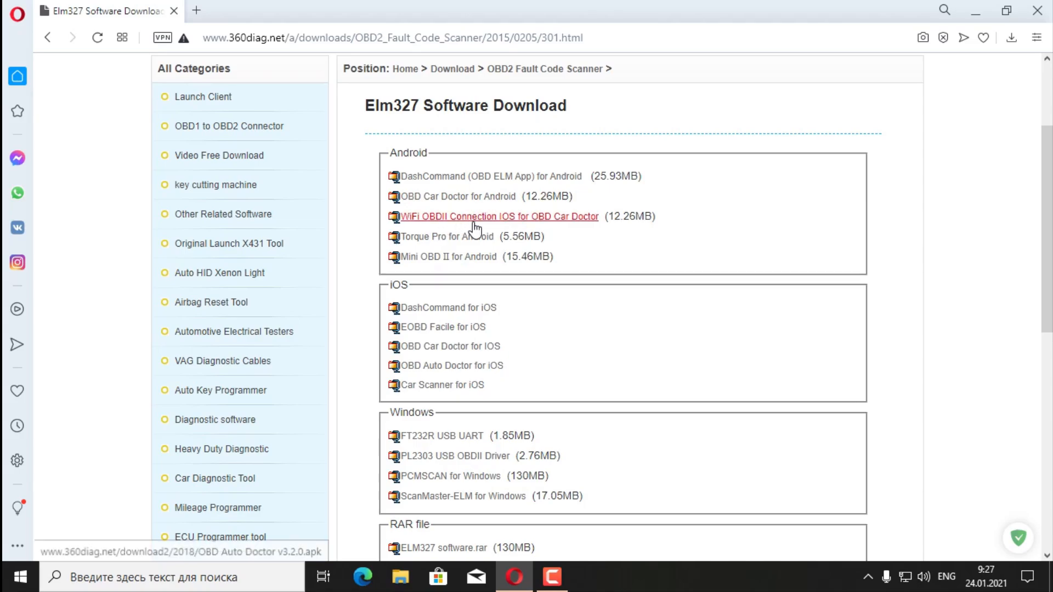
mouse_move(517, 236)
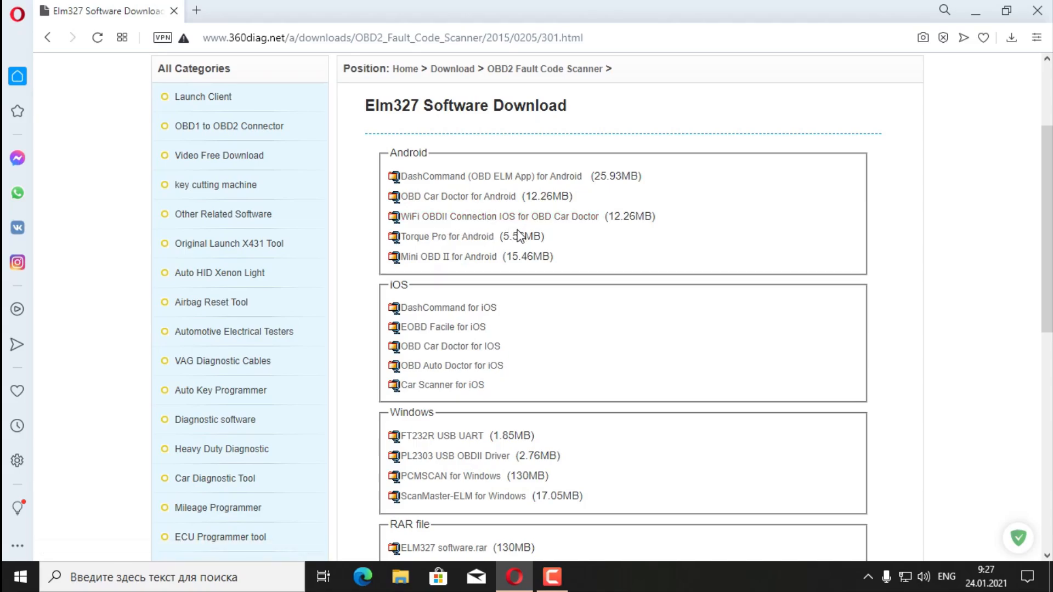
mouse_move(499, 216)
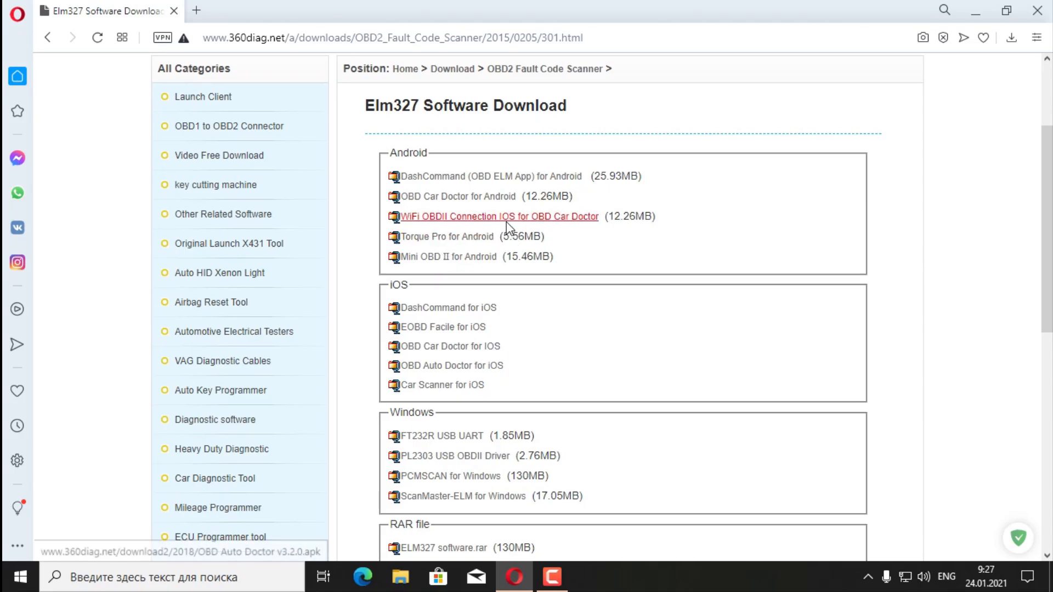
mouse_move(456, 252)
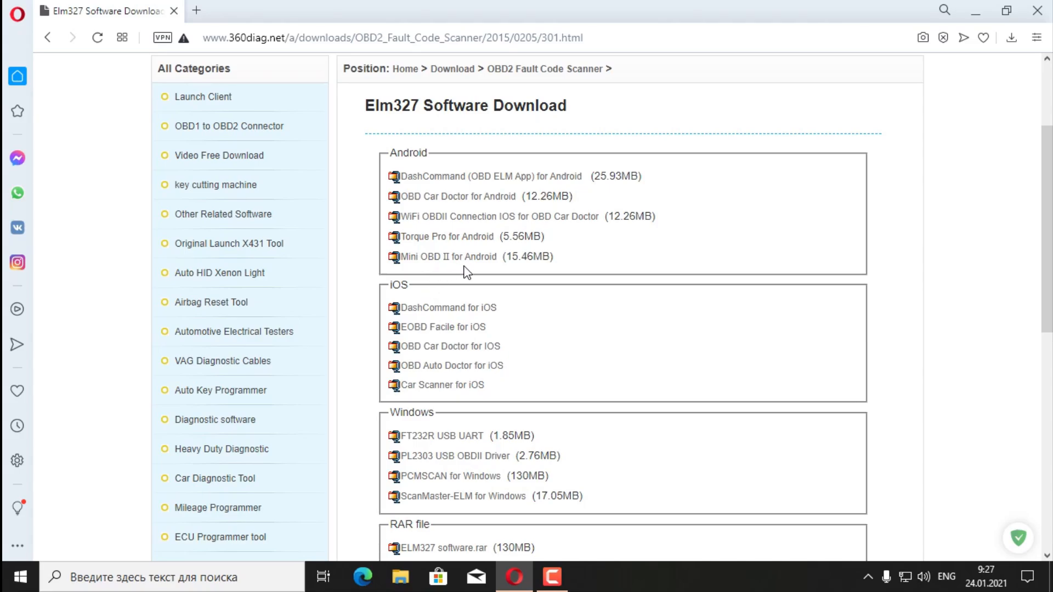
mouse_move(441, 385)
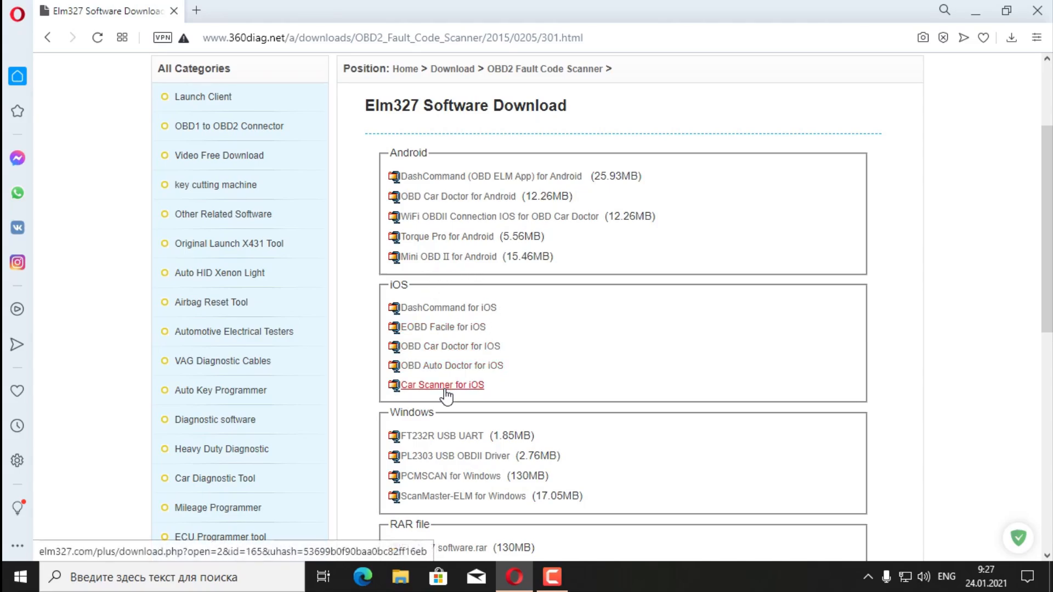
scroll(down, 3)
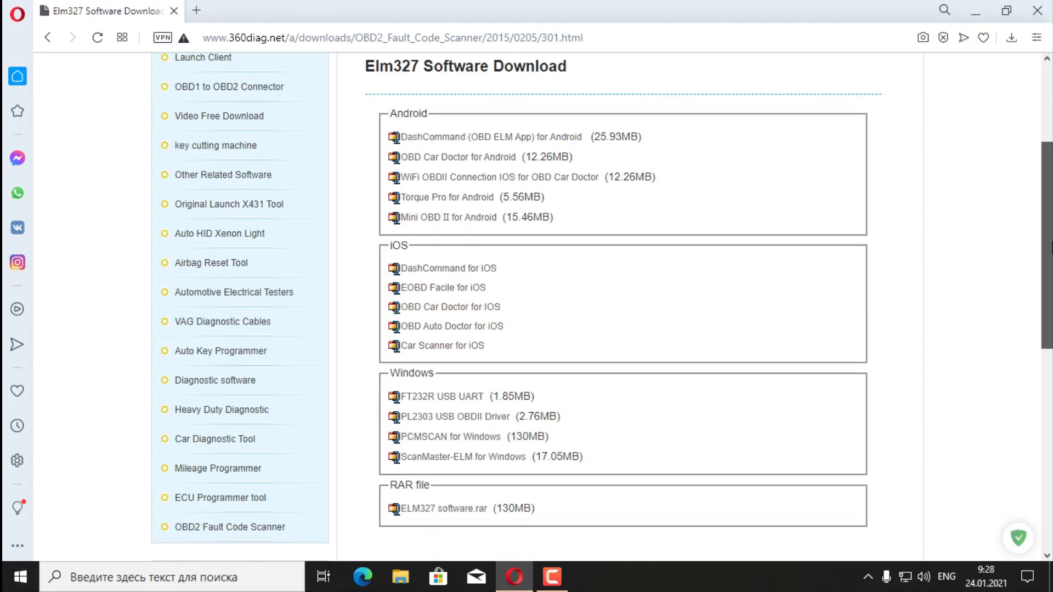
scroll(down, 3)
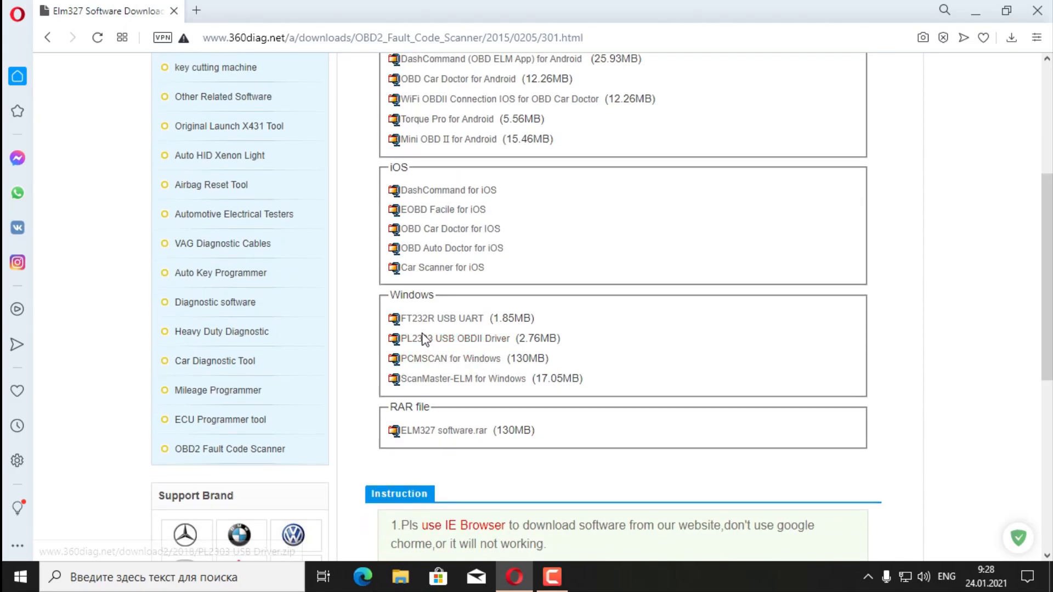
mouse_move(441, 318)
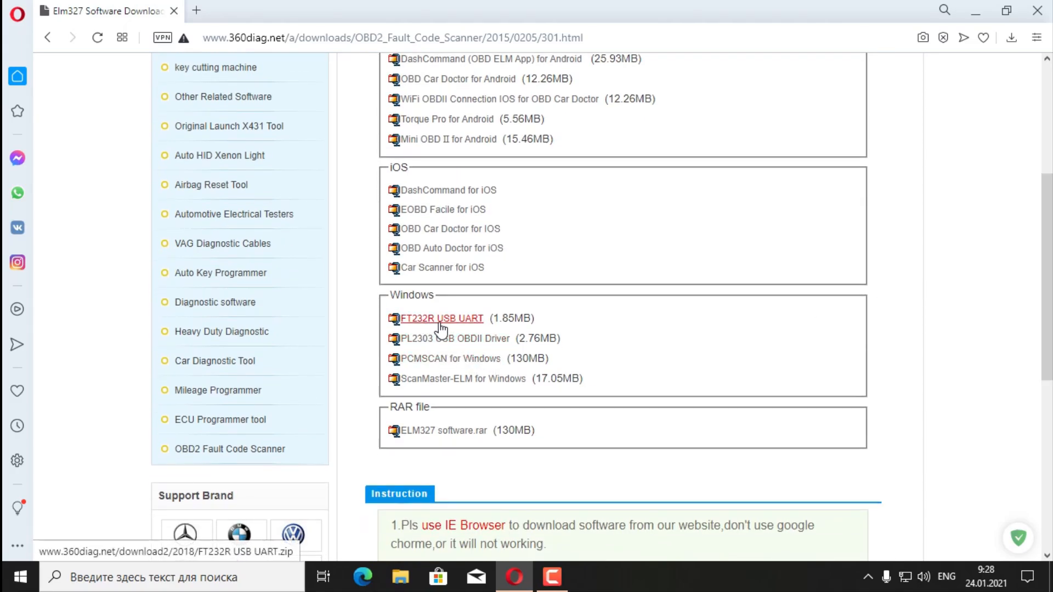
mouse_move(468, 351)
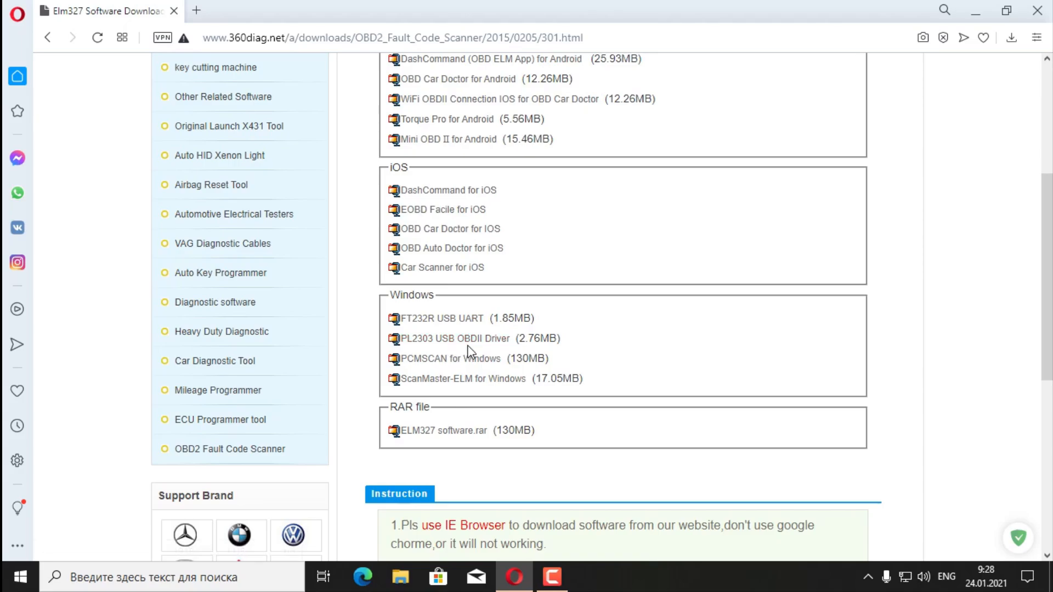
mouse_move(455, 338)
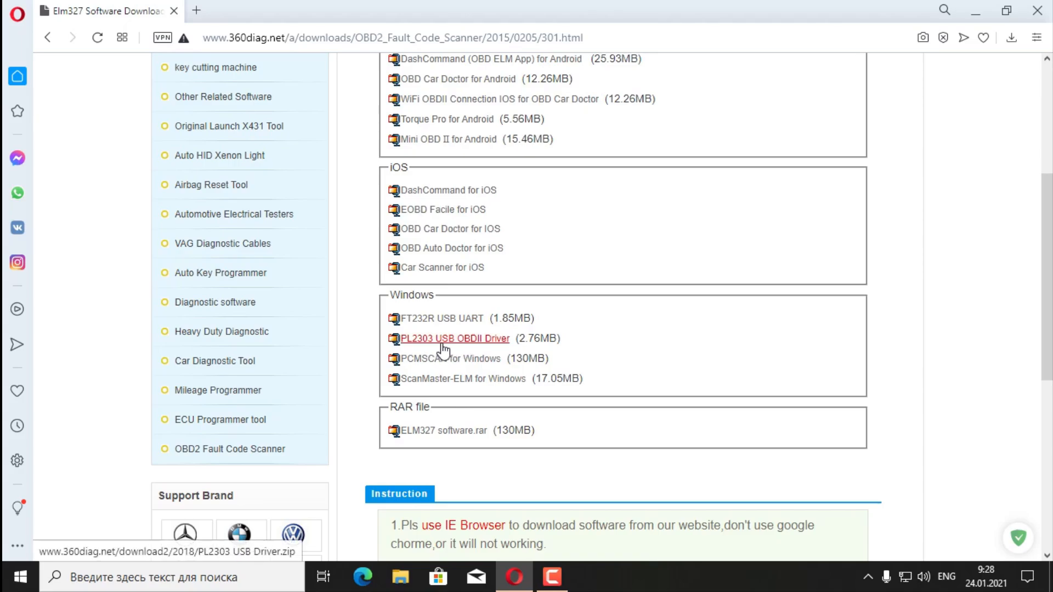
mouse_move(420, 373)
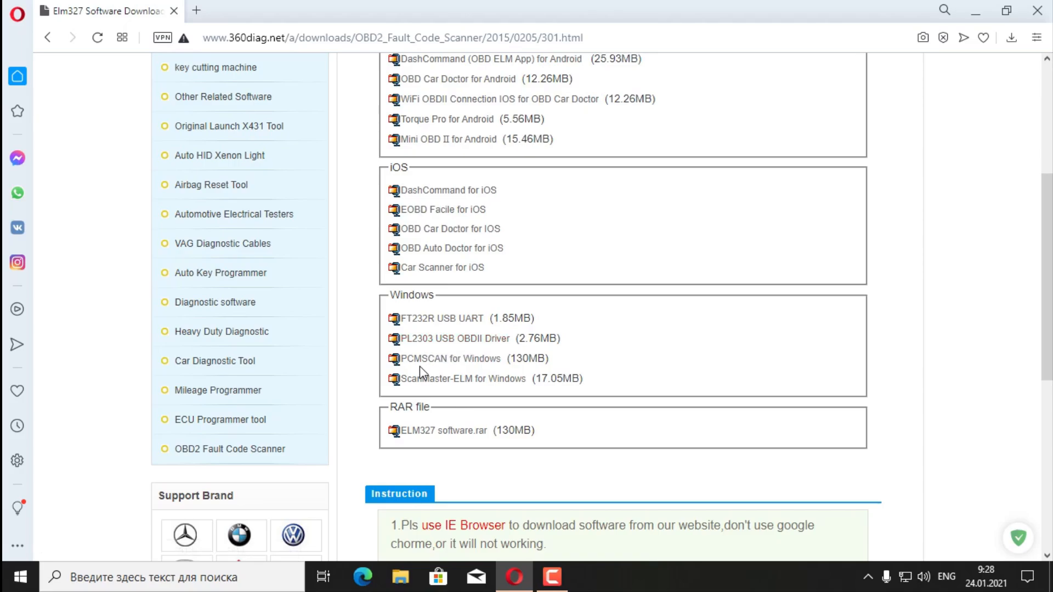
mouse_move(463, 378)
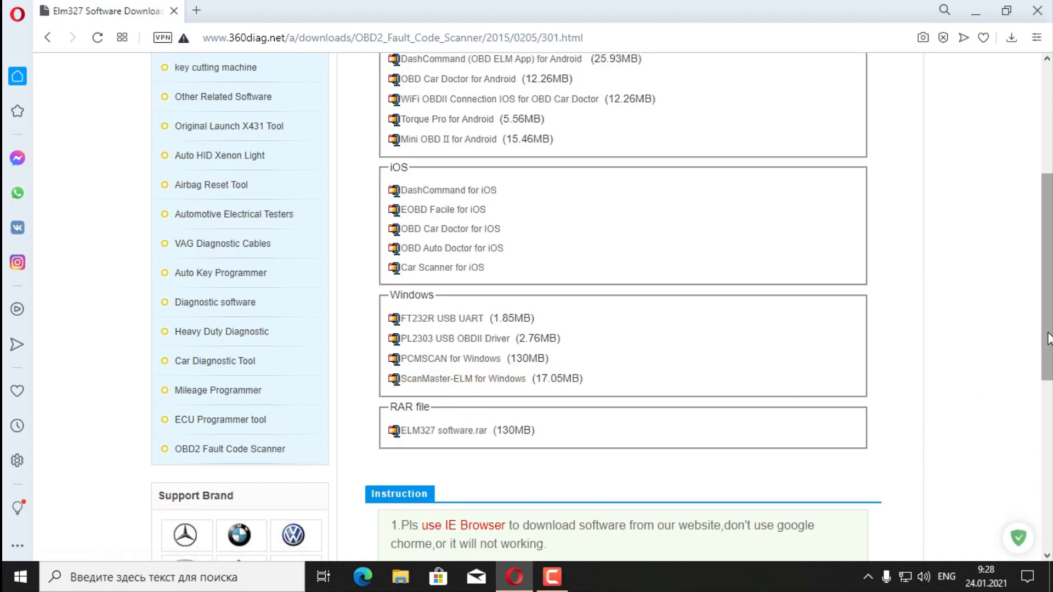
scroll(down, 3)
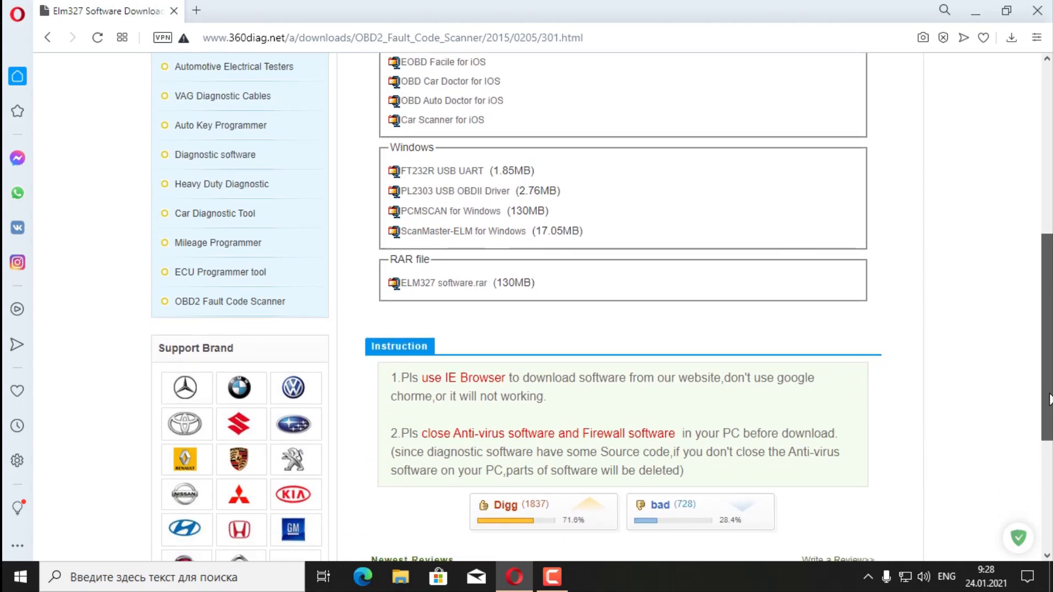
scroll(down, 3)
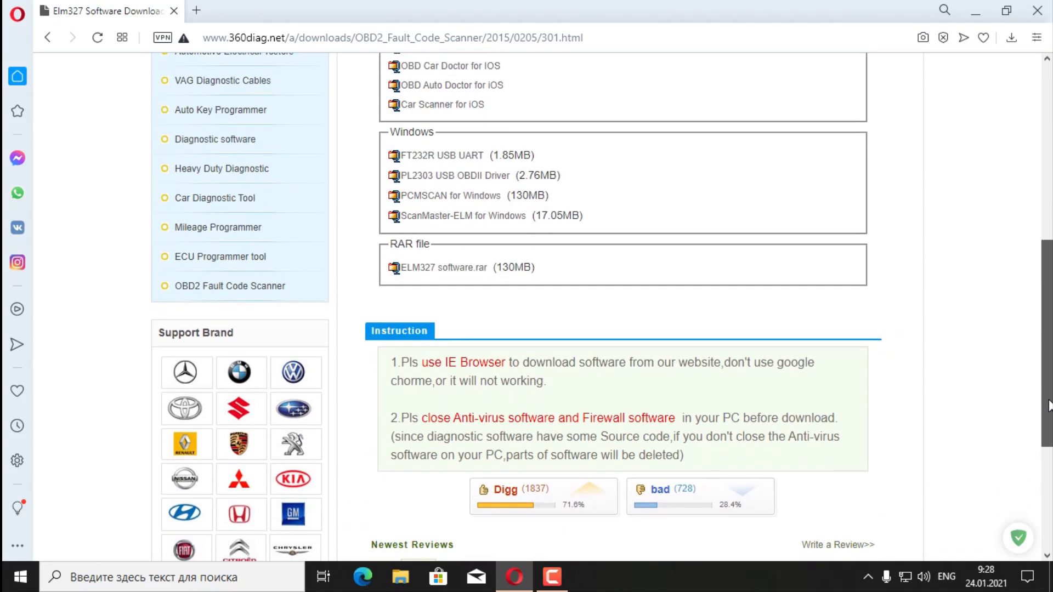
scroll(down, 3)
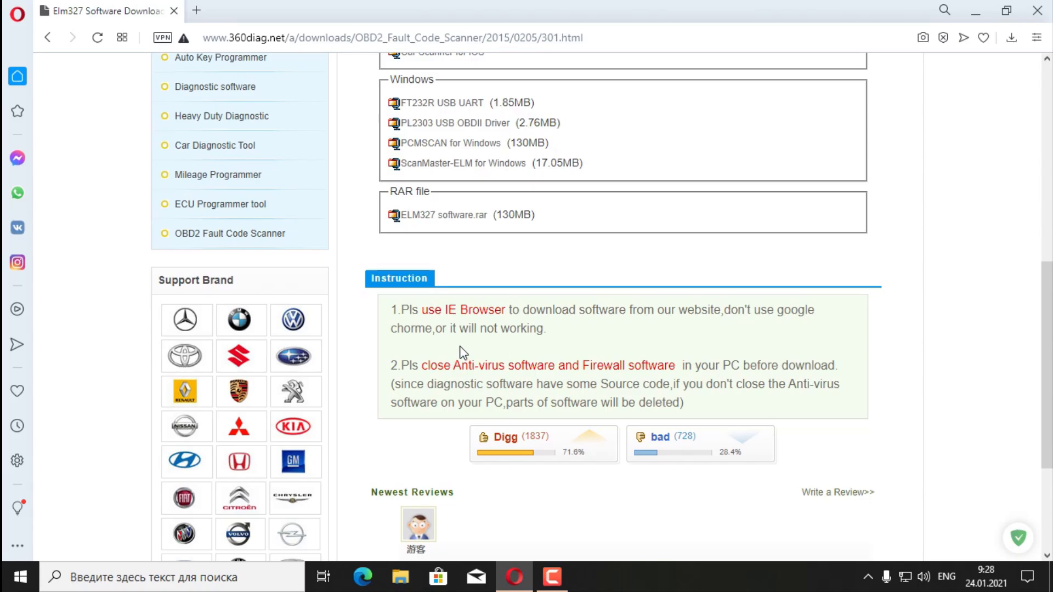
mouse_move(462, 322)
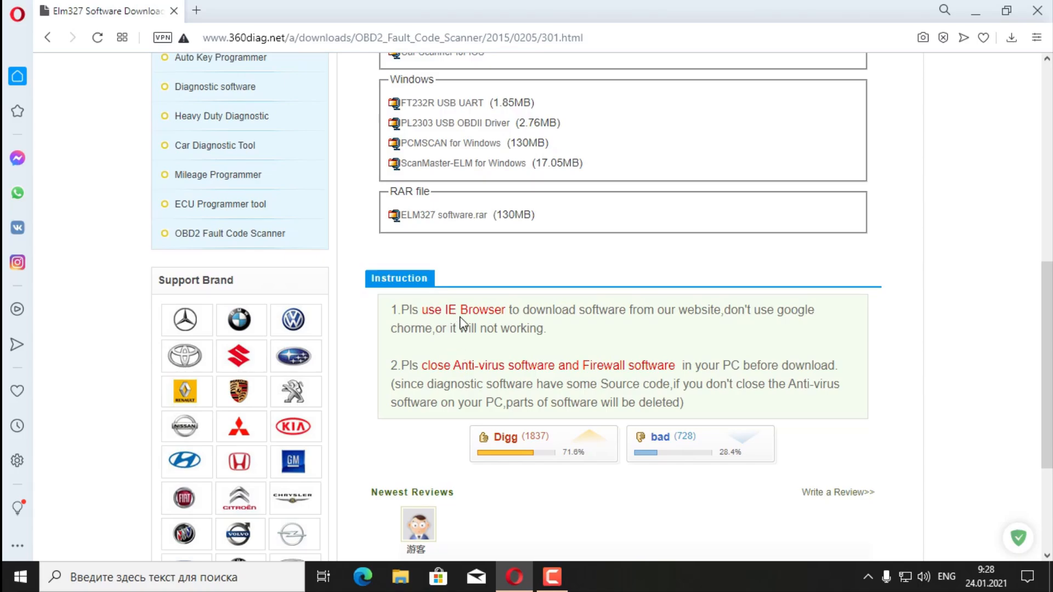
mouse_move(475, 384)
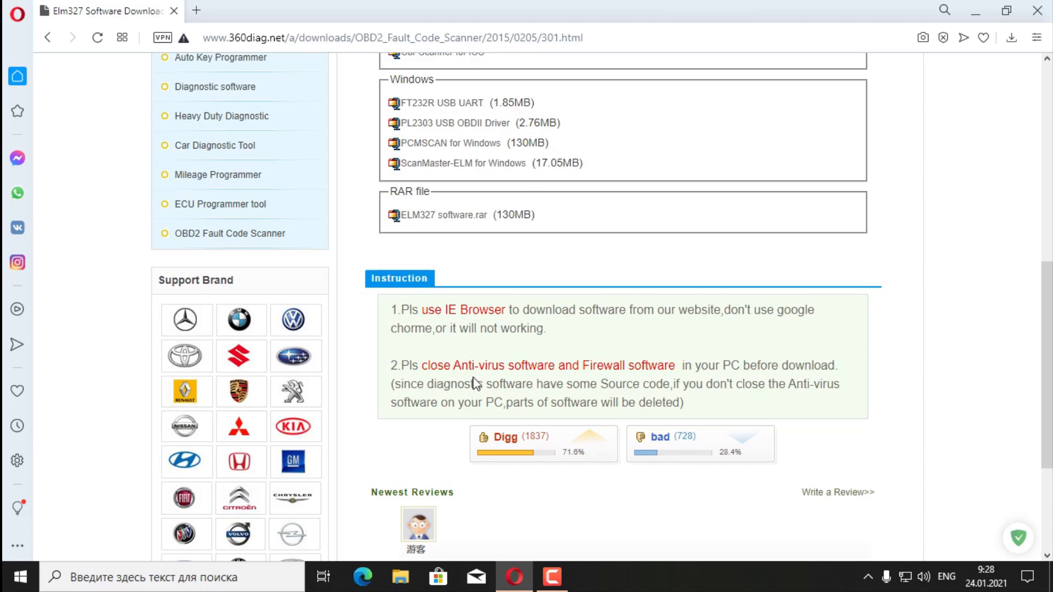
mouse_move(657, 369)
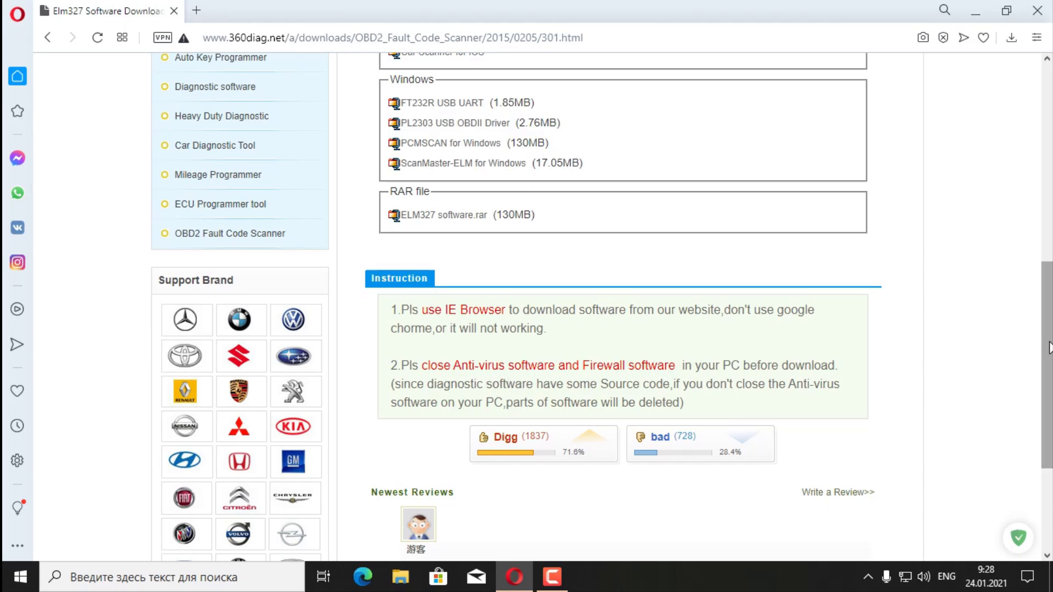
scroll(down, 3)
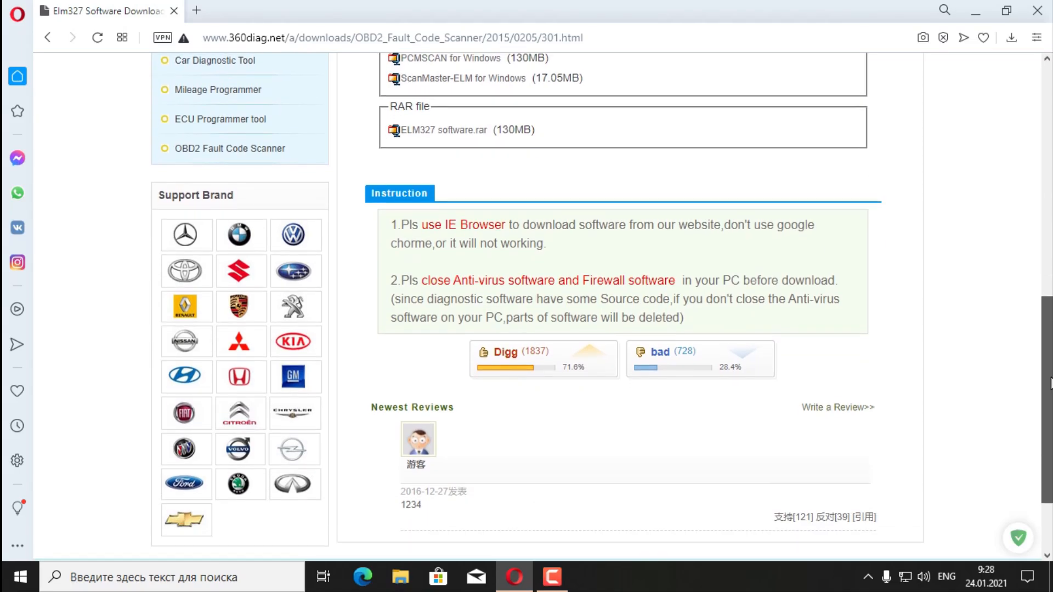
scroll(up, 3)
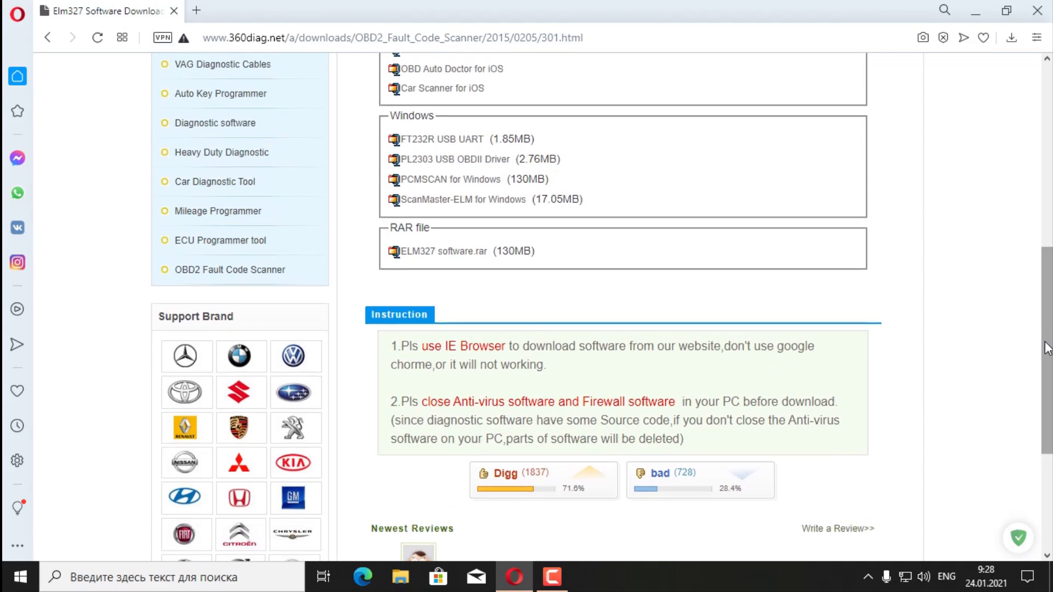
mouse_move(1040, 282)
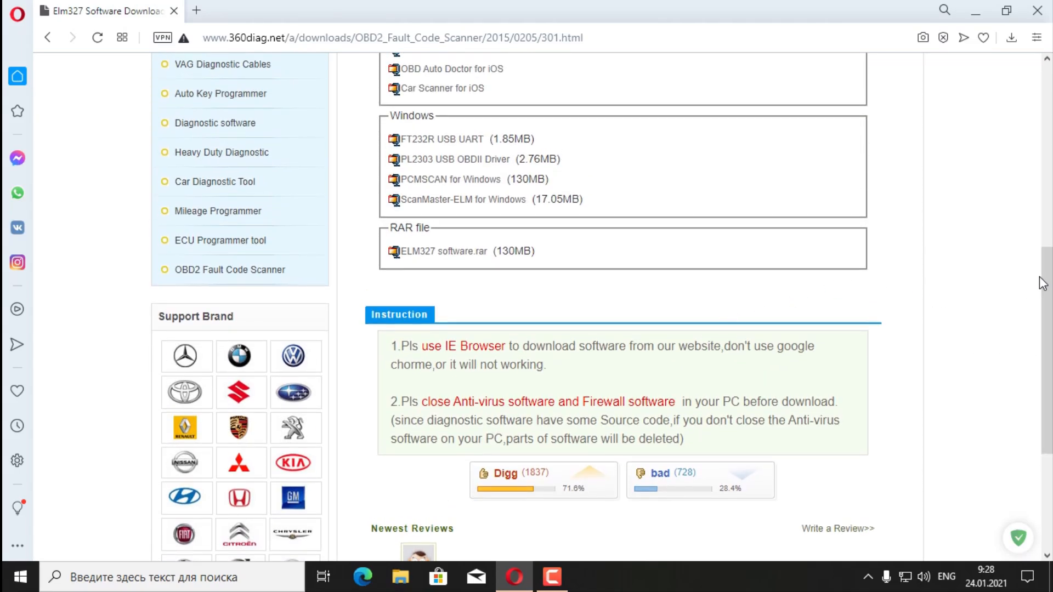
scroll(up, 3)
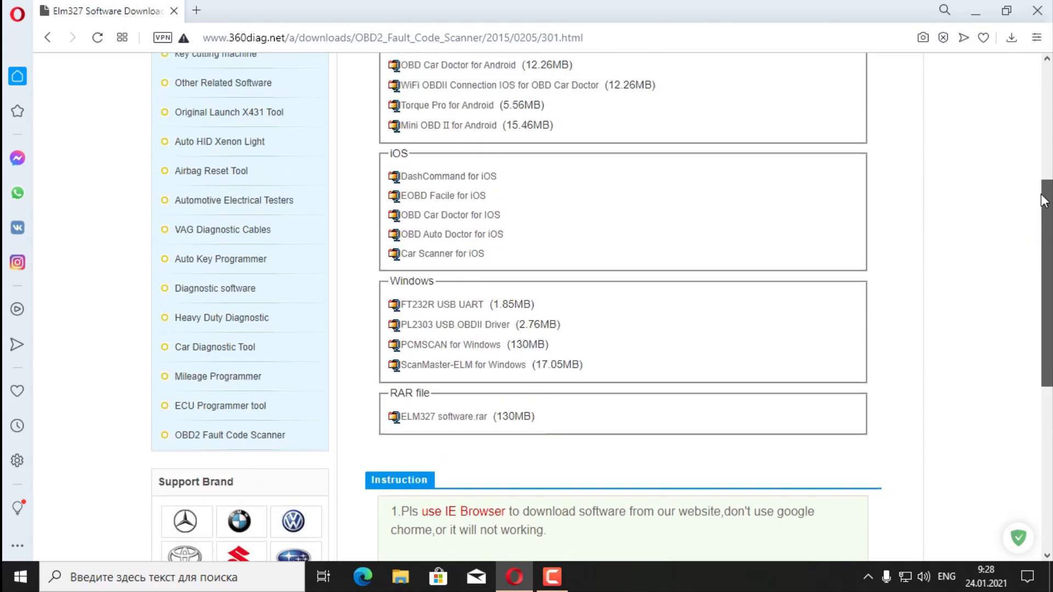
scroll(up, 3)
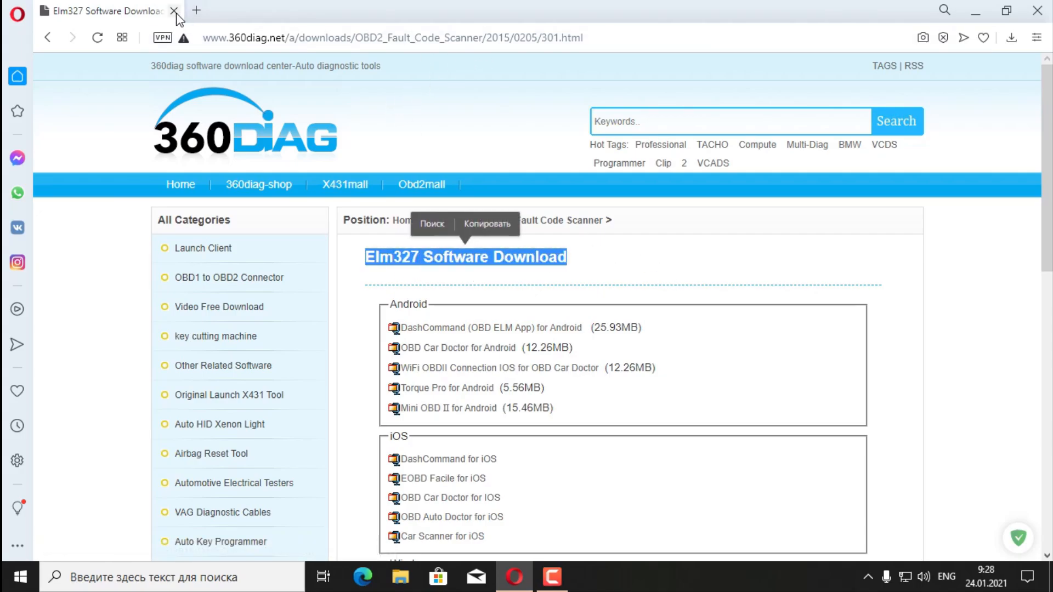
Step: Close the 360diag tab and run a Yandex search for 'fap' from the Express panel
click(175, 11)
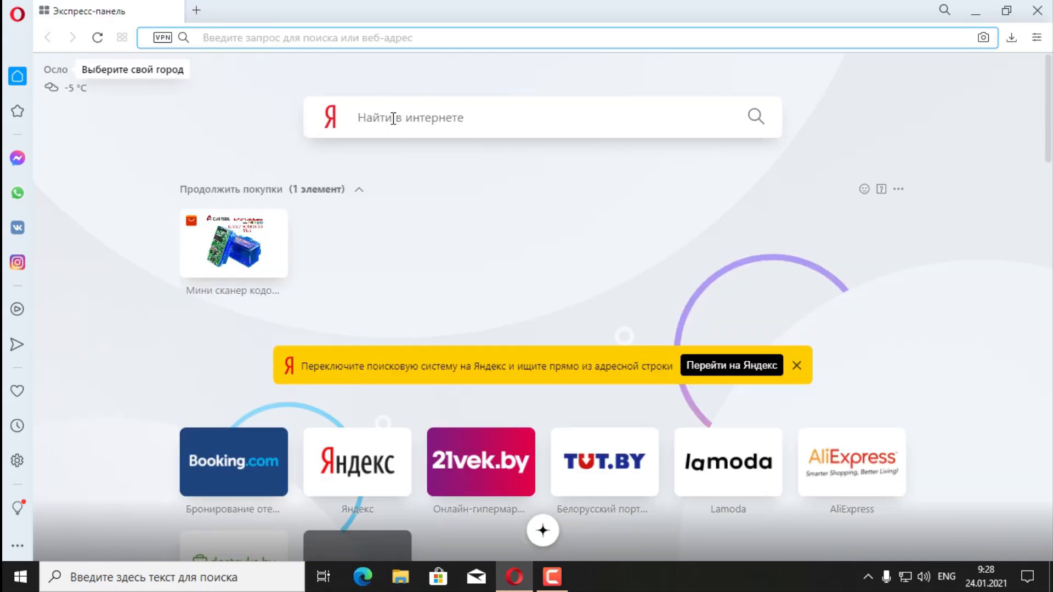
mouse_move(513, 161)
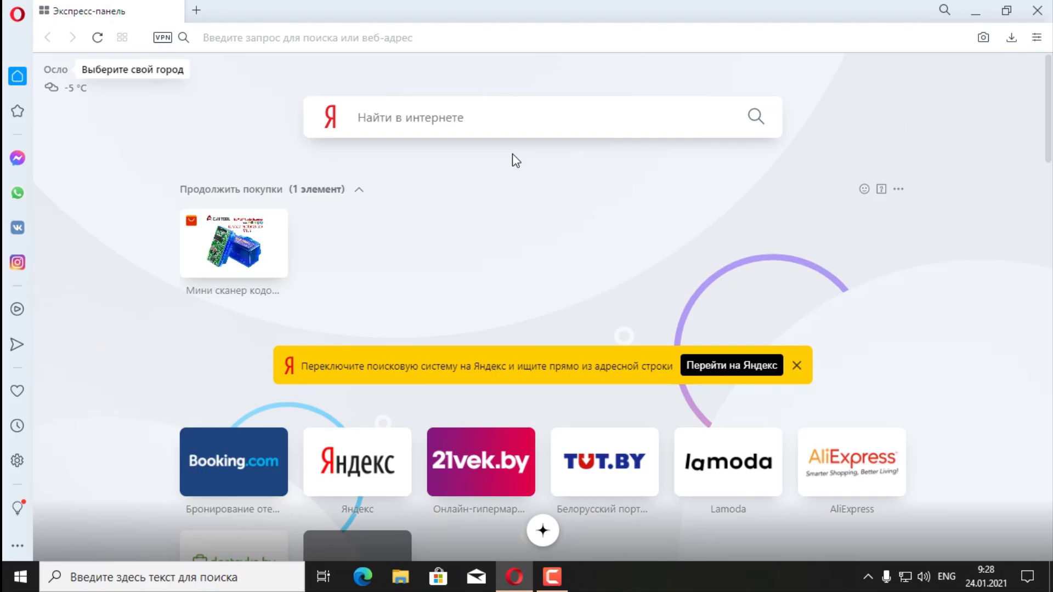
text(fap)
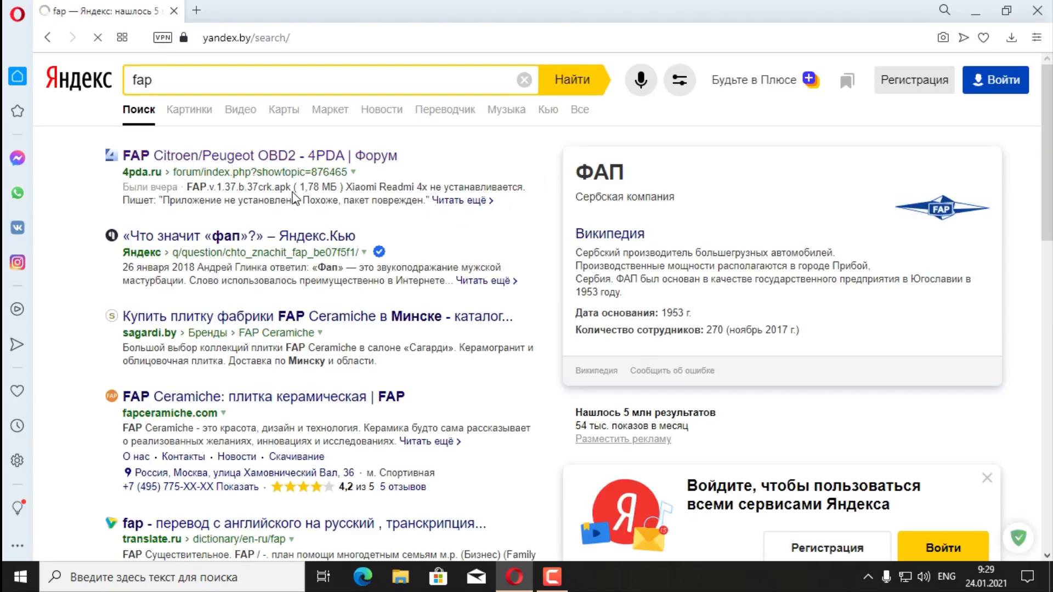
Step: Enter the FAP Citroen/Peugeot OBD2 4PDA topic and scroll its first post to the Скачать section
click(256, 155)
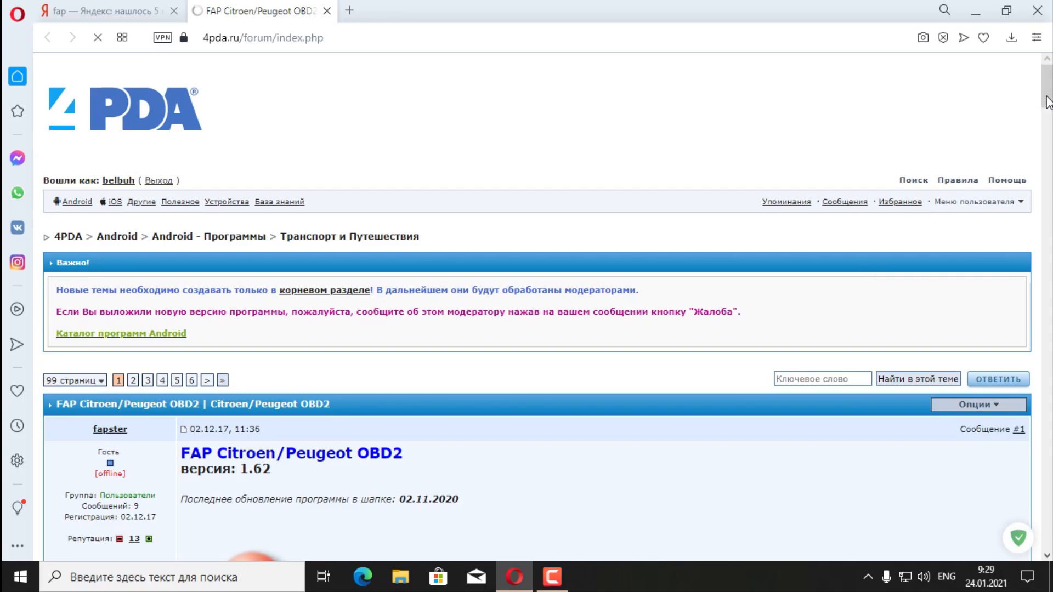
scroll(down, 3)
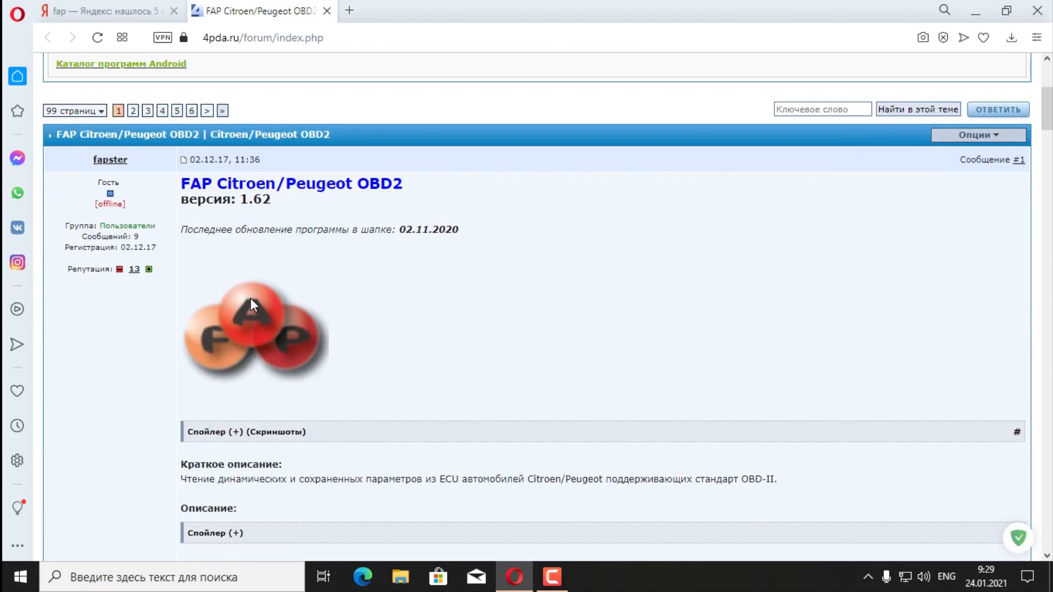
mouse_move(247, 265)
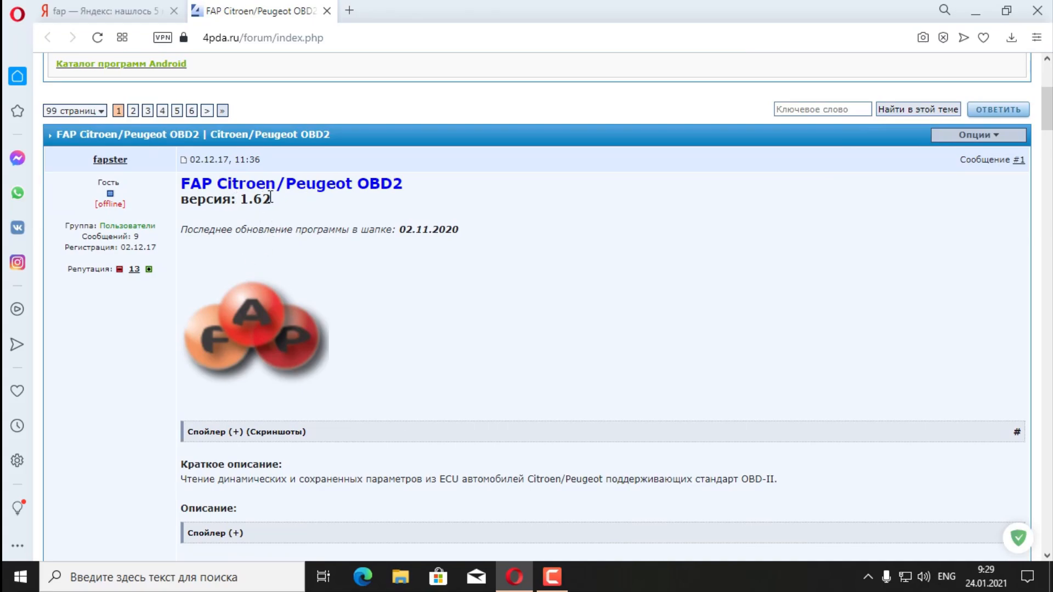
mouse_move(266, 223)
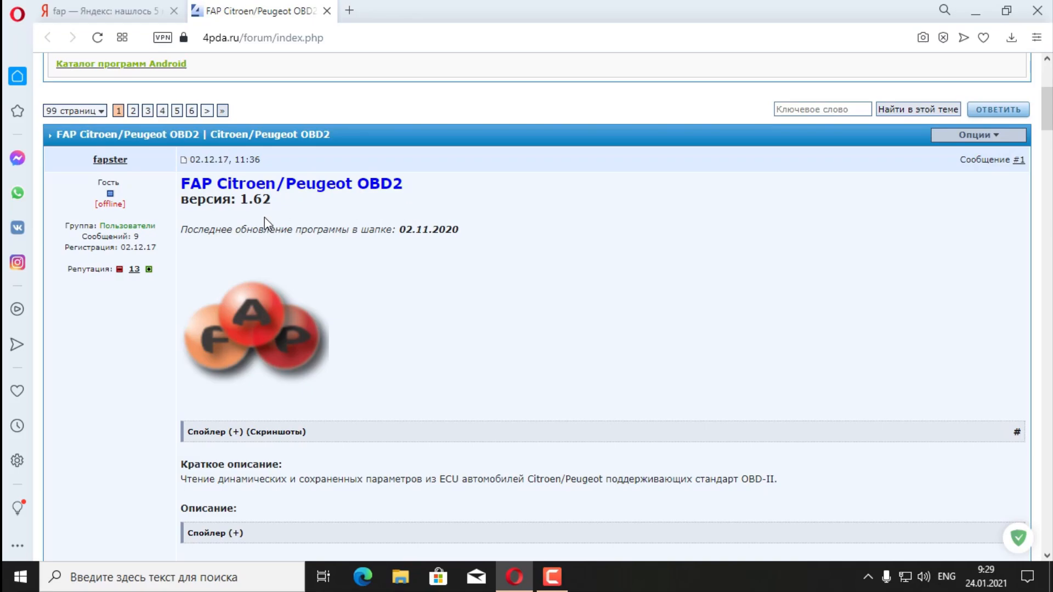
mouse_move(269, 205)
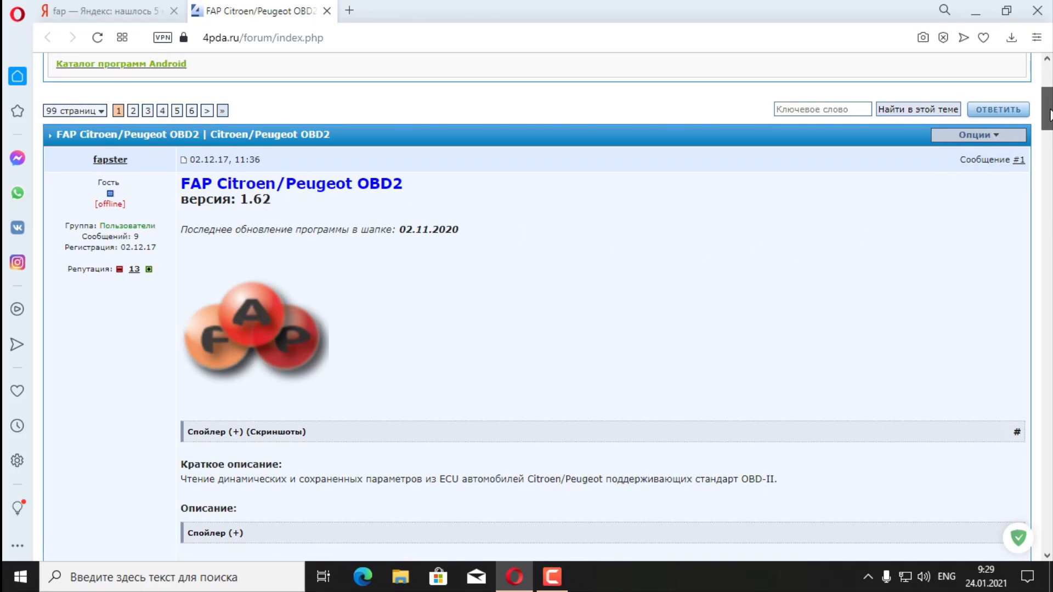
scroll(down, 3)
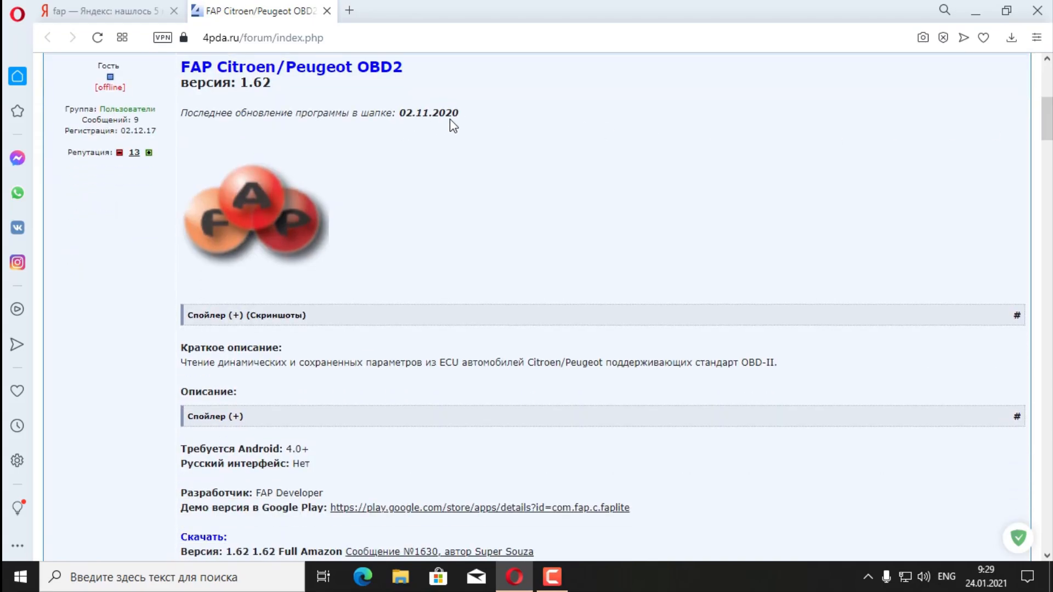
mouse_move(826, 218)
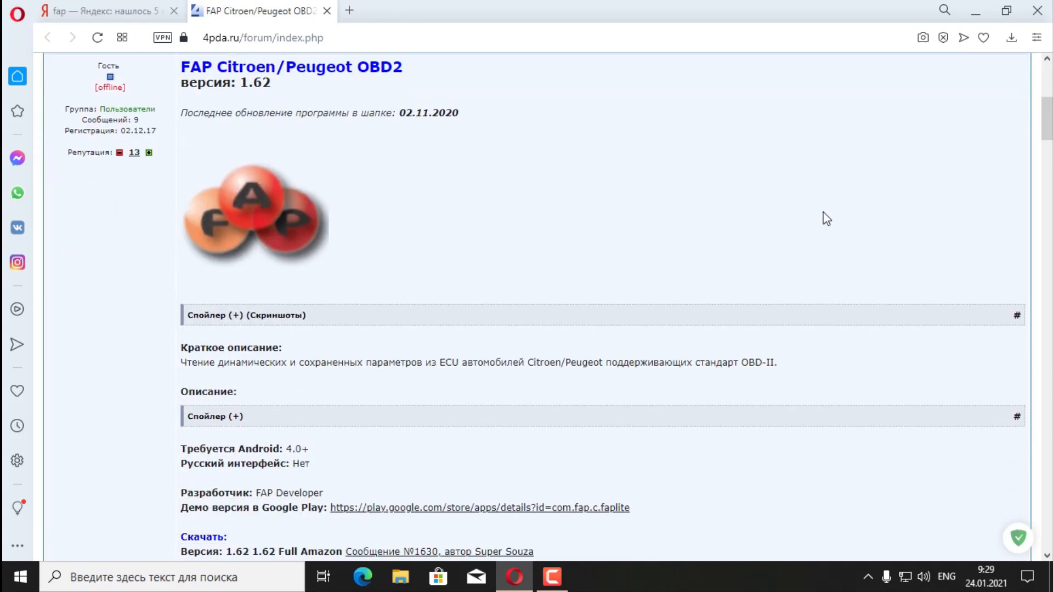
scroll(down, 3)
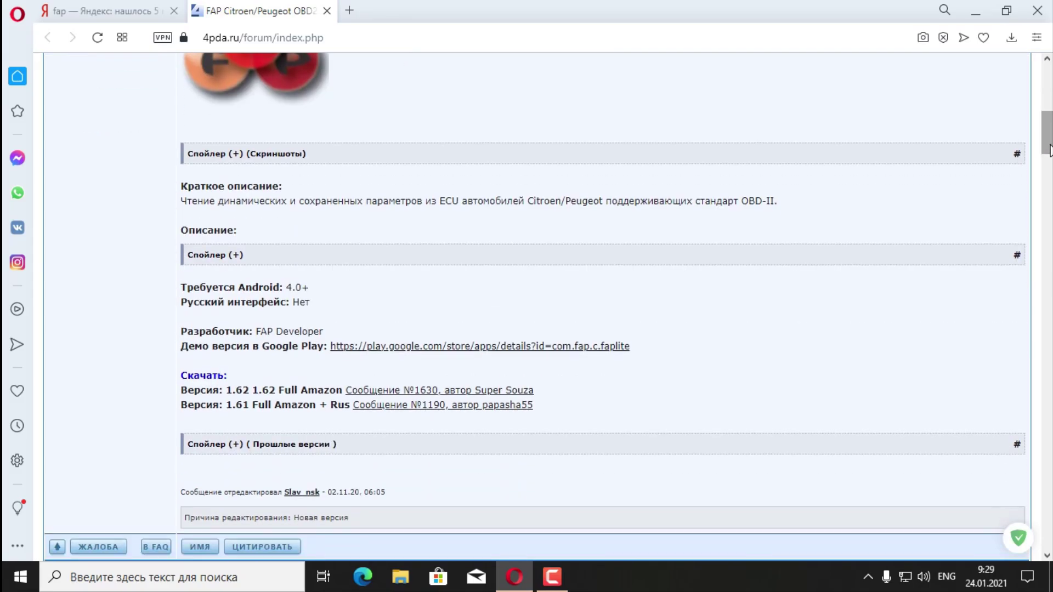
mouse_move(469, 349)
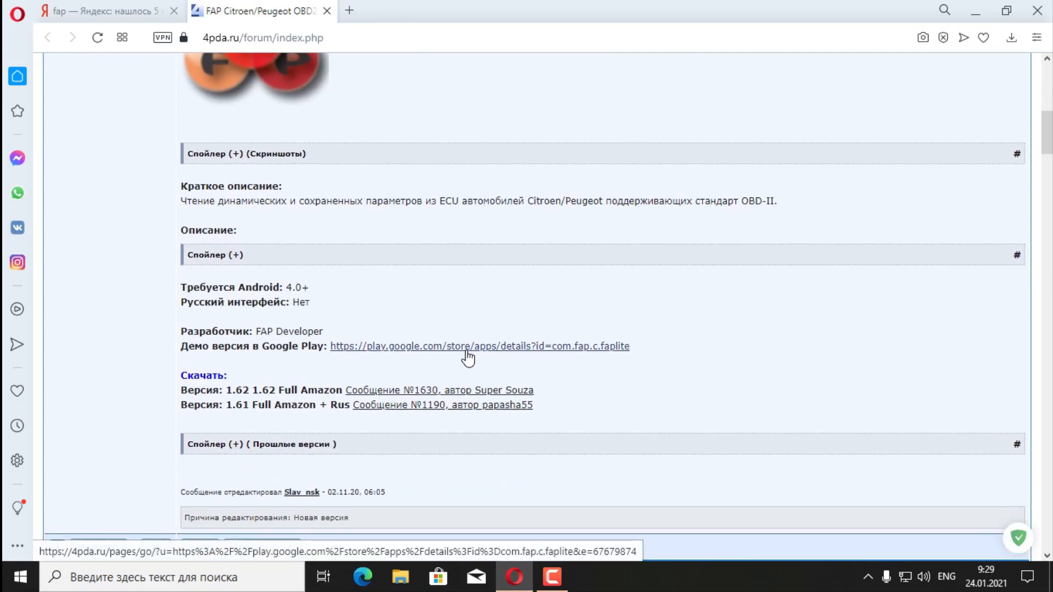
mouse_move(468, 355)
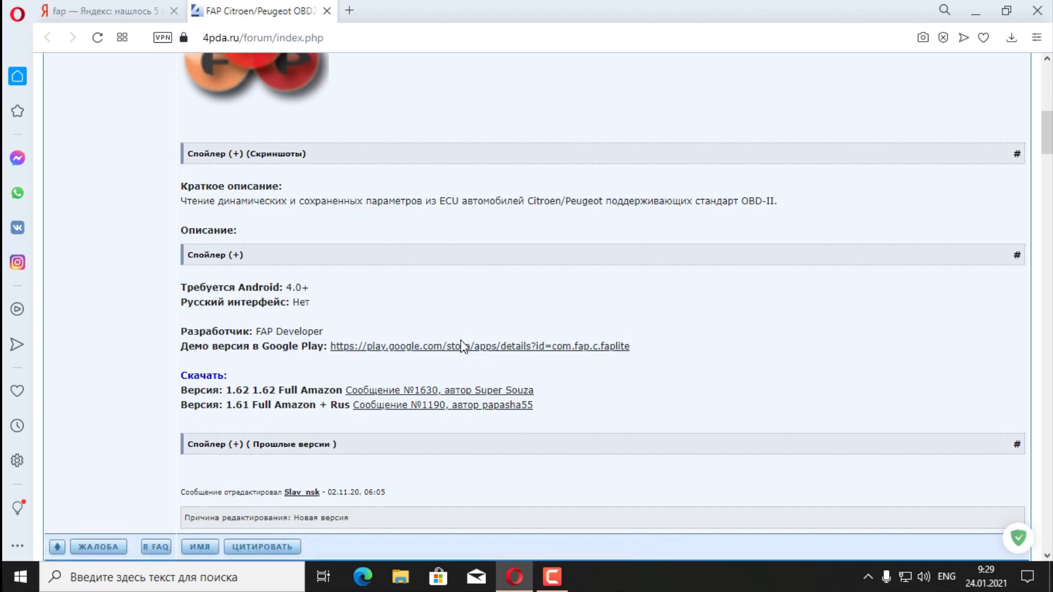
mouse_move(238, 450)
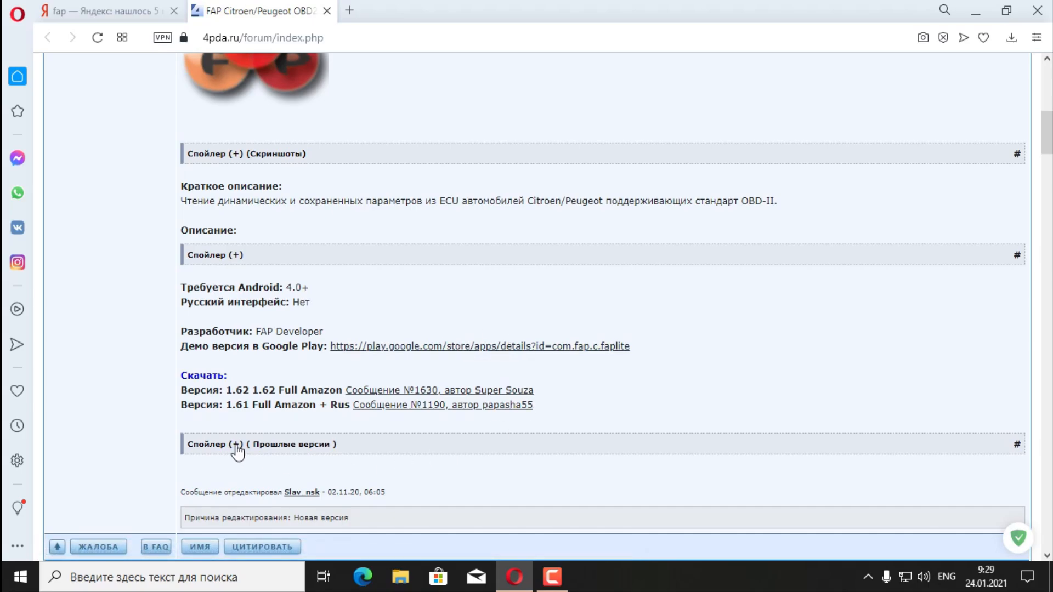
Step: Expand the past-versions spoiler listing older FAP downloads from 1.60 to 1.37
click(238, 444)
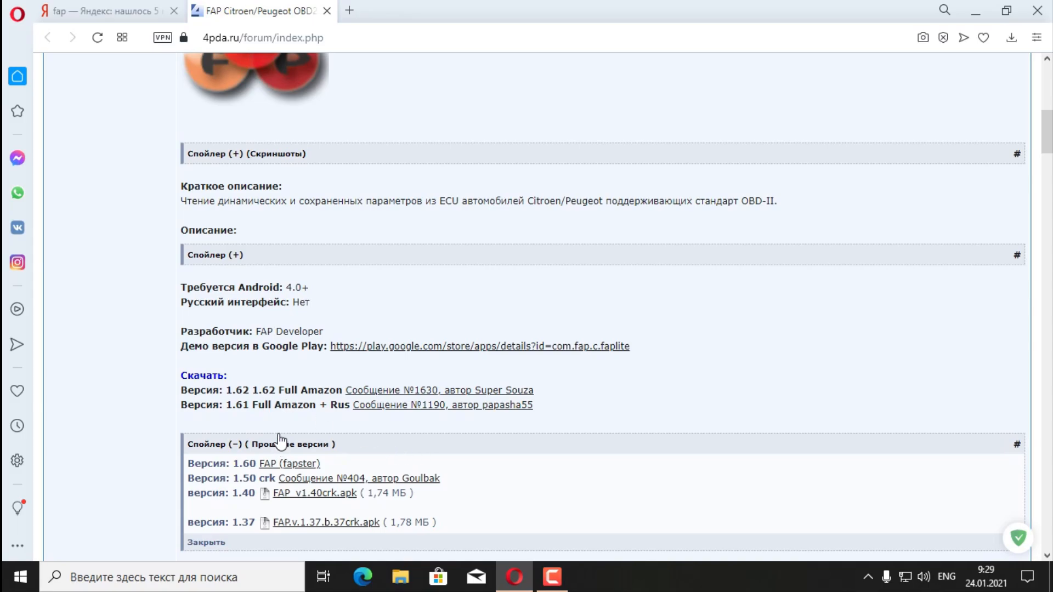
mouse_move(290, 396)
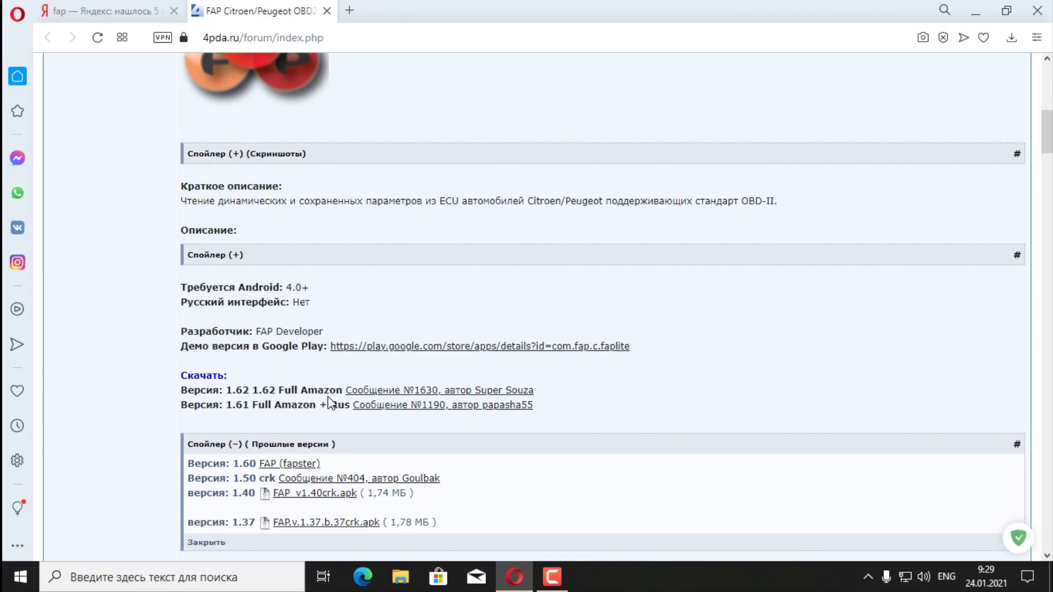
mouse_move(308, 419)
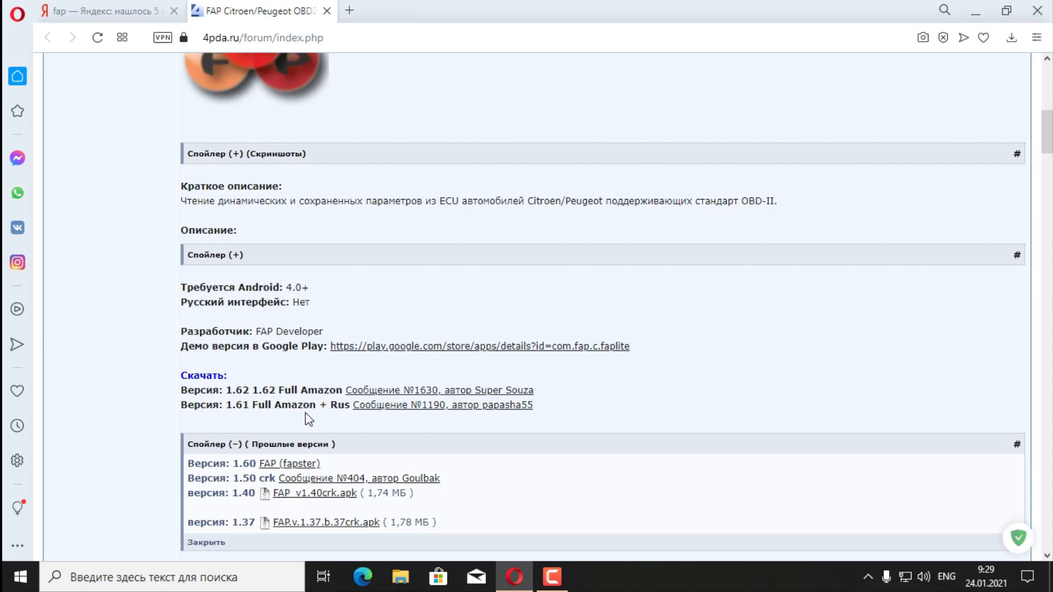
scroll(down, 3)
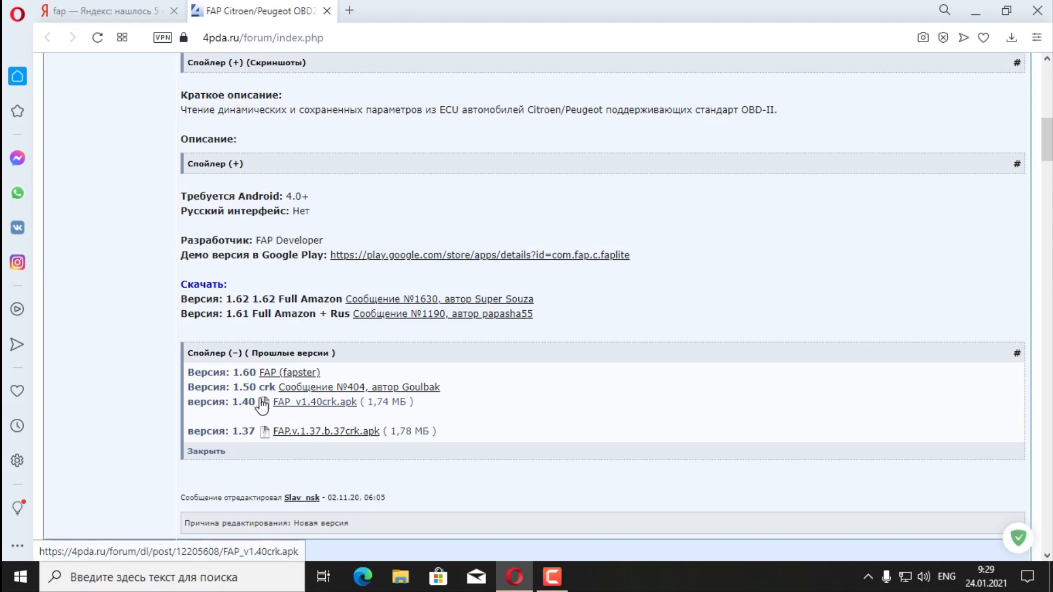
mouse_move(503, 377)
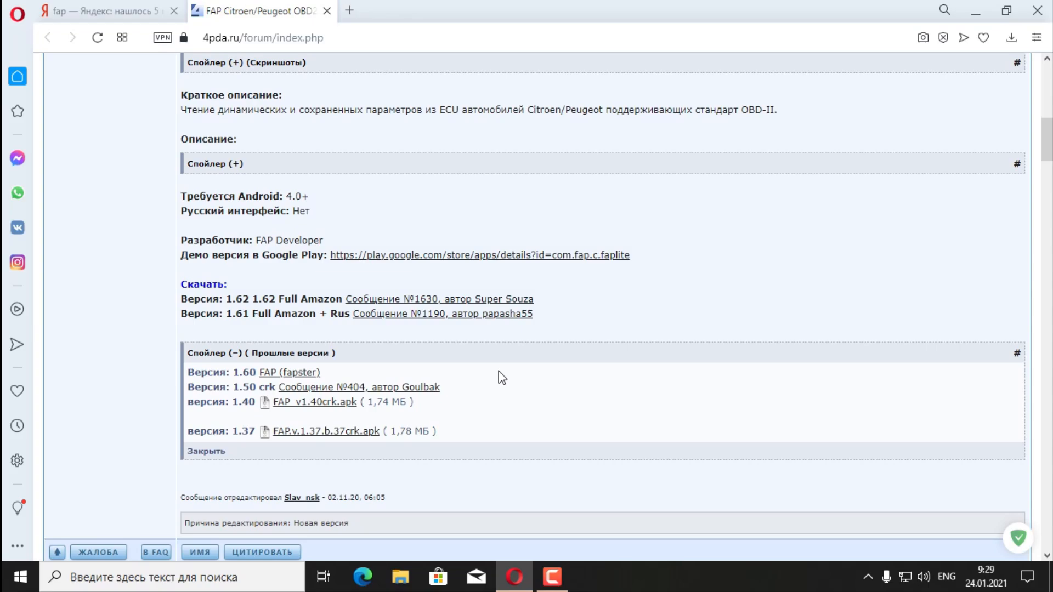
mouse_move(541, 334)
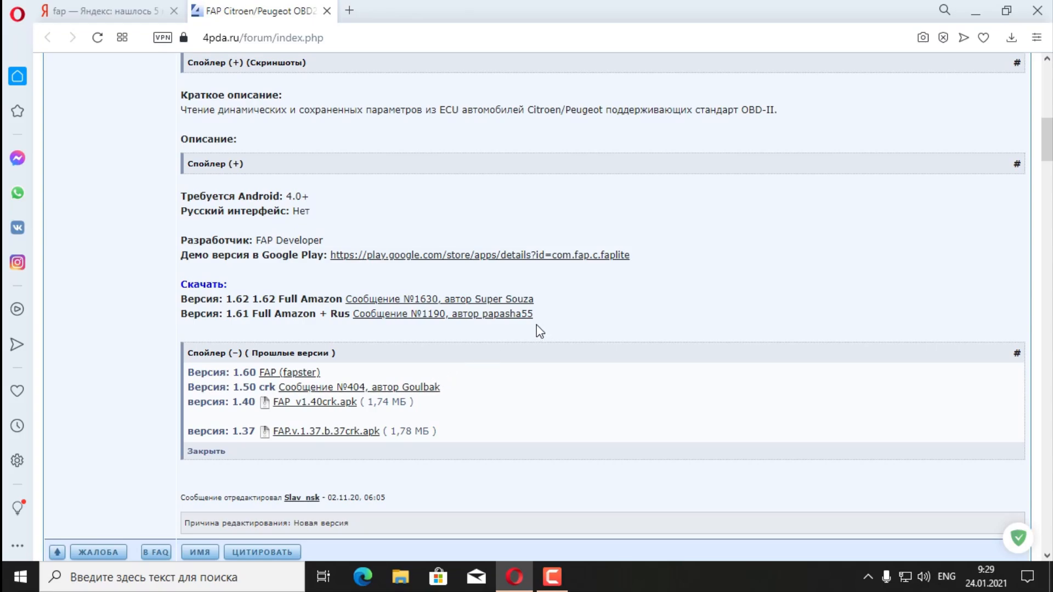
mouse_move(433, 262)
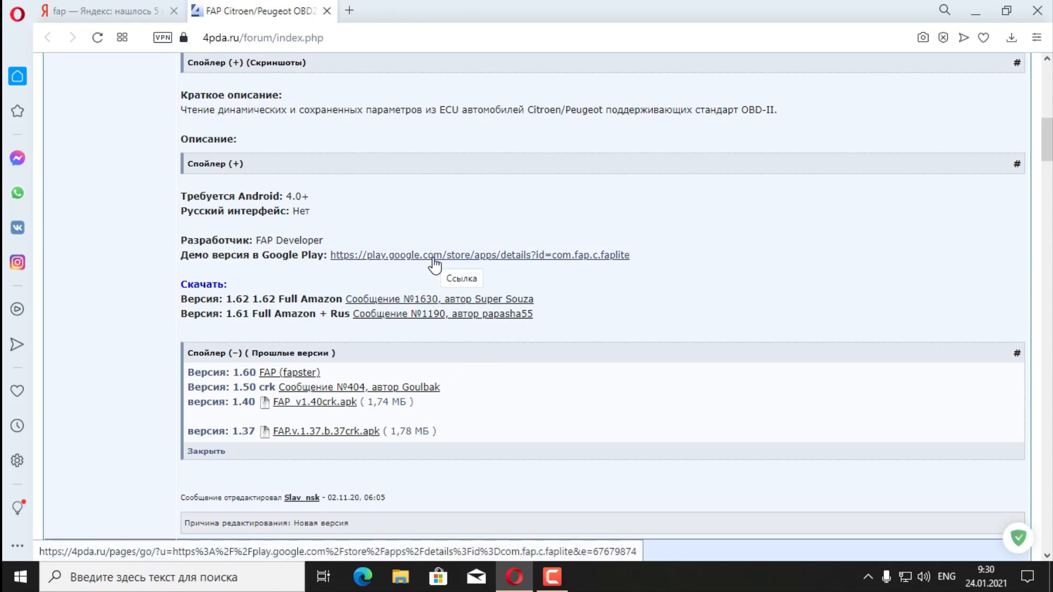
mouse_move(427, 263)
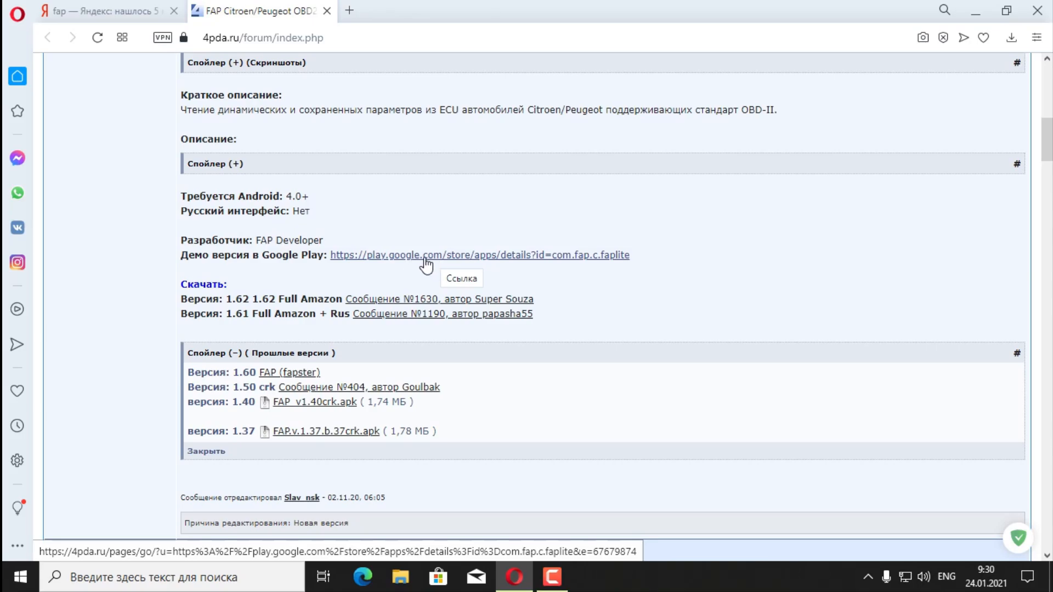
Step: Scroll up and down the 4PDA FAP topic to review its description and download links
scroll(down, 3)
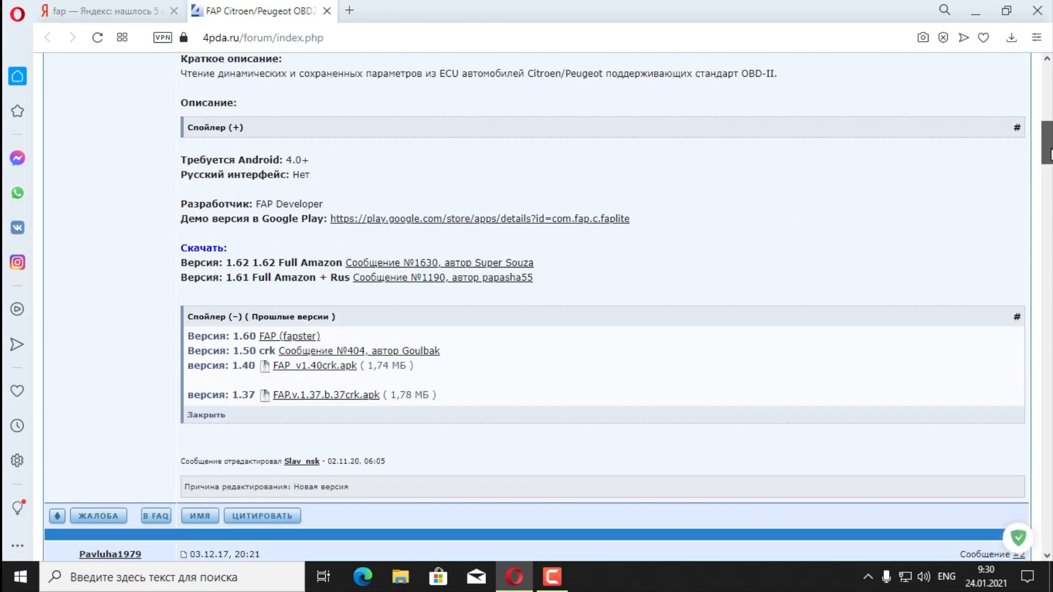
scroll(up, 3)
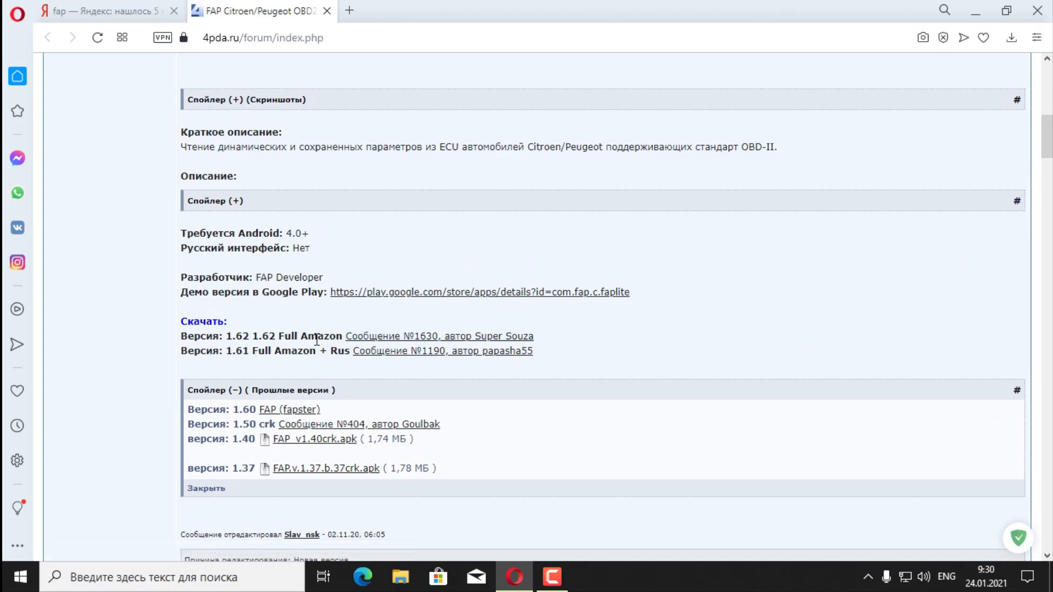
mouse_move(346, 343)
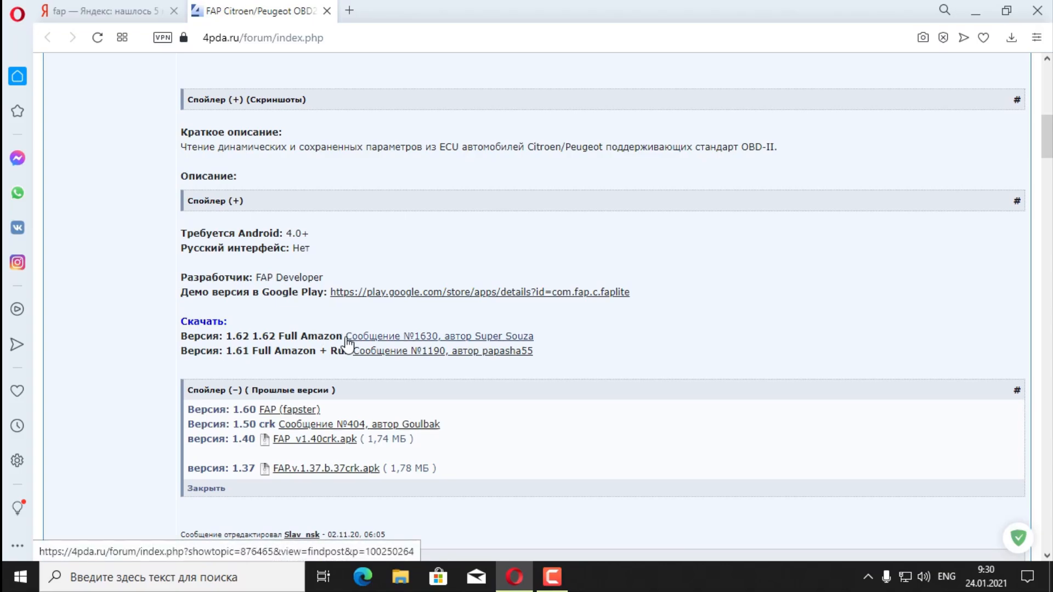
mouse_move(440, 295)
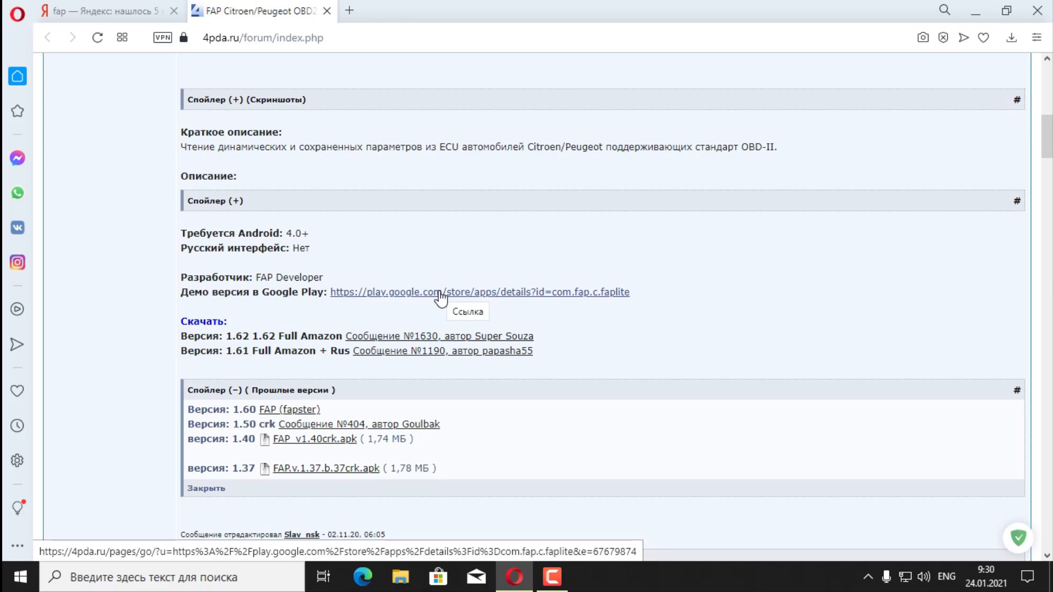
mouse_move(455, 304)
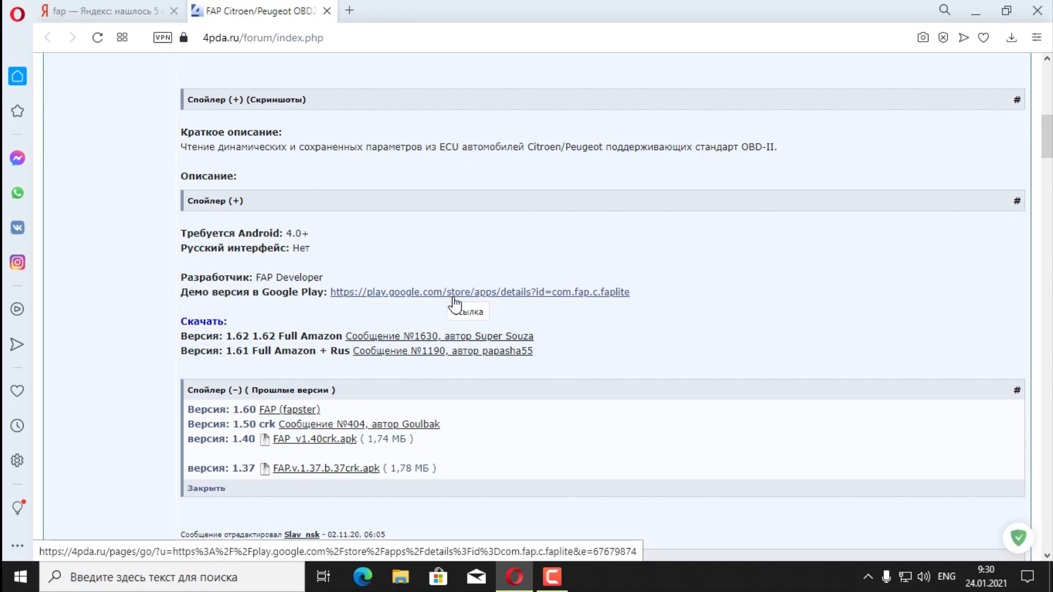
mouse_move(311, 335)
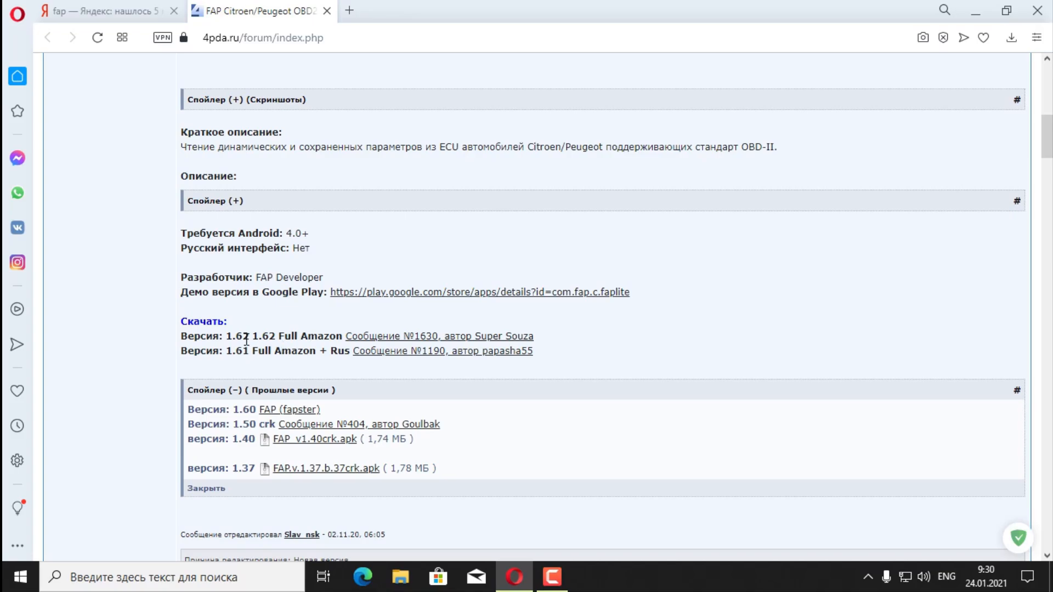
mouse_move(396, 361)
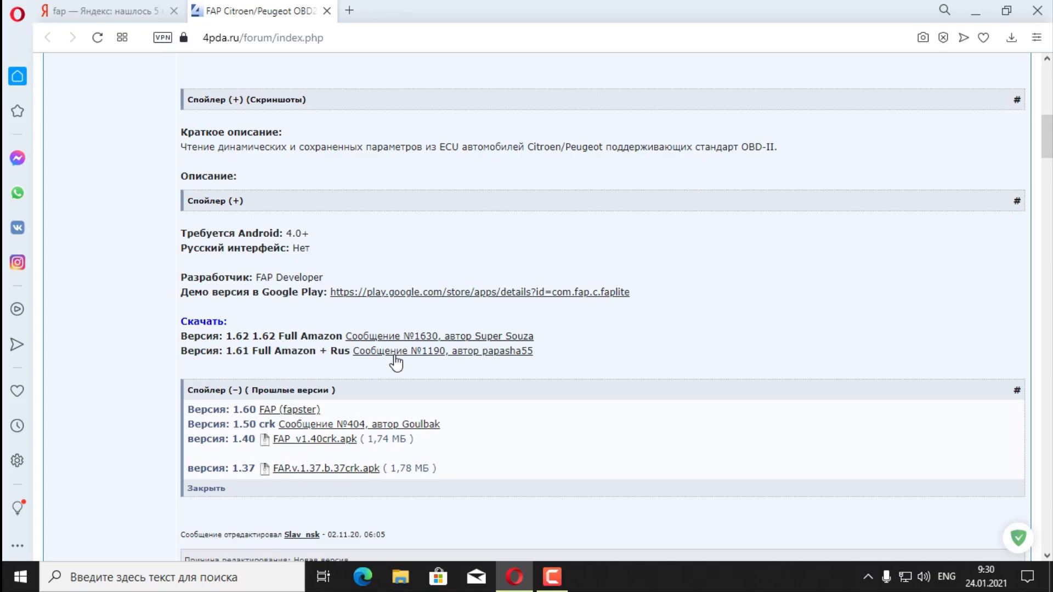
mouse_move(413, 364)
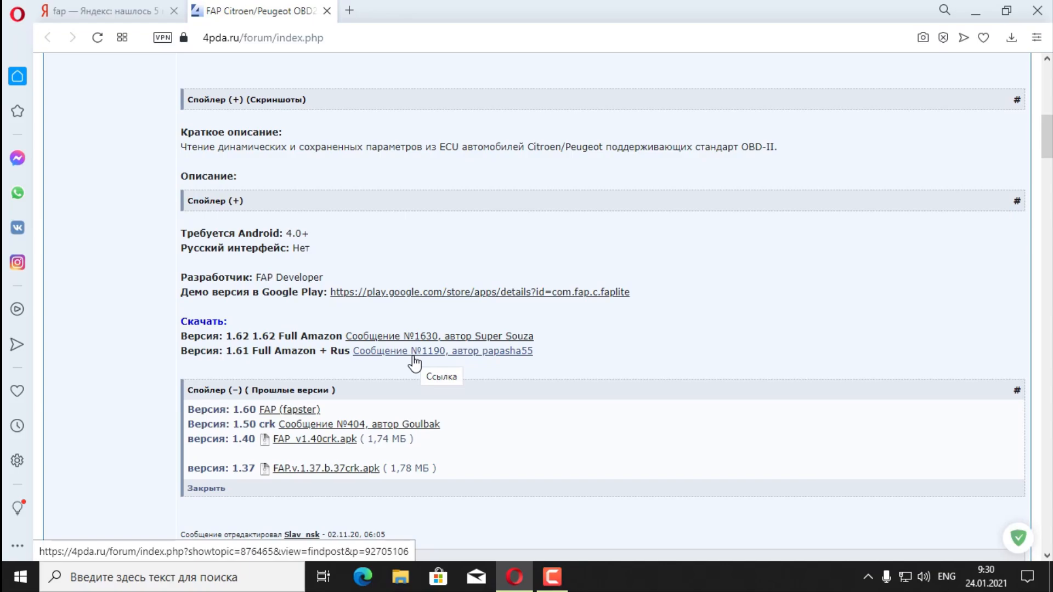
mouse_move(794, 266)
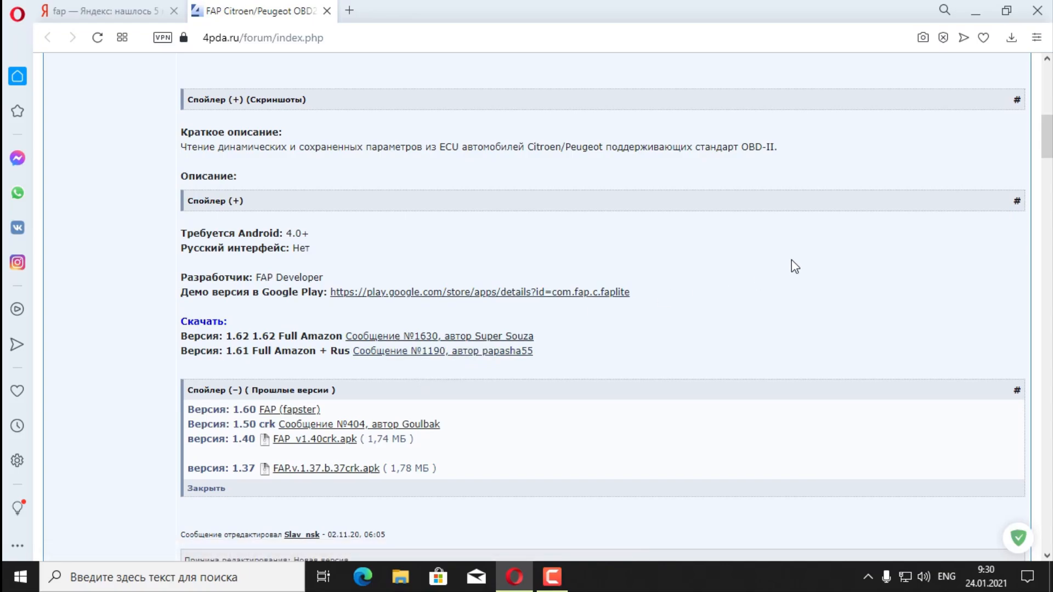
scroll(down, 3)
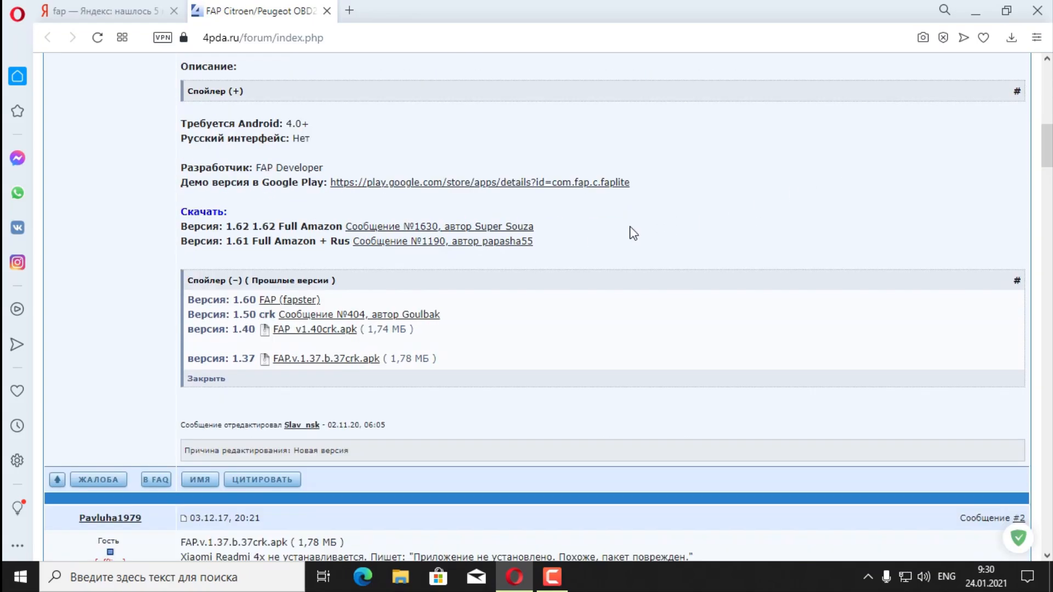
mouse_move(436, 263)
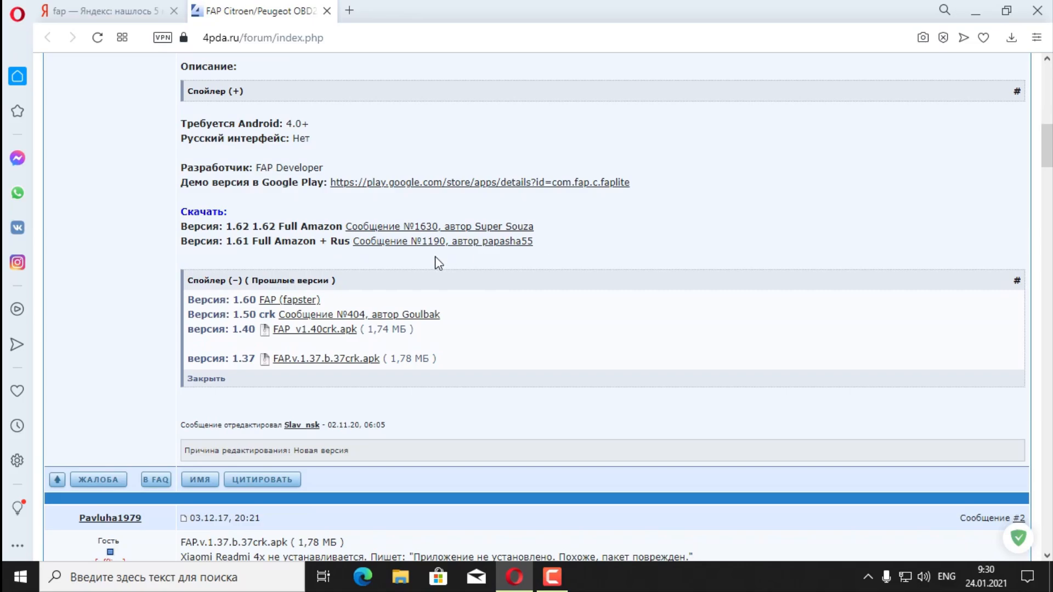
mouse_move(324, 321)
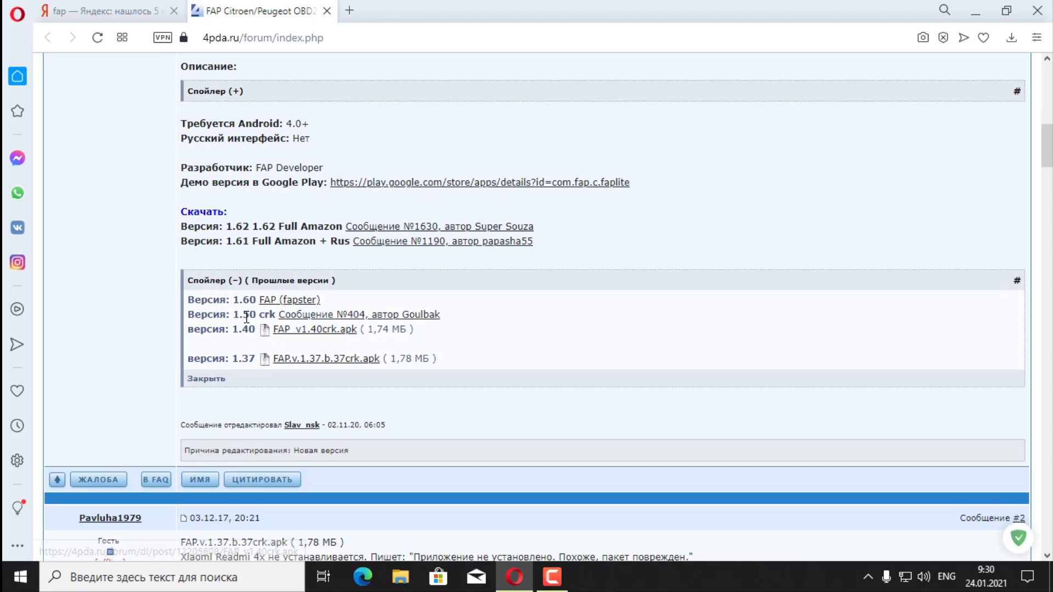
mouse_move(257, 317)
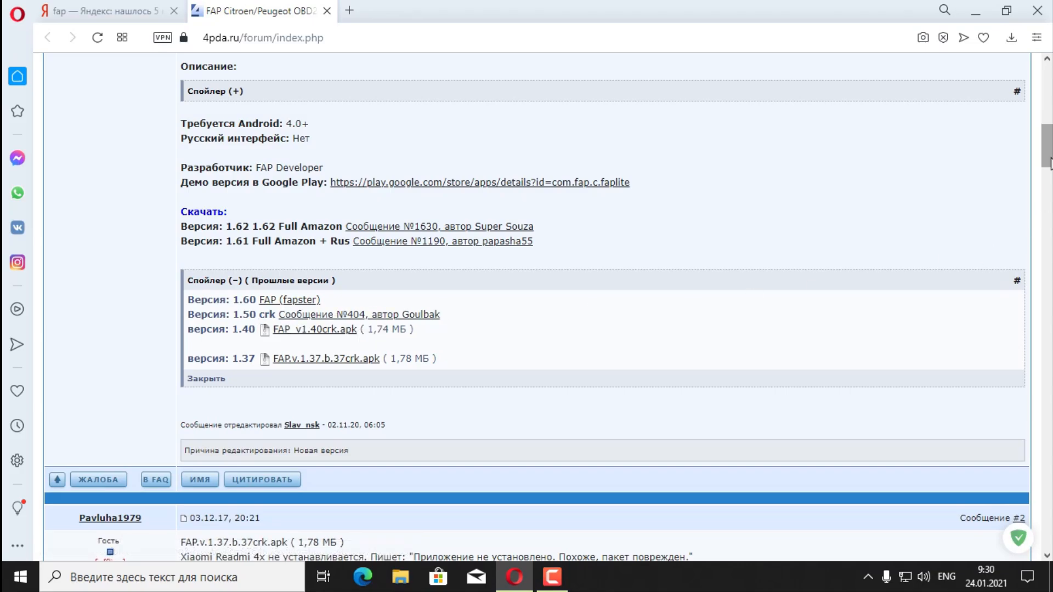
scroll(down, 3)
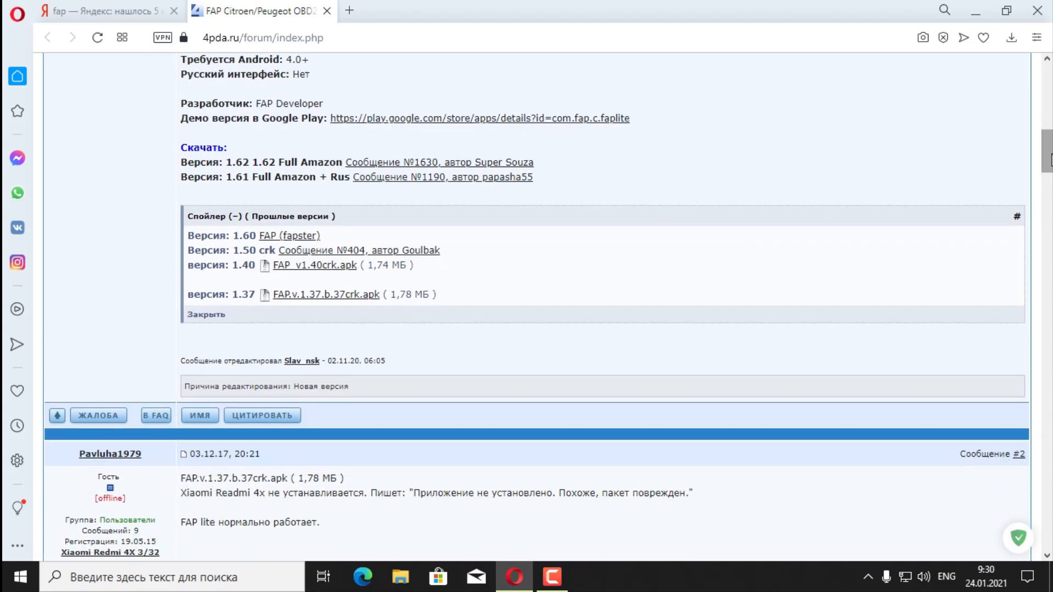
mouse_move(321, 243)
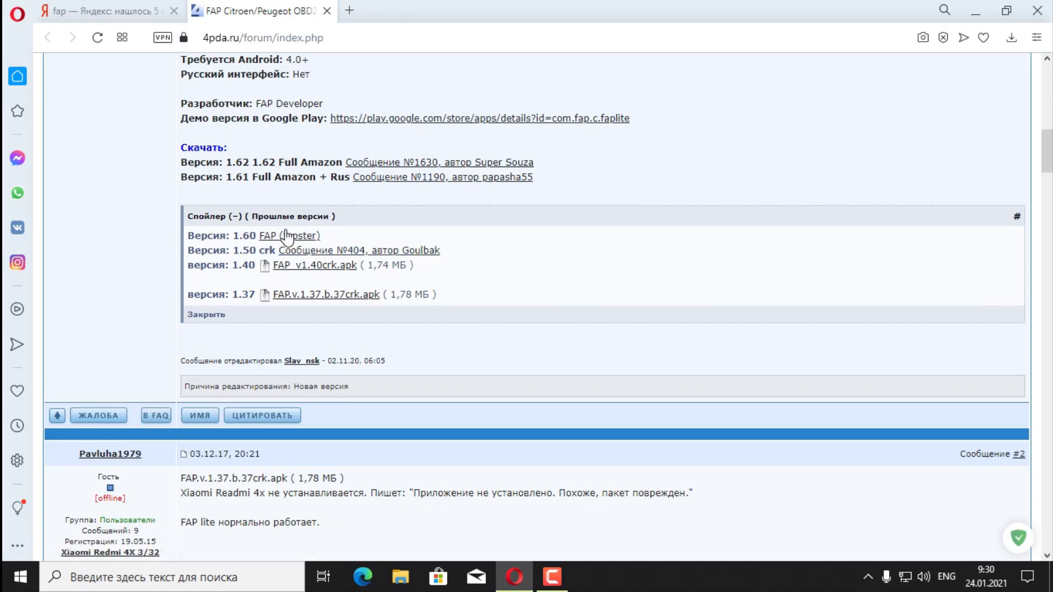
mouse_move(288, 236)
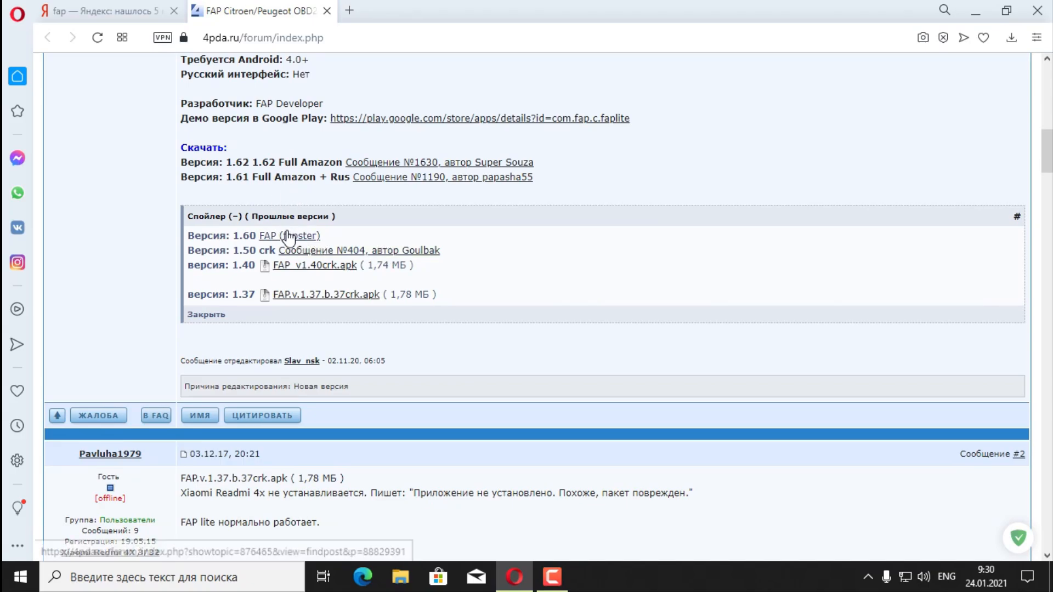
scroll(up, 3)
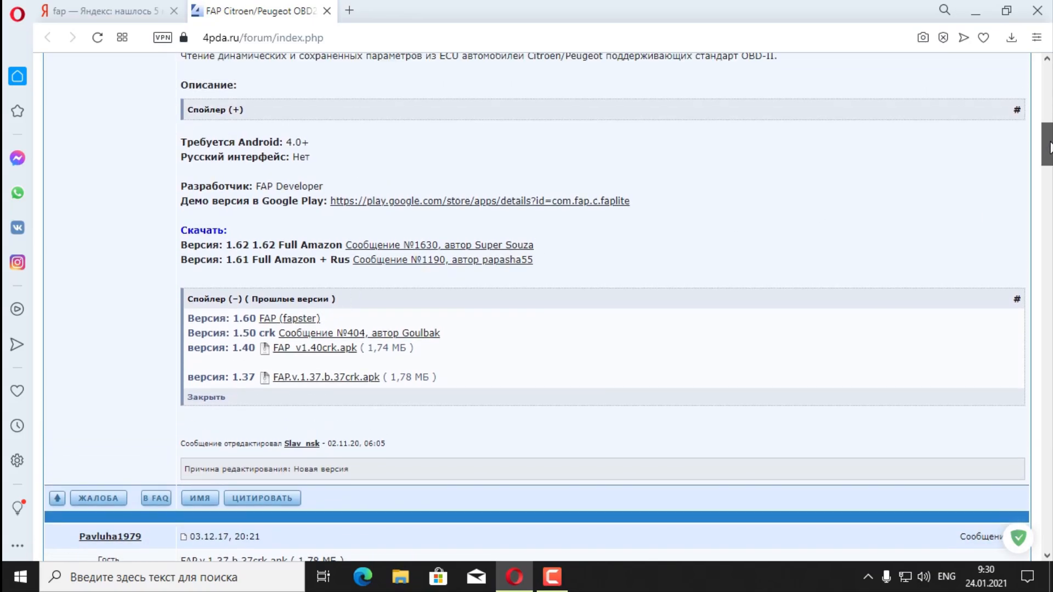
mouse_move(631, 274)
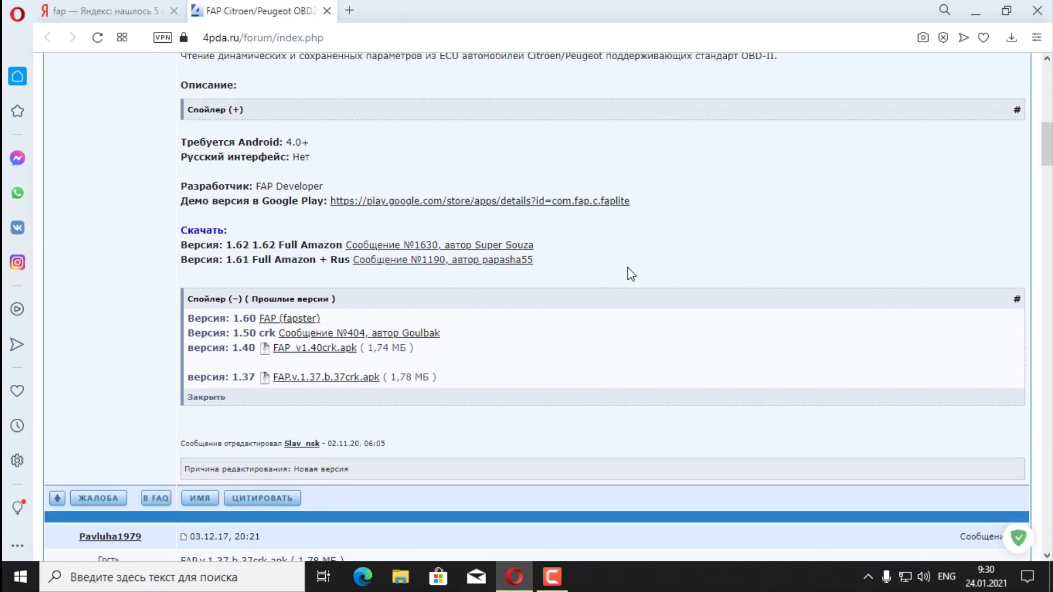
mouse_move(306, 330)
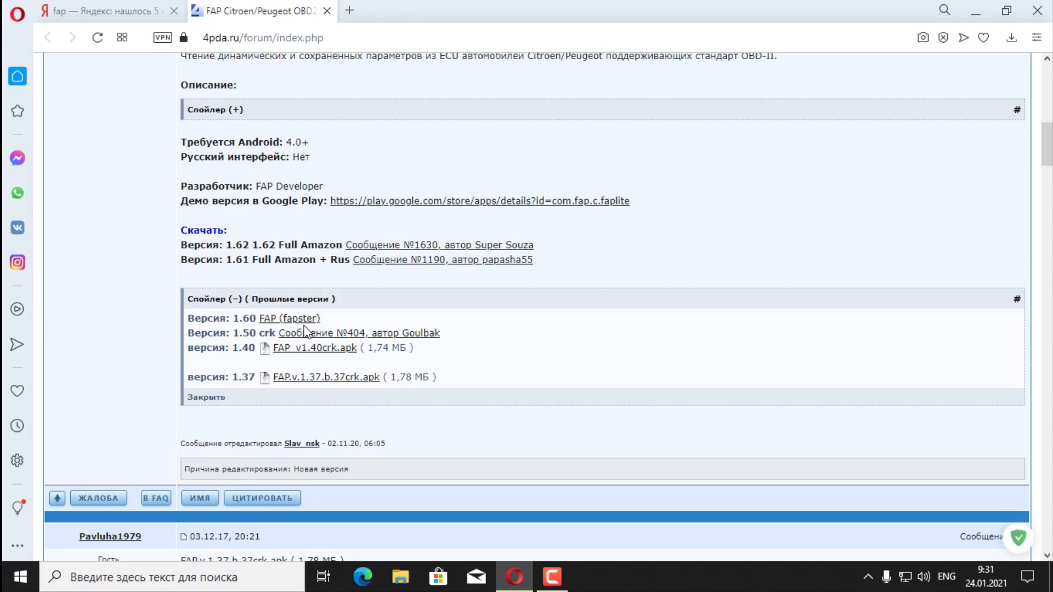
mouse_move(424, 298)
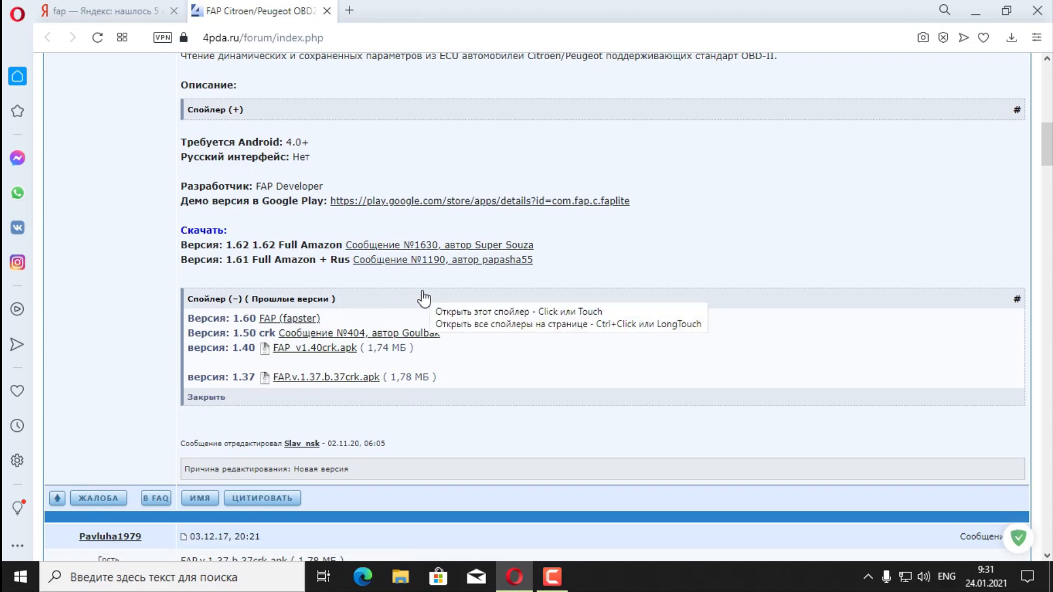
mouse_move(344, 314)
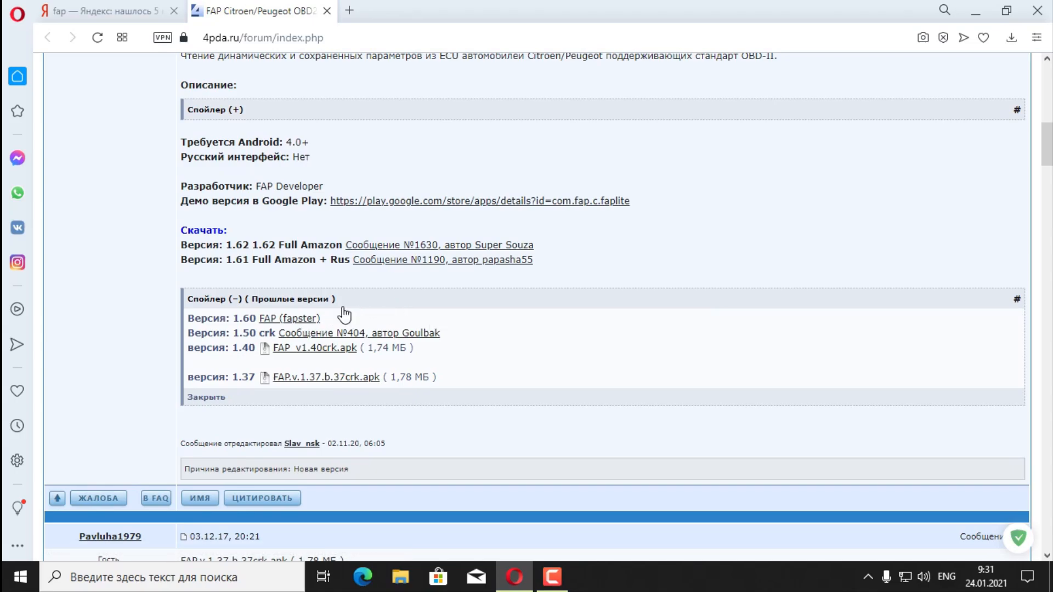
mouse_move(335, 339)
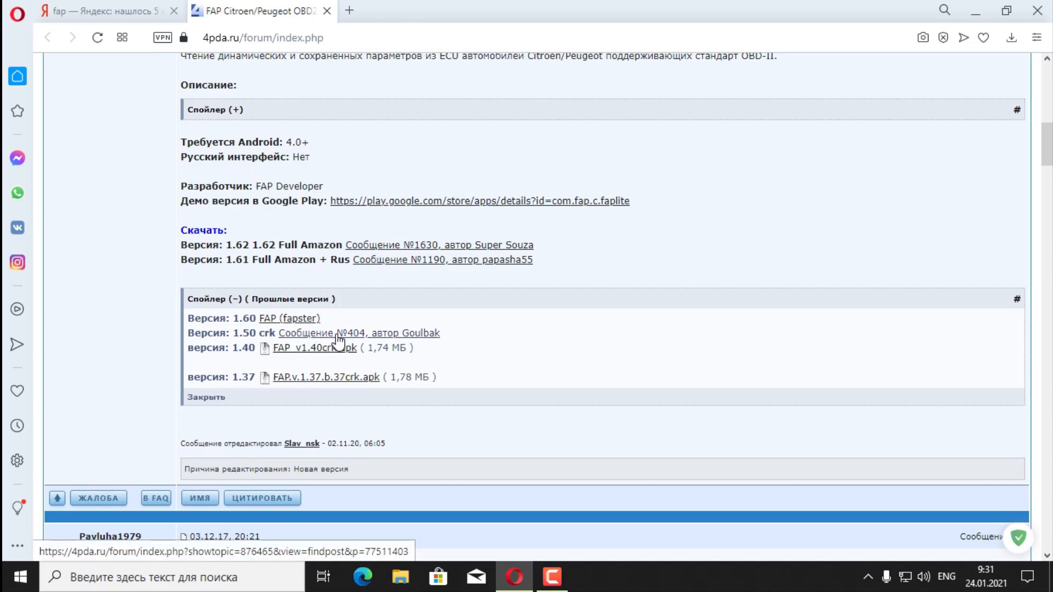
mouse_move(373, 339)
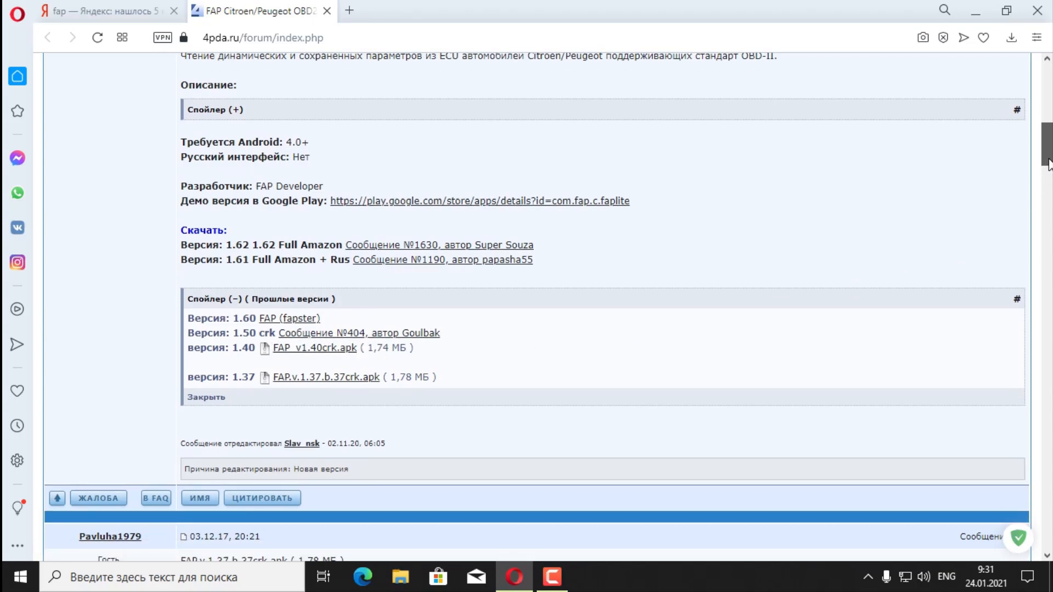
scroll(up, 3)
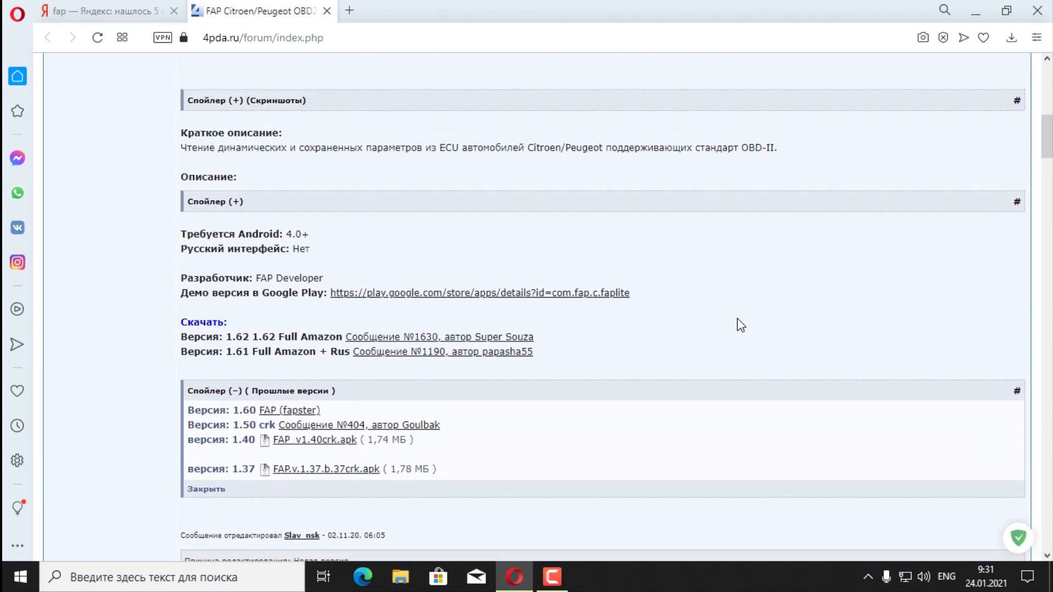
mouse_move(313, 439)
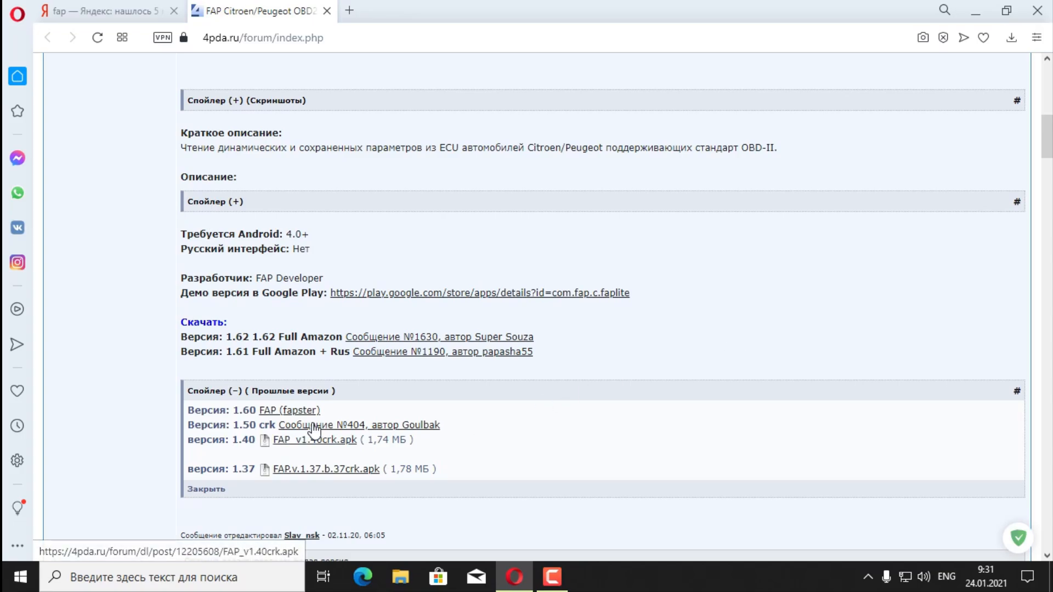
mouse_move(423, 433)
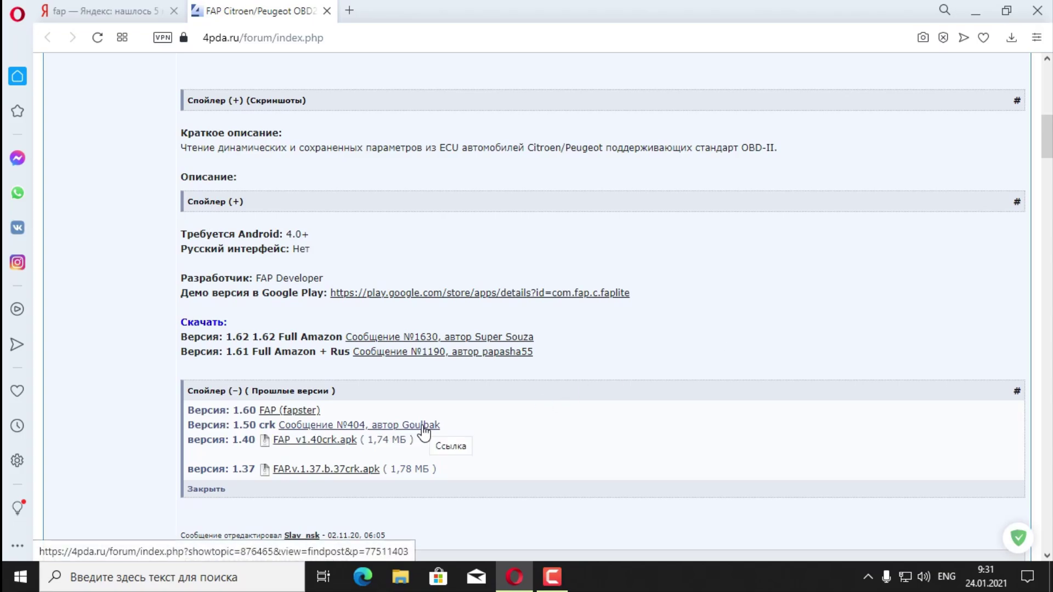
mouse_move(708, 376)
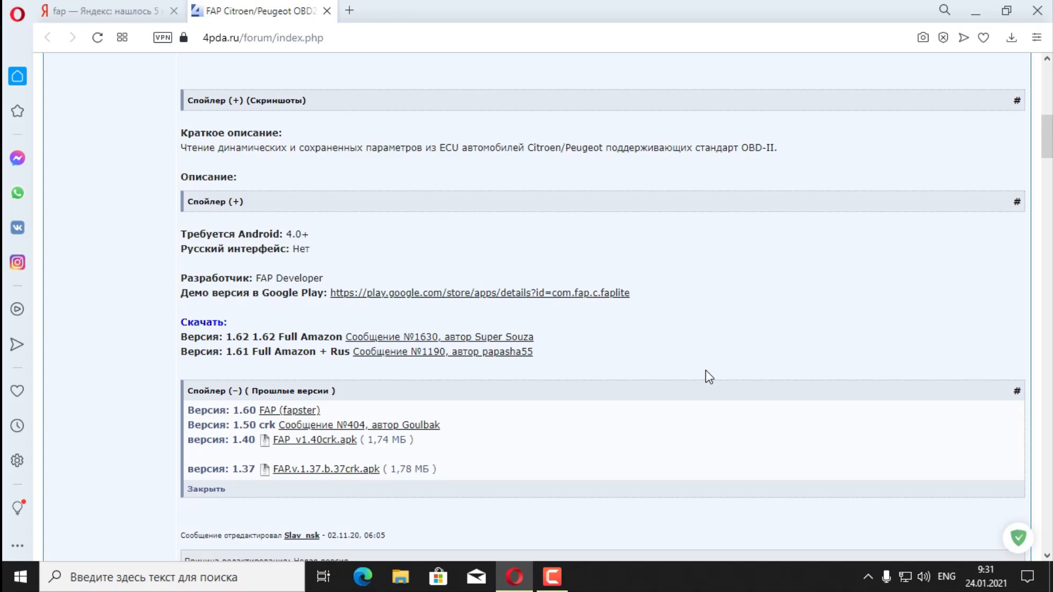
mouse_move(743, 332)
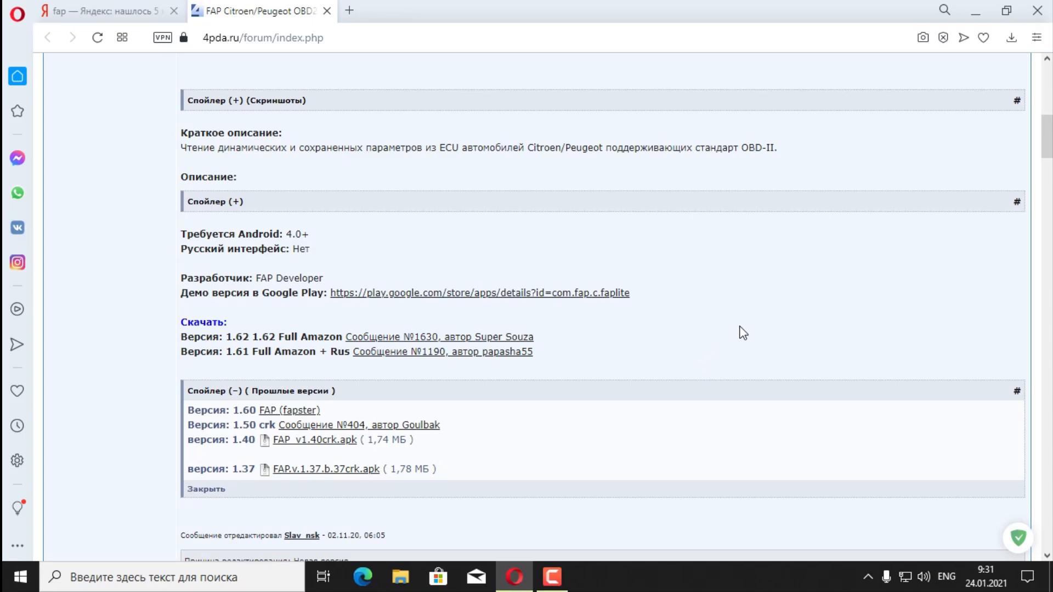
mouse_move(876, 152)
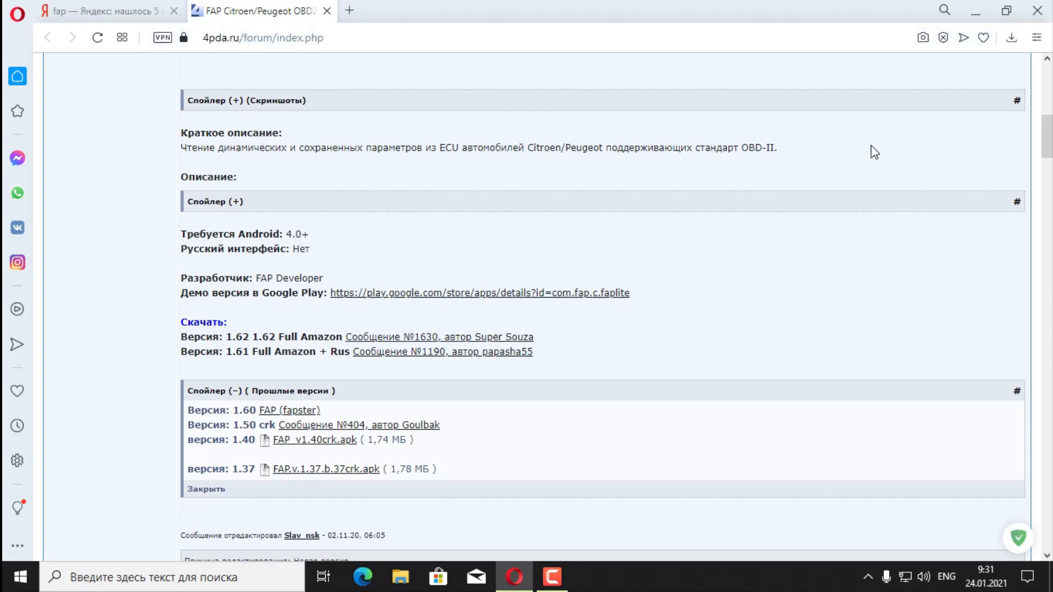
scroll(up, 3)
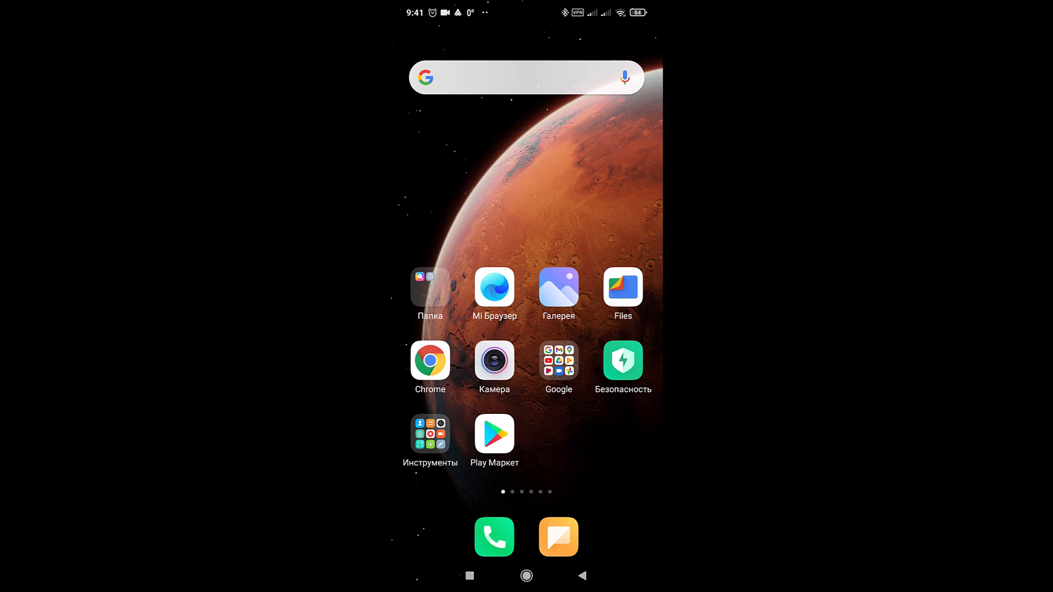
Step: Connect the phone to the WiFi_OBDII network in MIUI Wi-Fi settings and return home
click(429, 285)
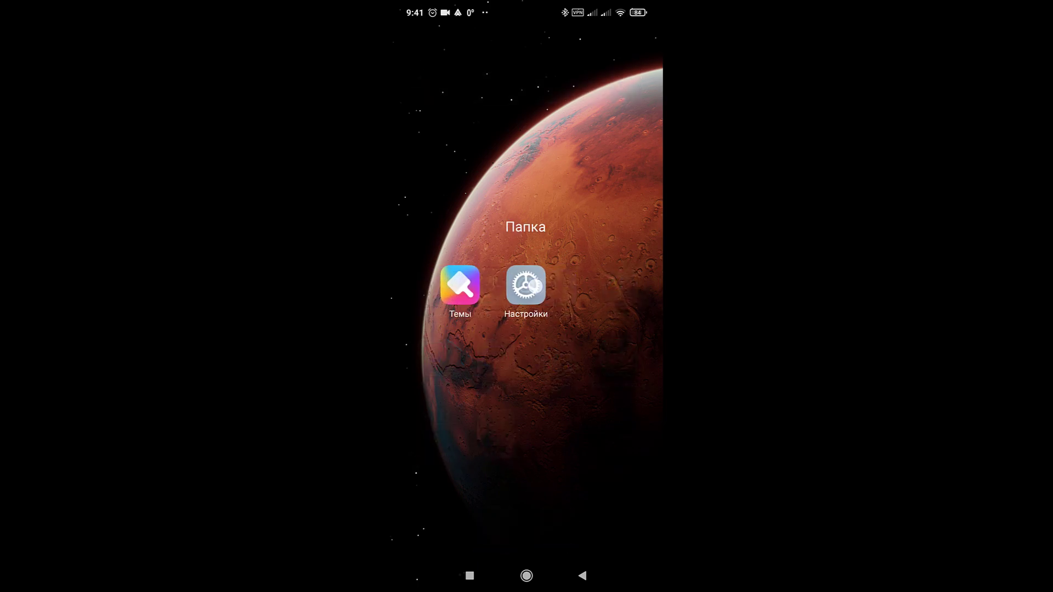
click(526, 283)
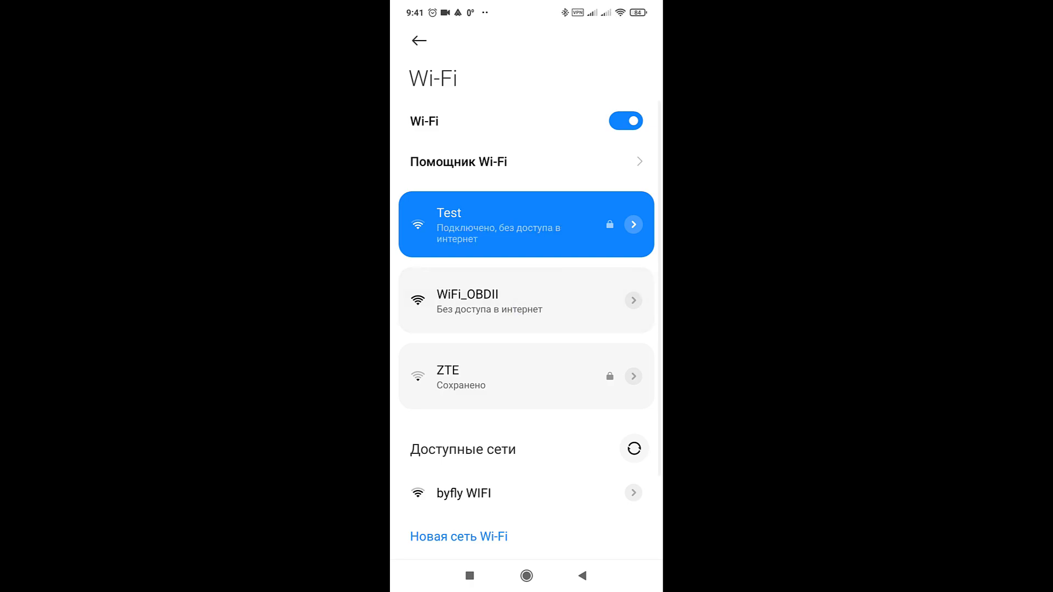
click(525, 300)
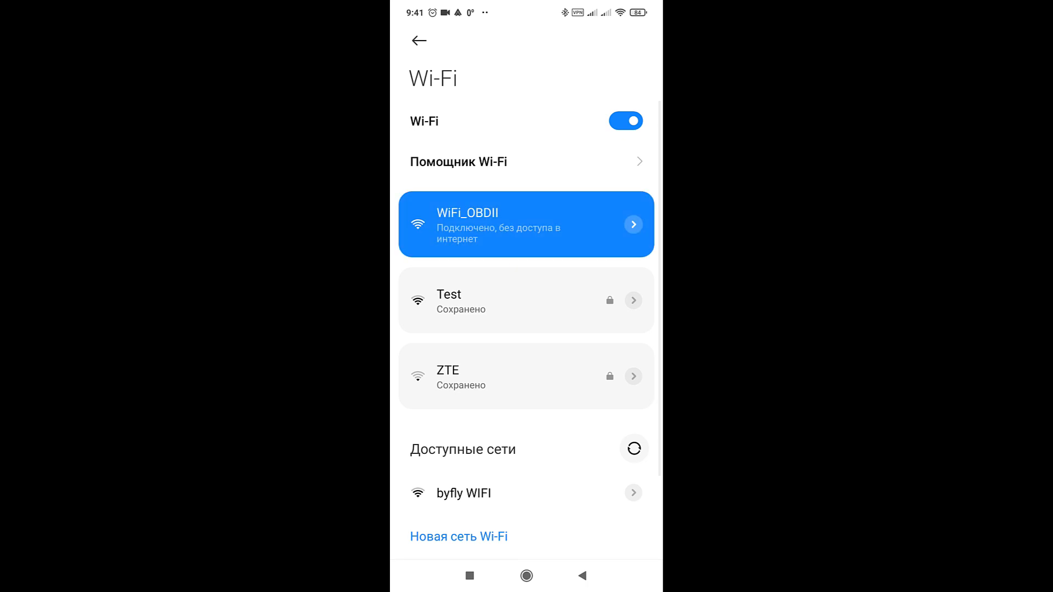
click(418, 41)
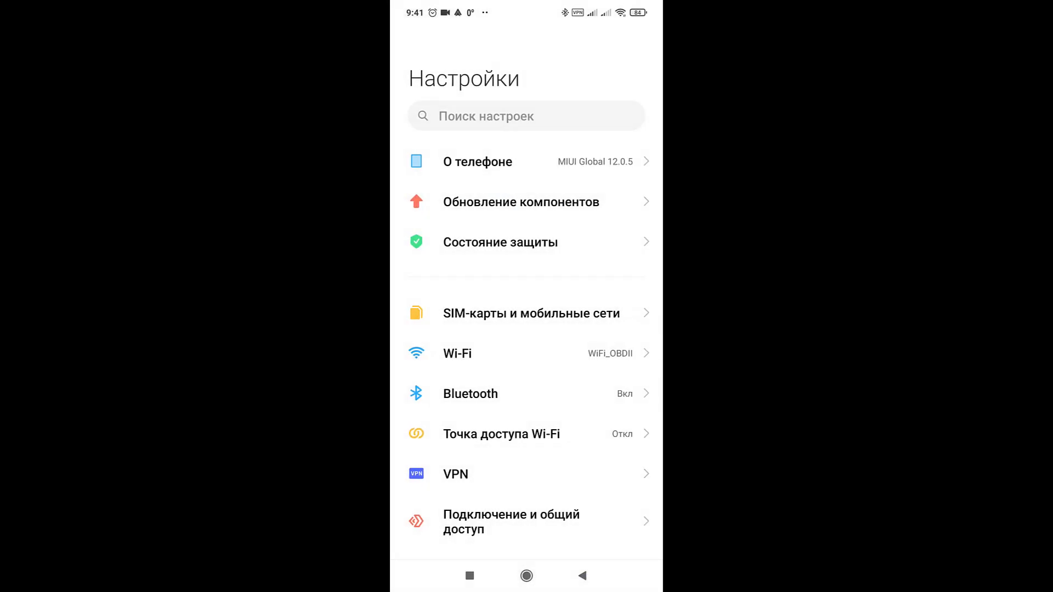
click(525, 576)
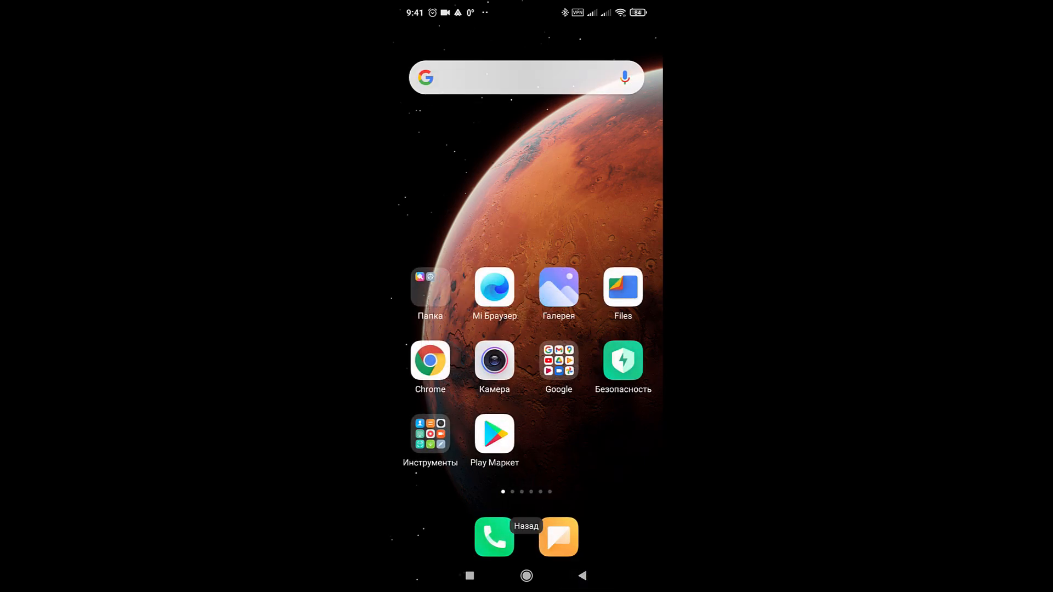
Step: Swipe to the home screen page with FAPlite and launch it
scroll(left, 3)
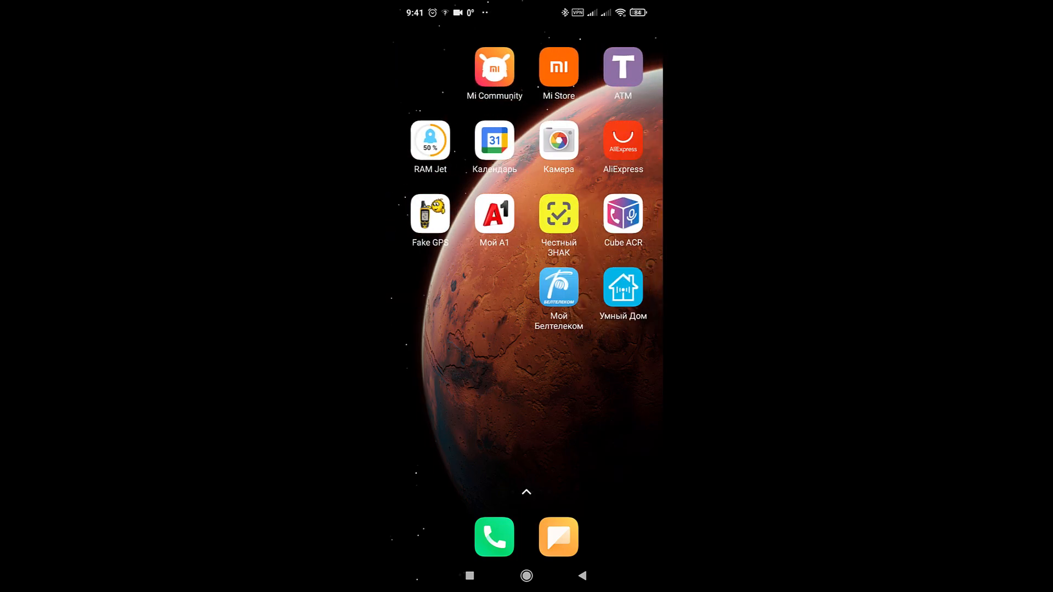
scroll(left, 3)
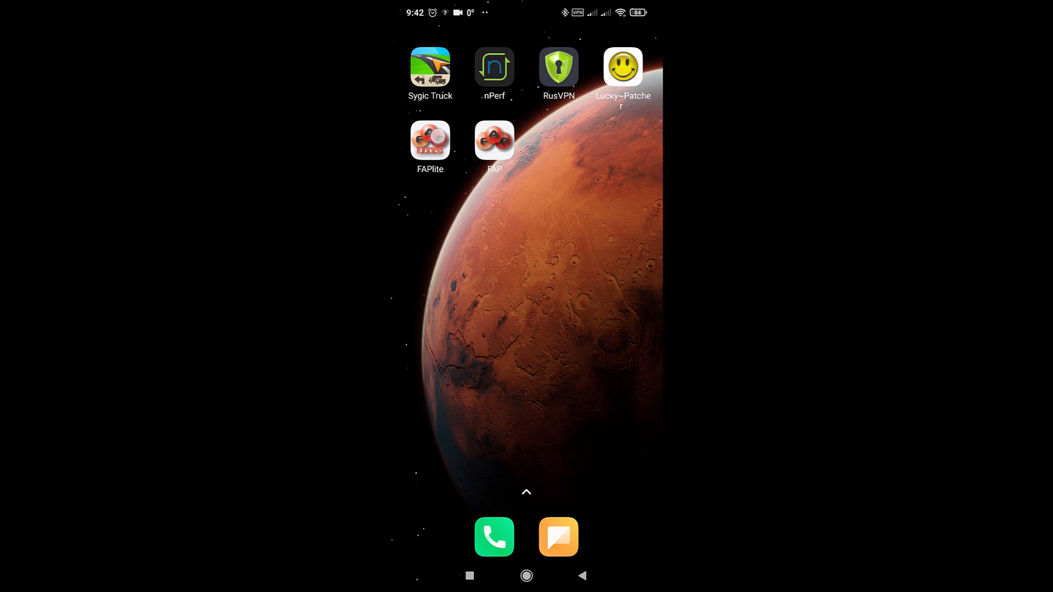
click(430, 141)
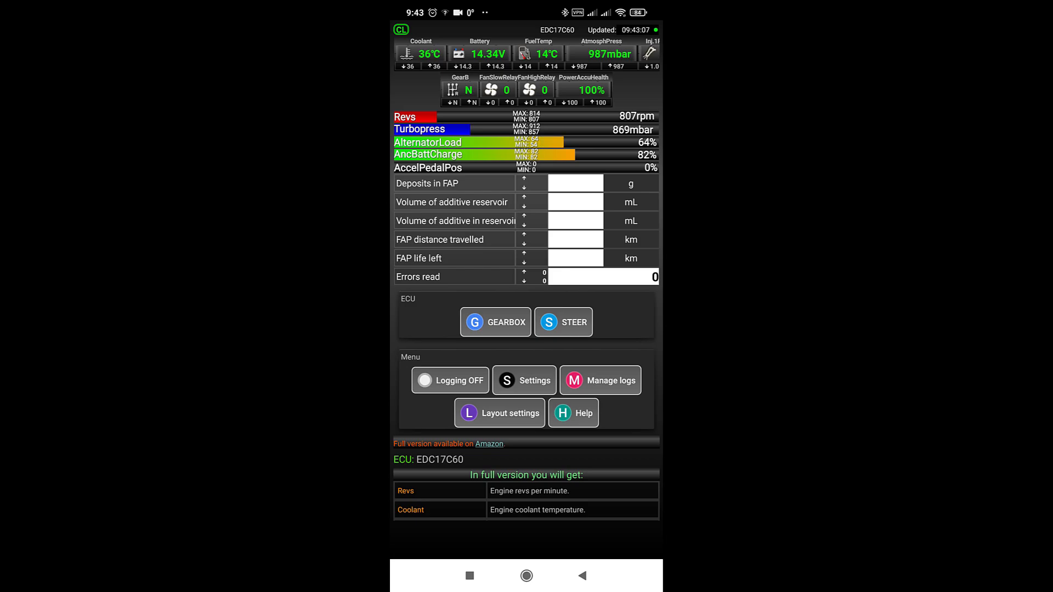
Step: Switch FAPlite to read the GEARBOX ECU
click(494, 321)
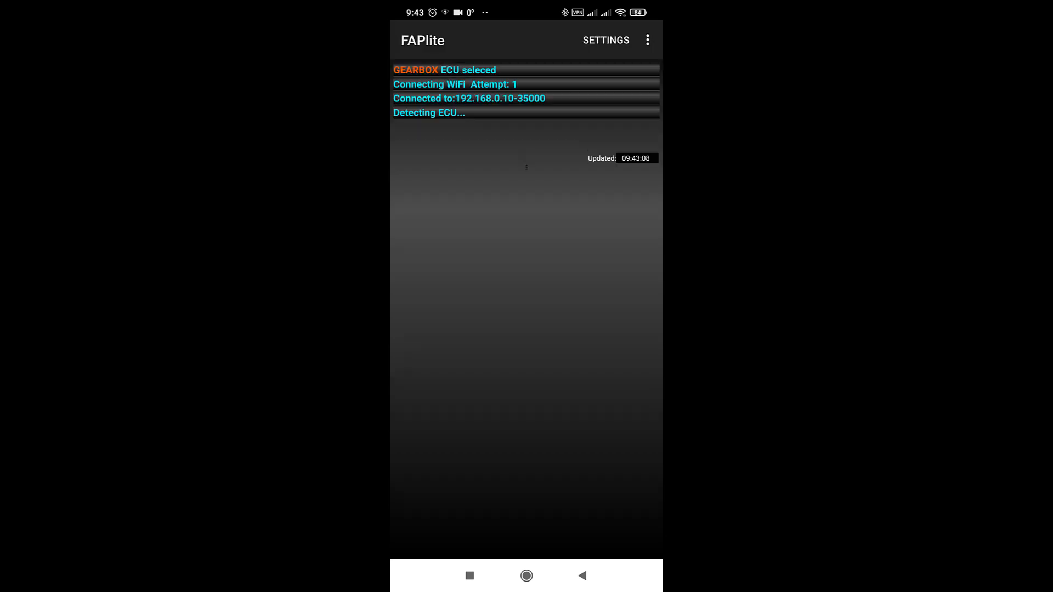
click(605, 40)
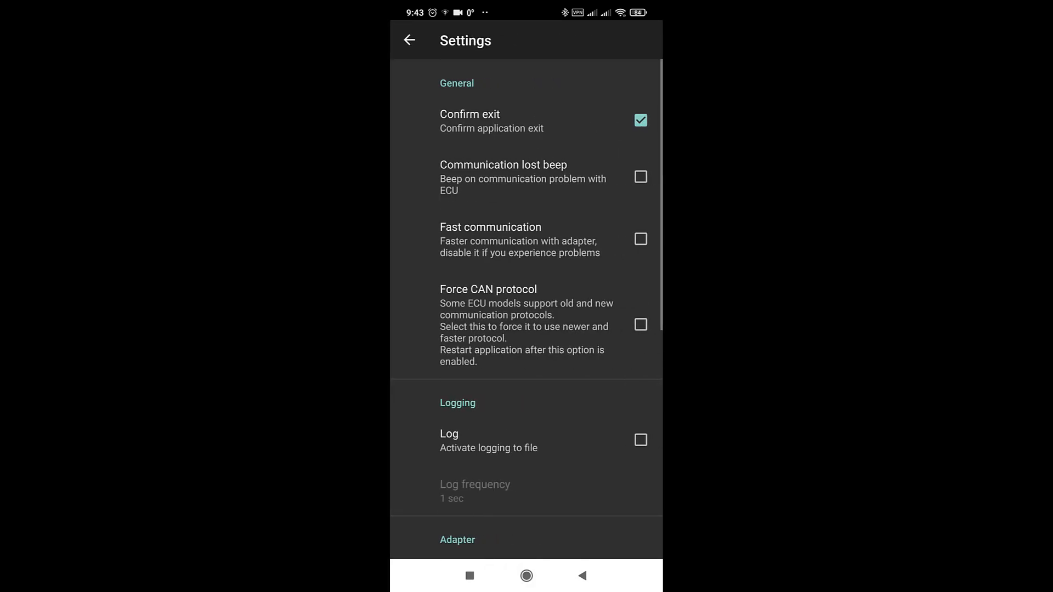
scroll(down, 3)
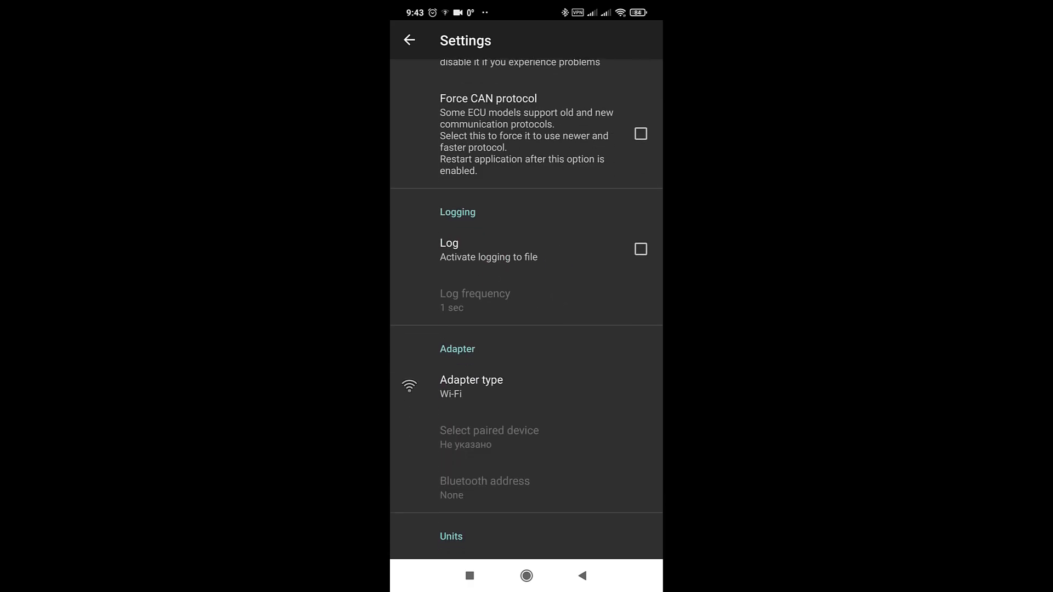
click(472, 386)
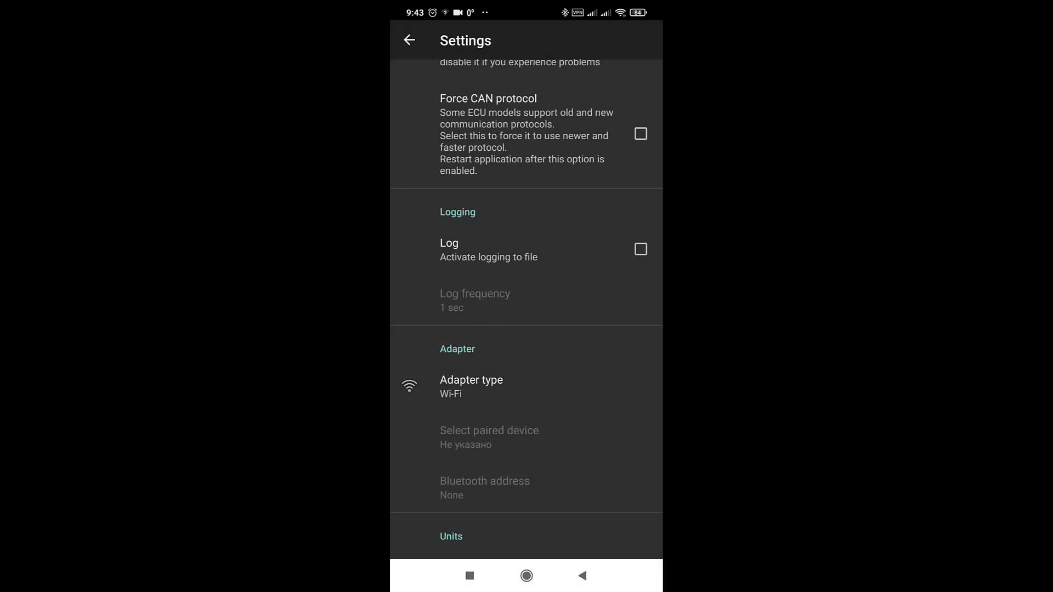
click(410, 40)
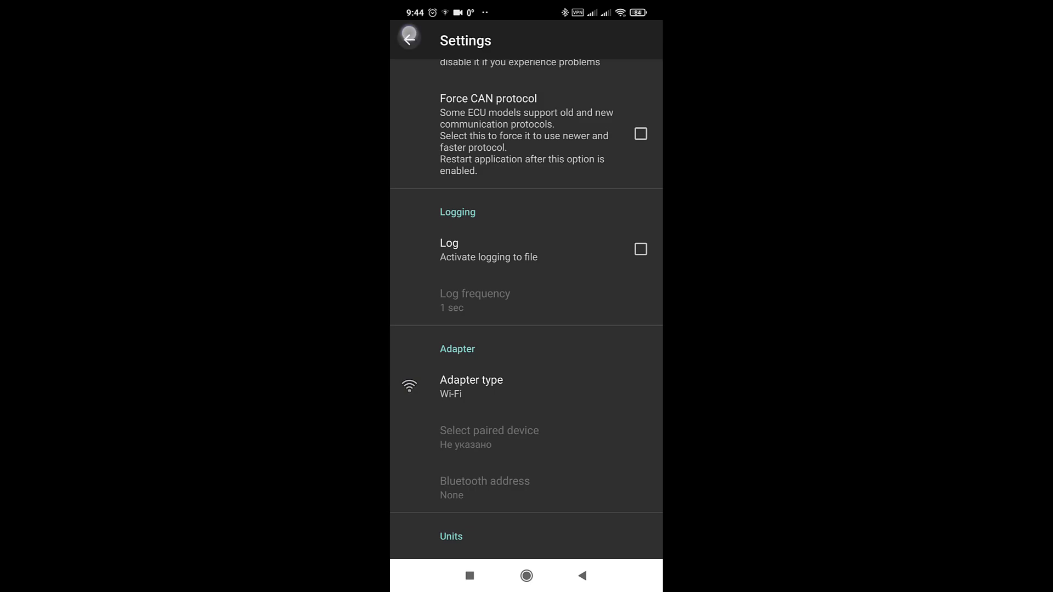
click(408, 36)
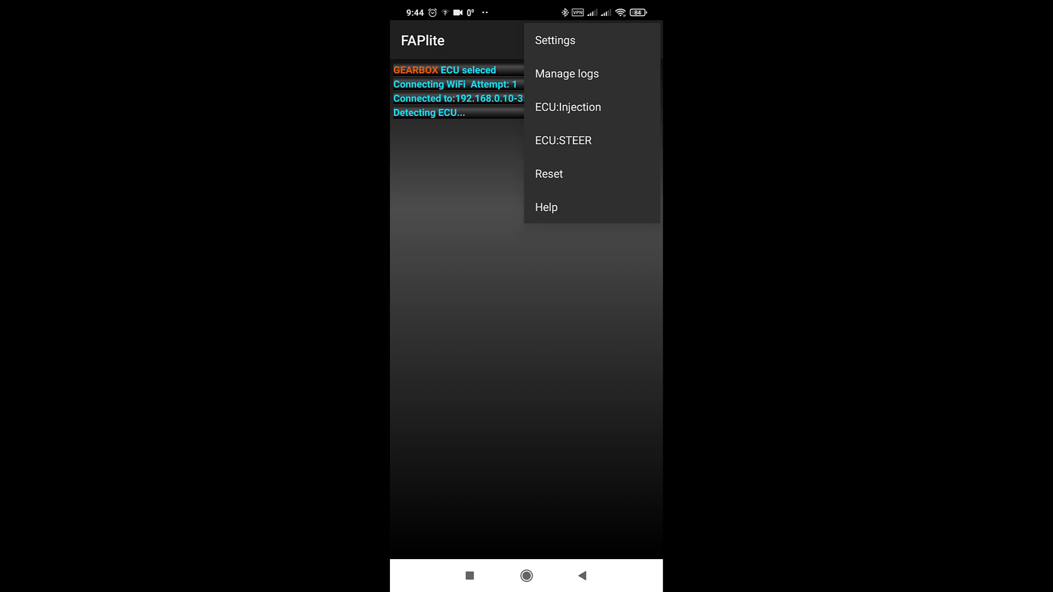
Step: Switch back to the Injection ECU, then to the STEER ECU (DAE_BVH2)
click(567, 107)
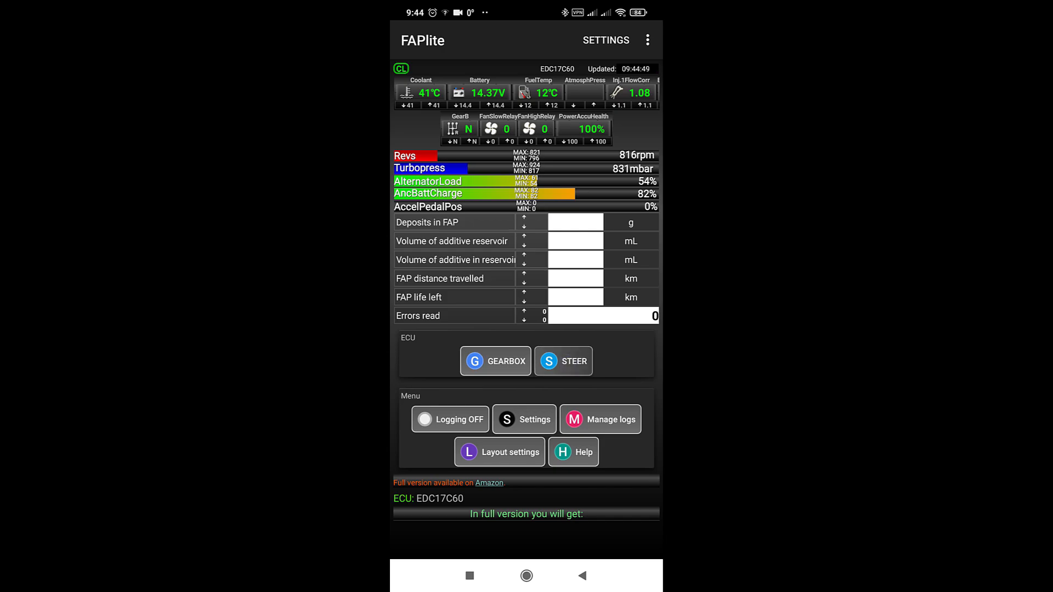
click(563, 361)
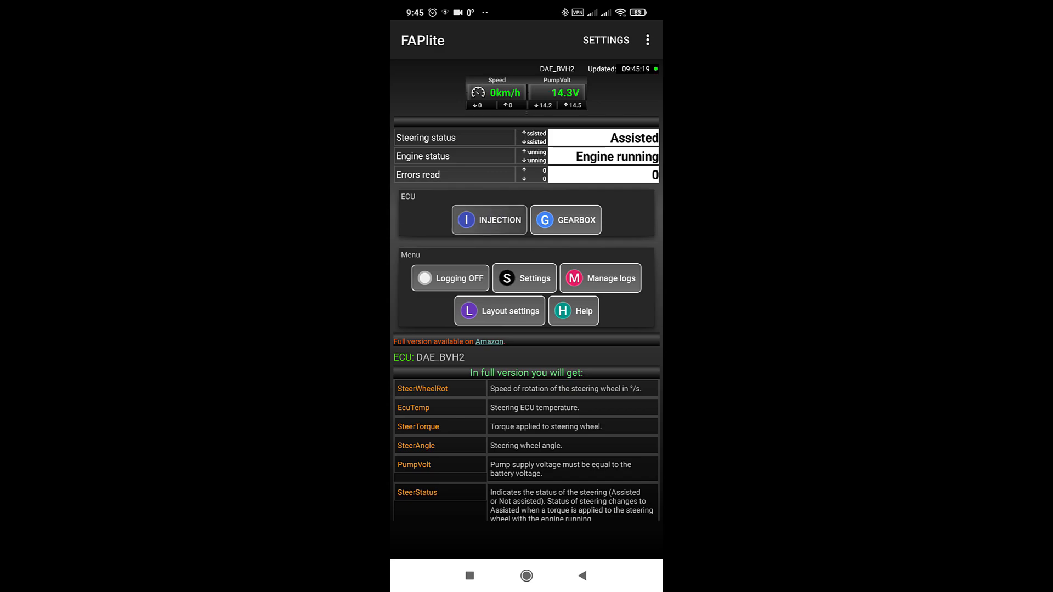
Step: Return to the EDC17C60 injection ECU readings, review the full-version parameter list, and request to exit
click(489, 219)
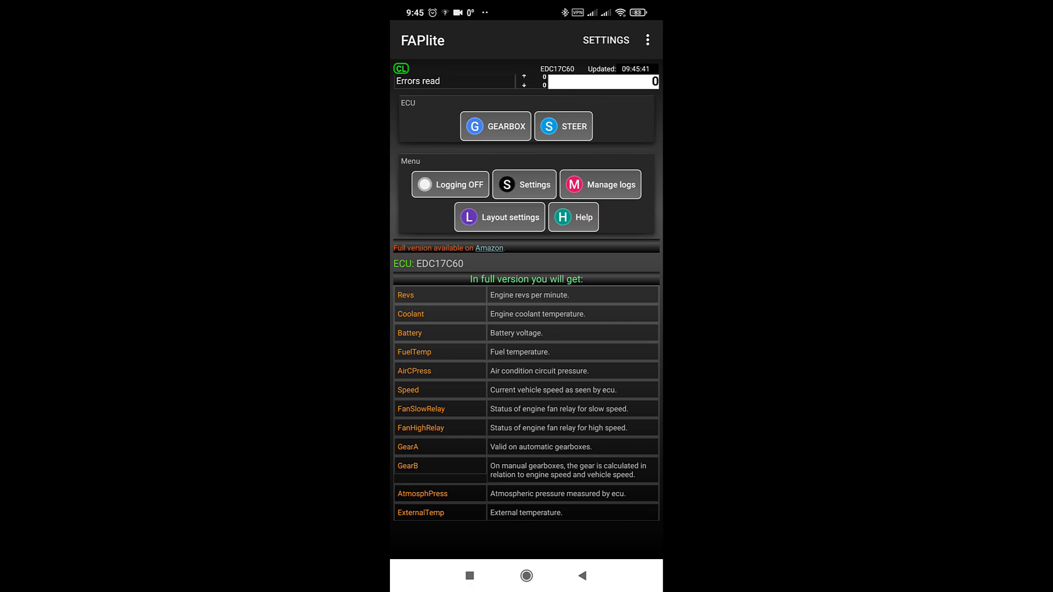
scroll(down, 3)
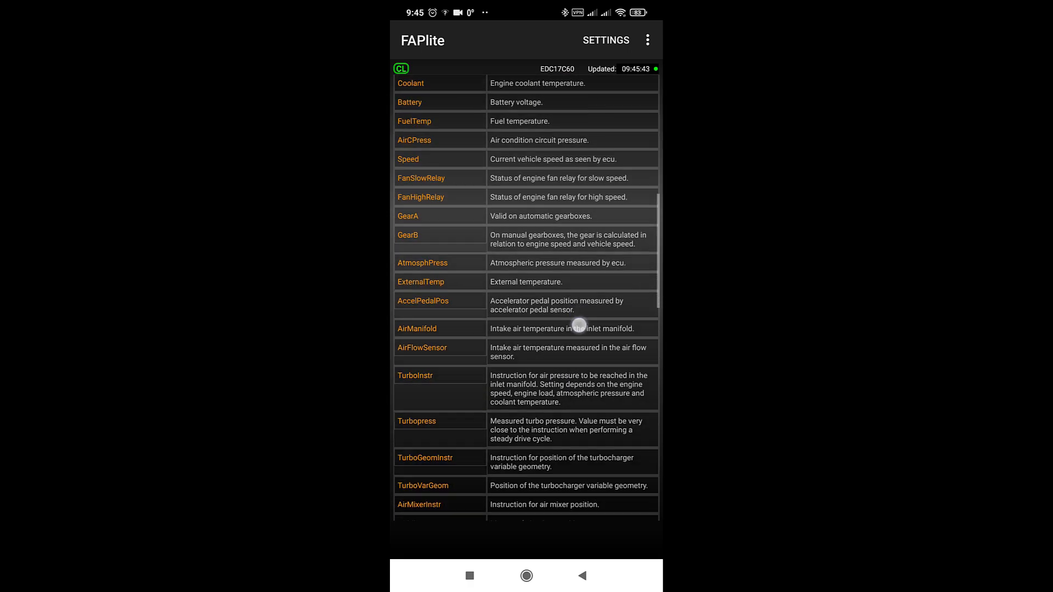
scroll(down, 3)
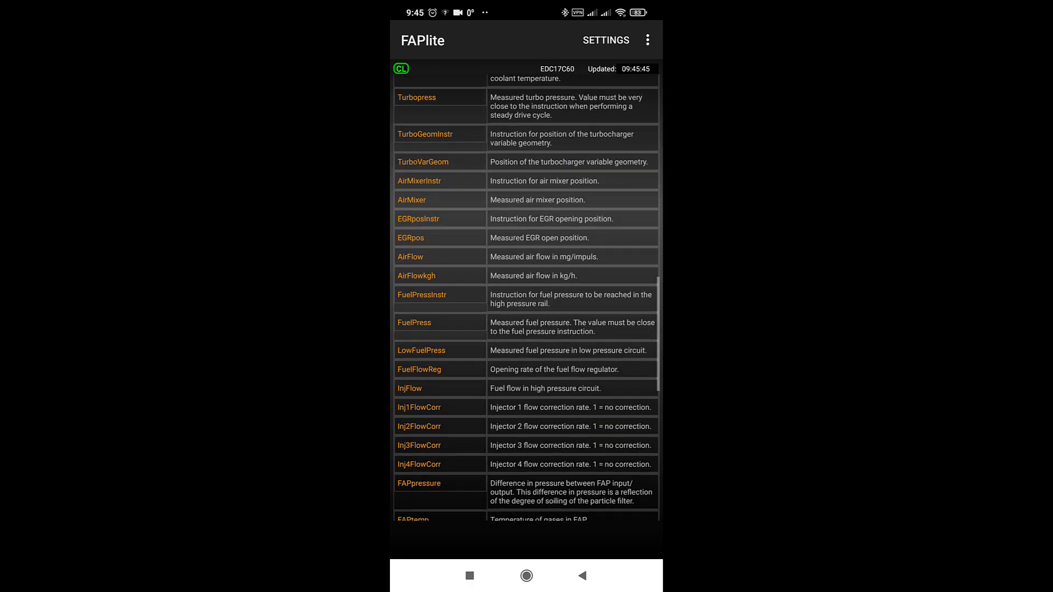
scroll(down, 3)
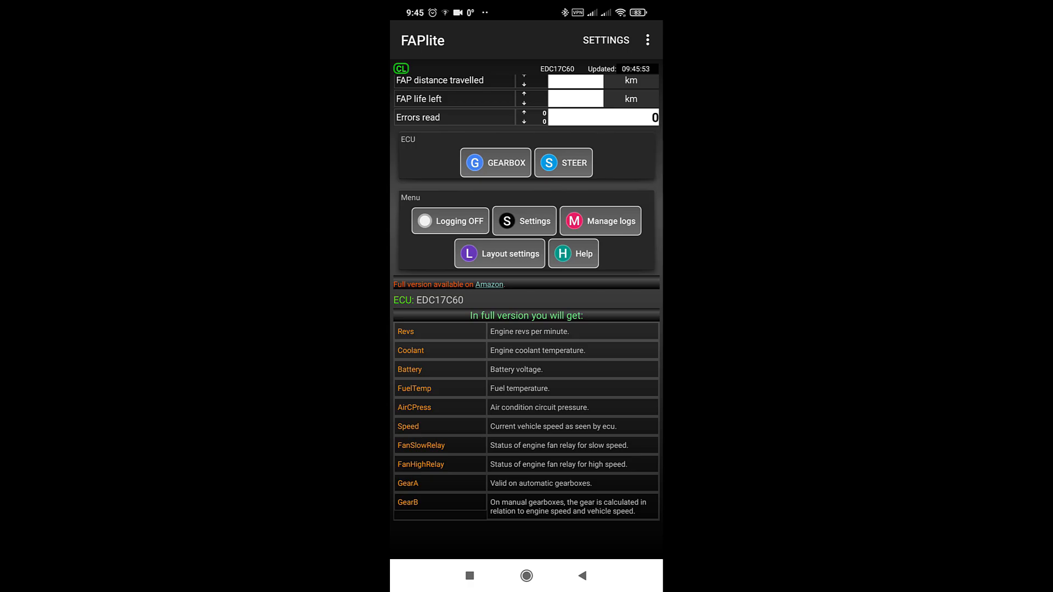
click(582, 576)
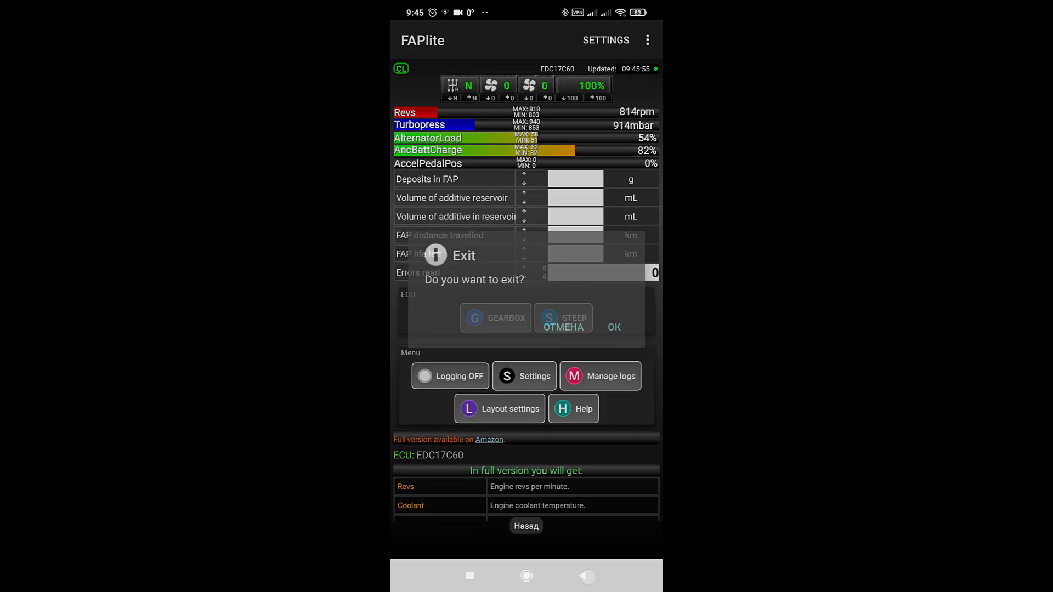
Step: Confirm exiting FAPlite and launch the full FAP app reading the EDC17C60 ECU
click(612, 327)
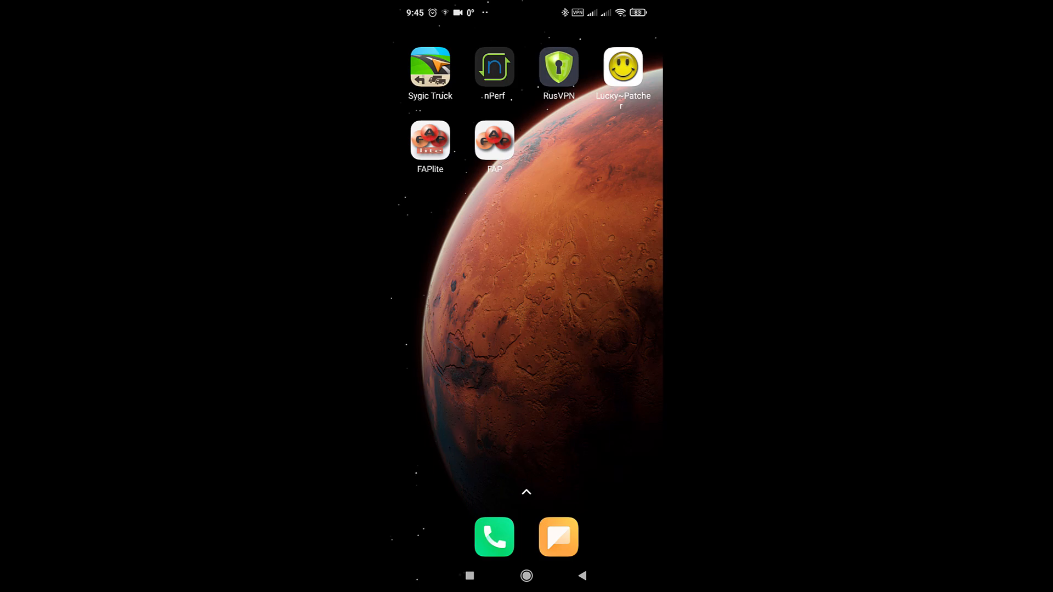
click(494, 140)
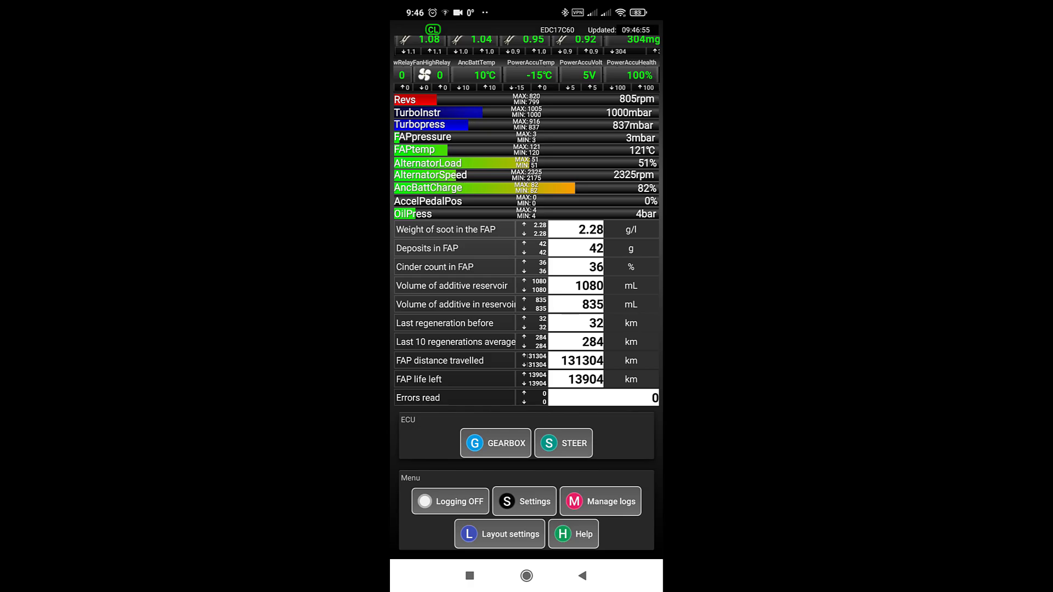
scroll(down, 3)
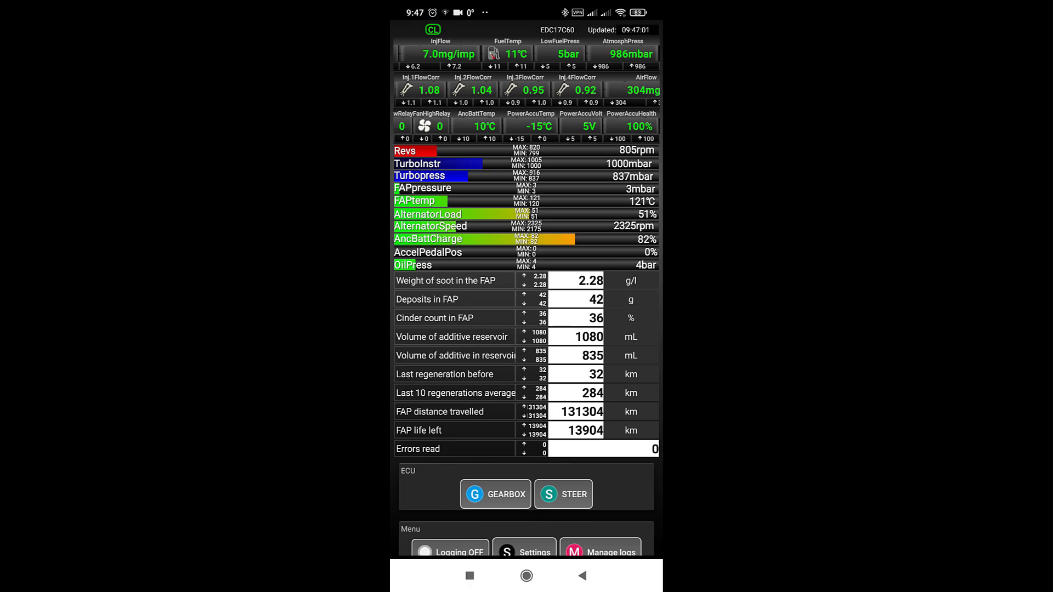
scroll(up, 3)
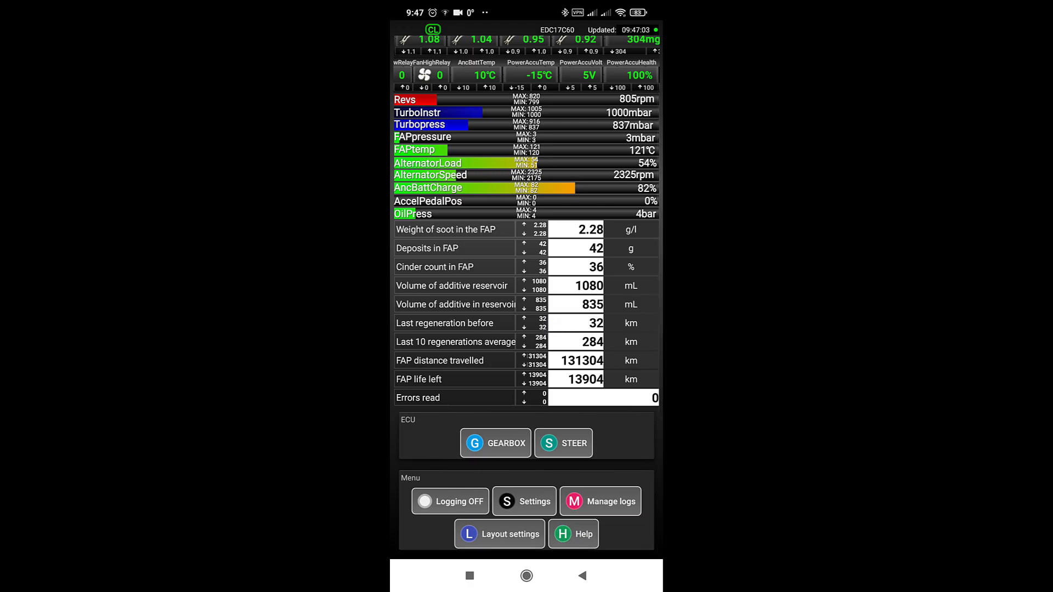
scroll(down, 3)
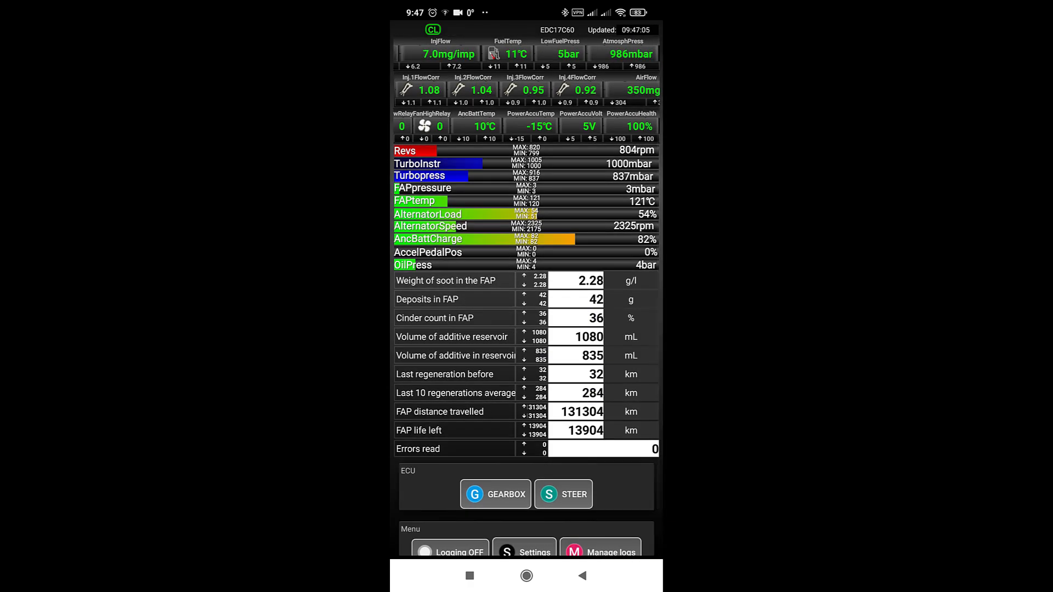